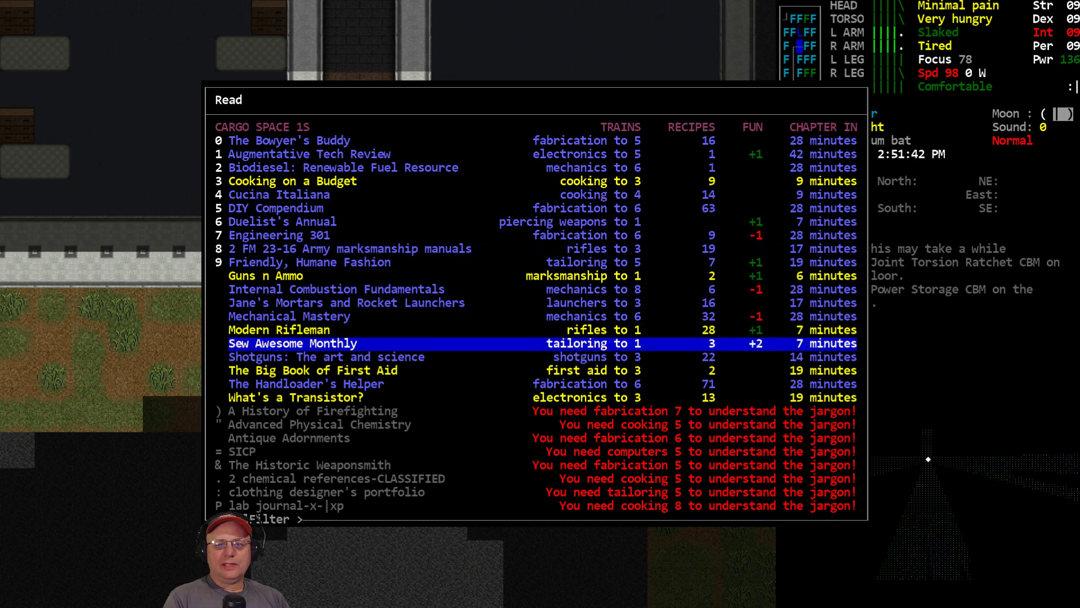
mouse_move(719, 200)
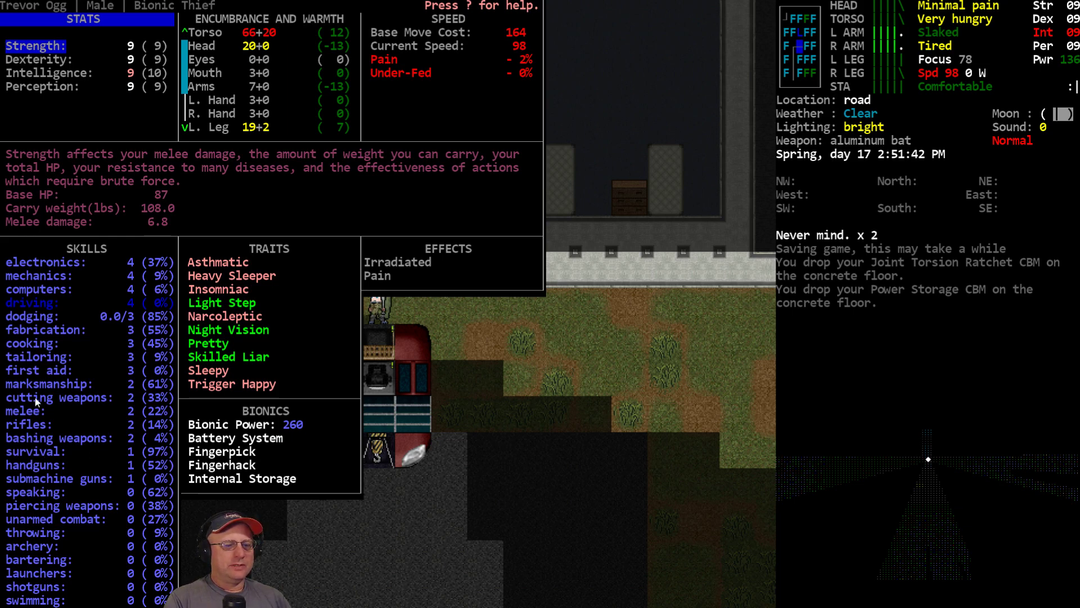
mouse_move(58, 373)
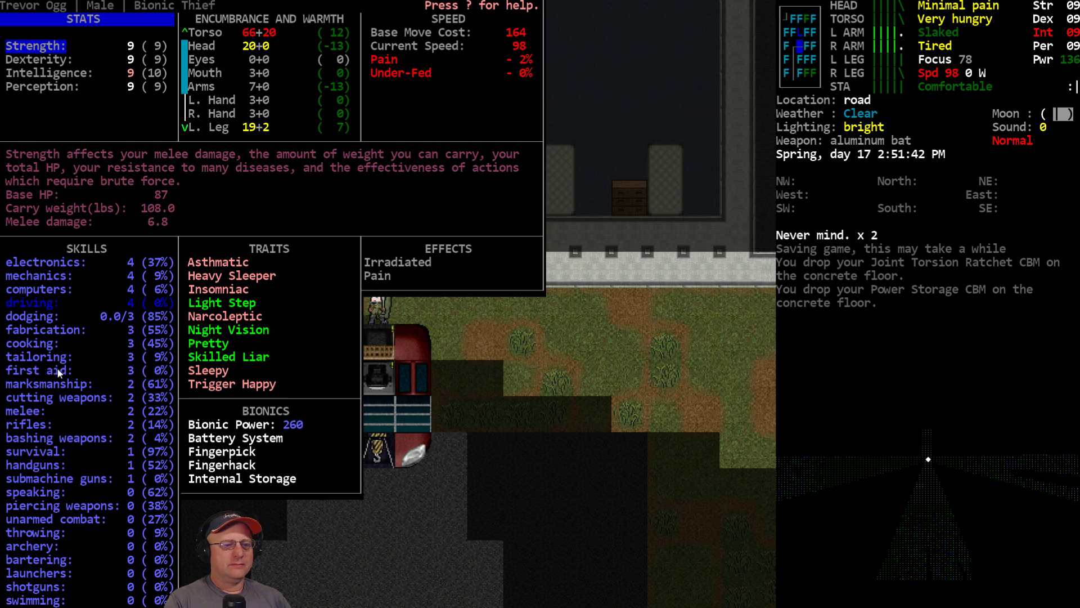
mouse_move(354, 409)
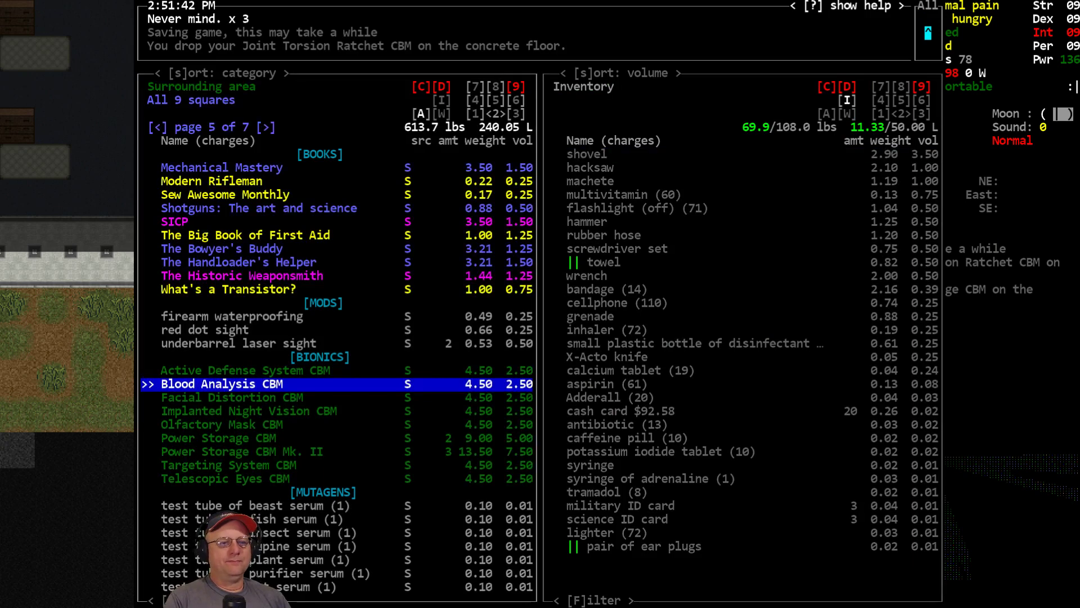
Step: Show the surrounding area's FOOD page and browse the nearby food list
click(152, 127)
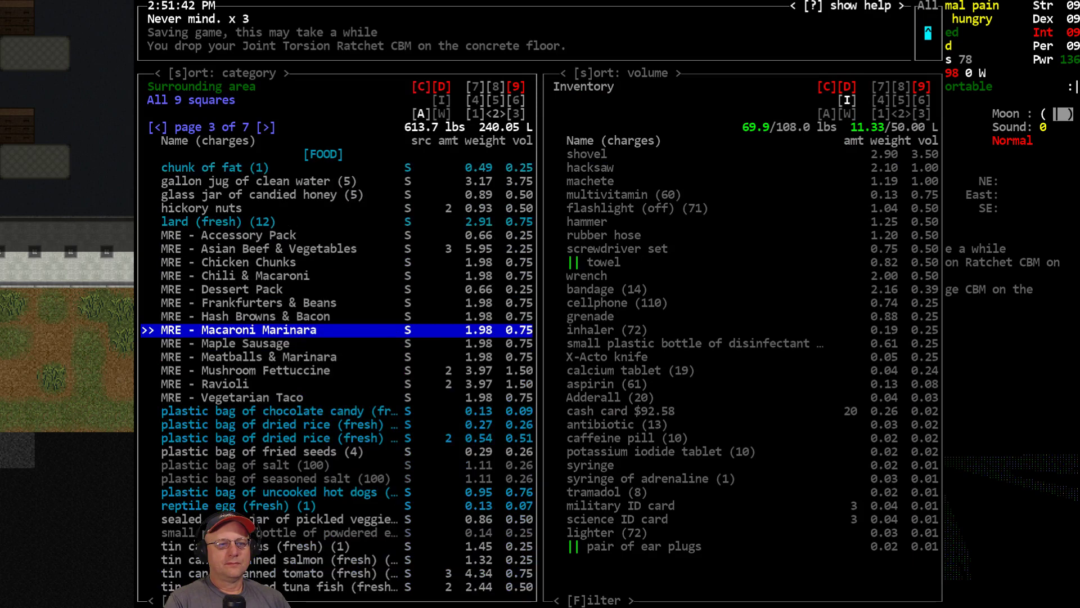
key(up)
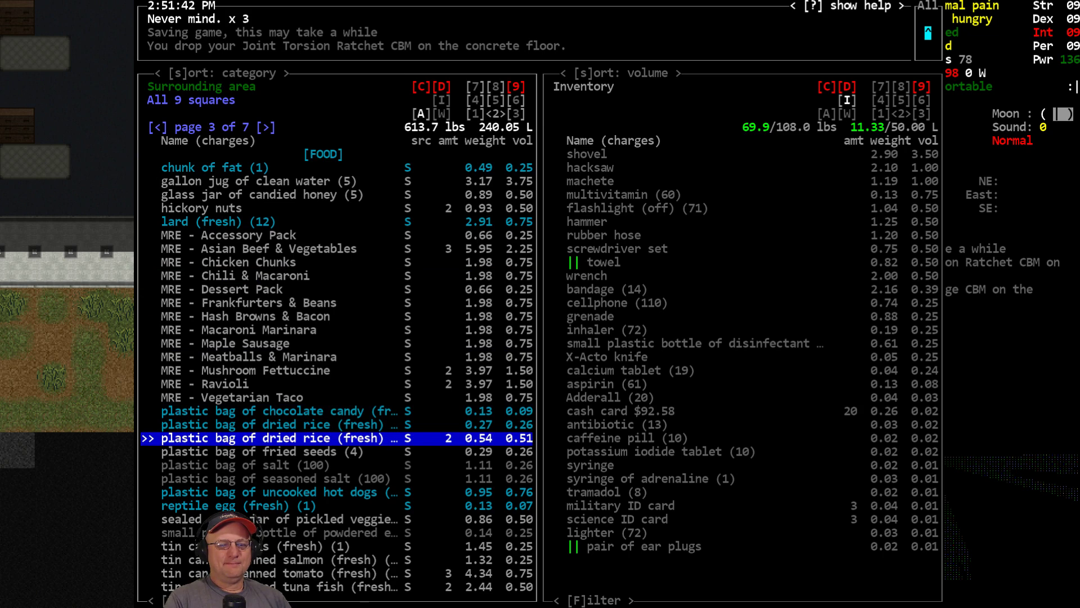
key(up)
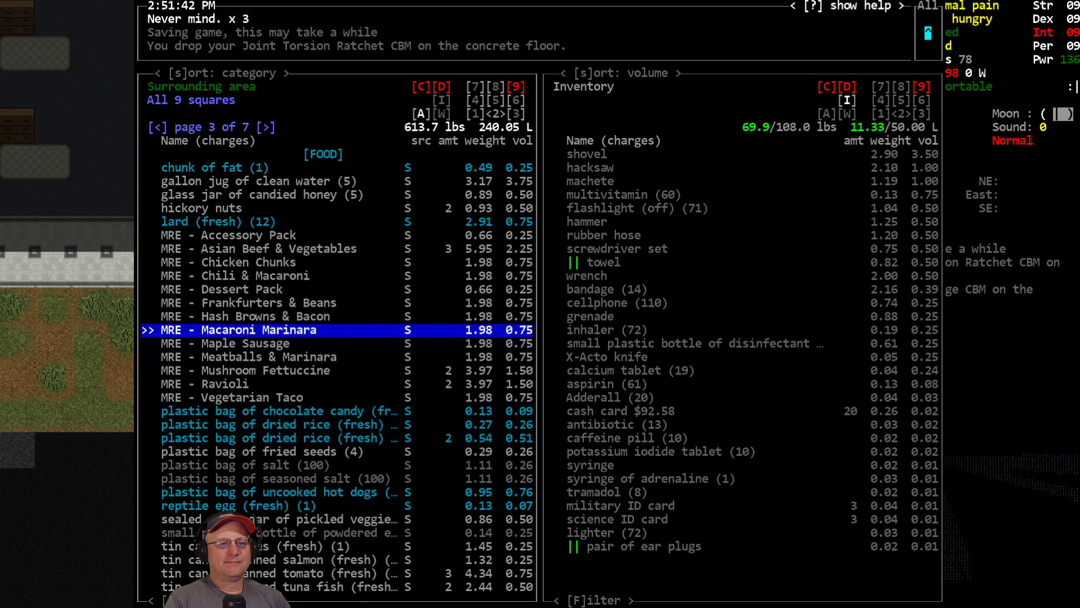
key(up)
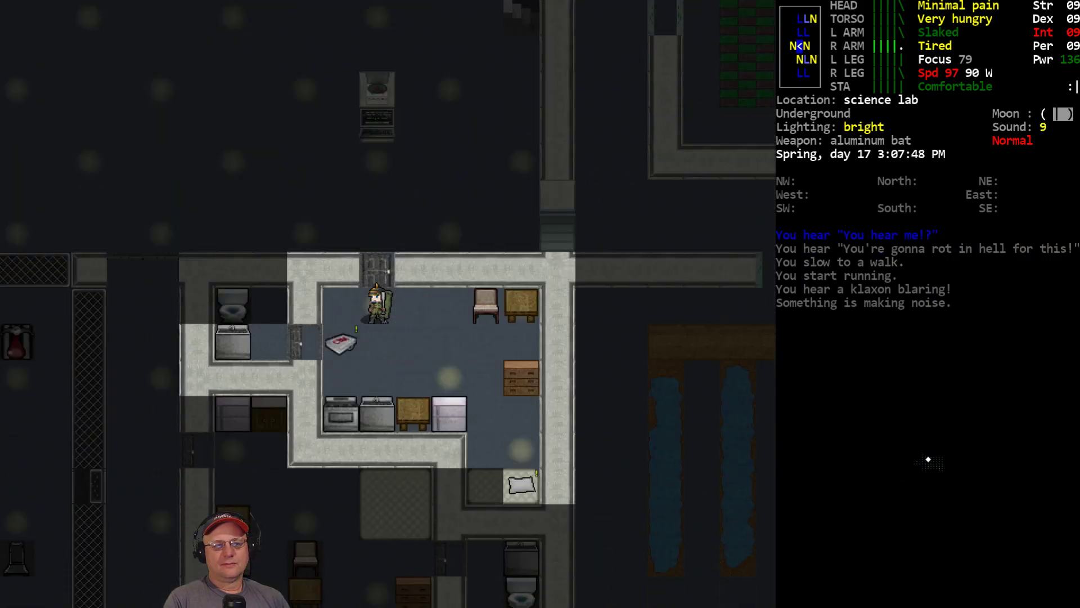
Step: Drop the pot near the lab bed and list the items visible nearby
key(D)
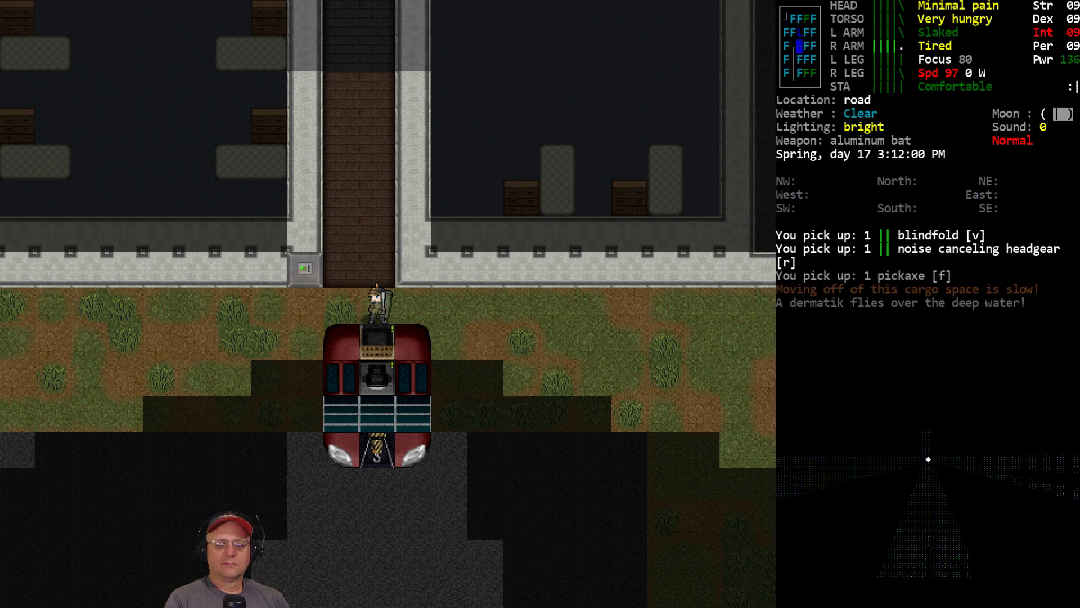
text(pot)
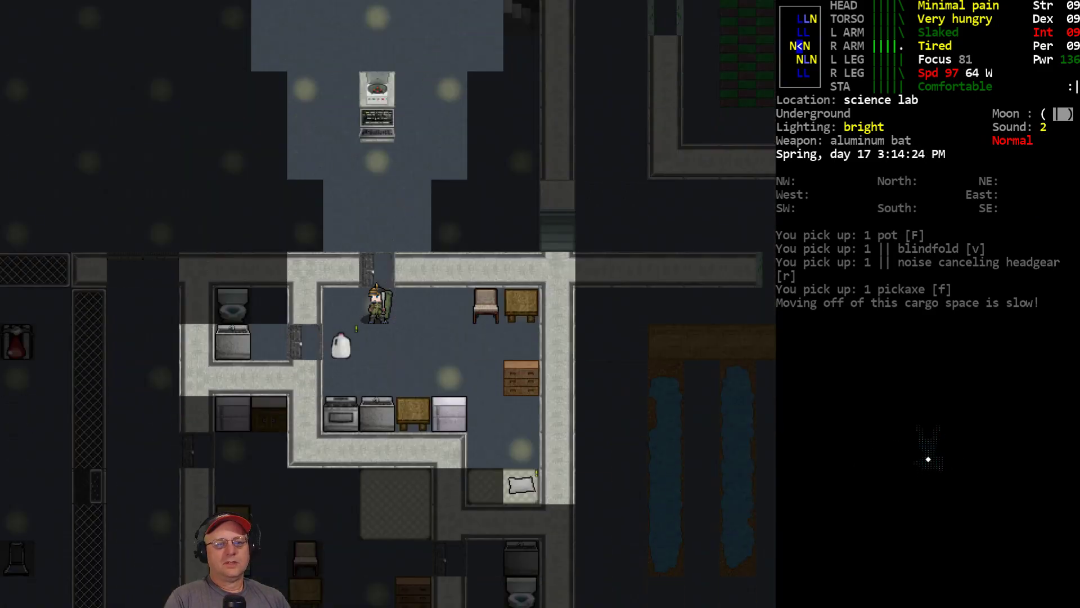
key(d)
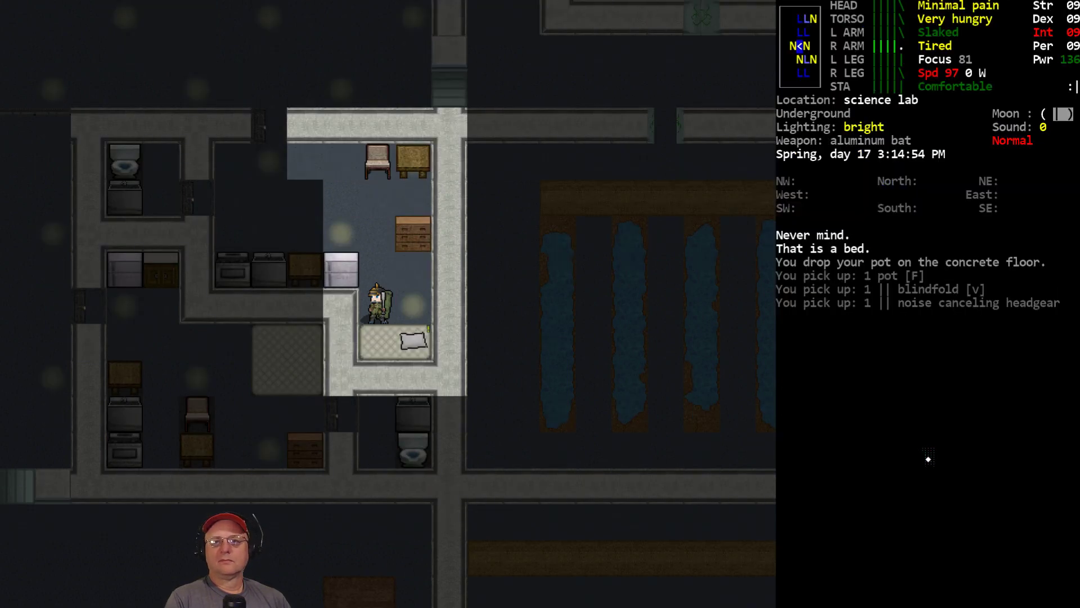
key(d)
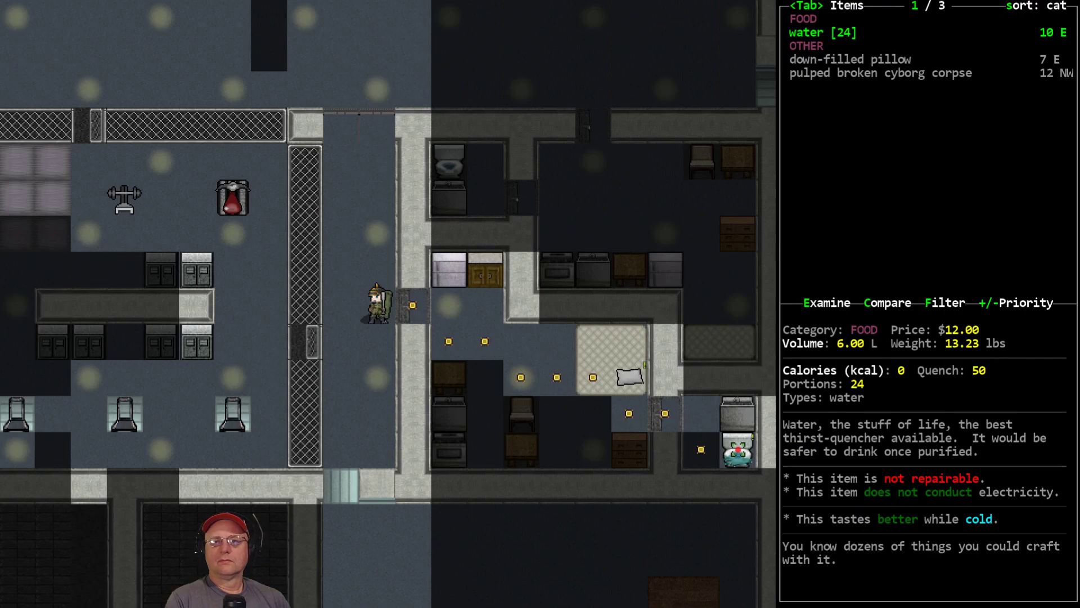
Step: Leave the blindfold and headgear on the bed, mark a firewood source, and start hauling items
key(Escape)
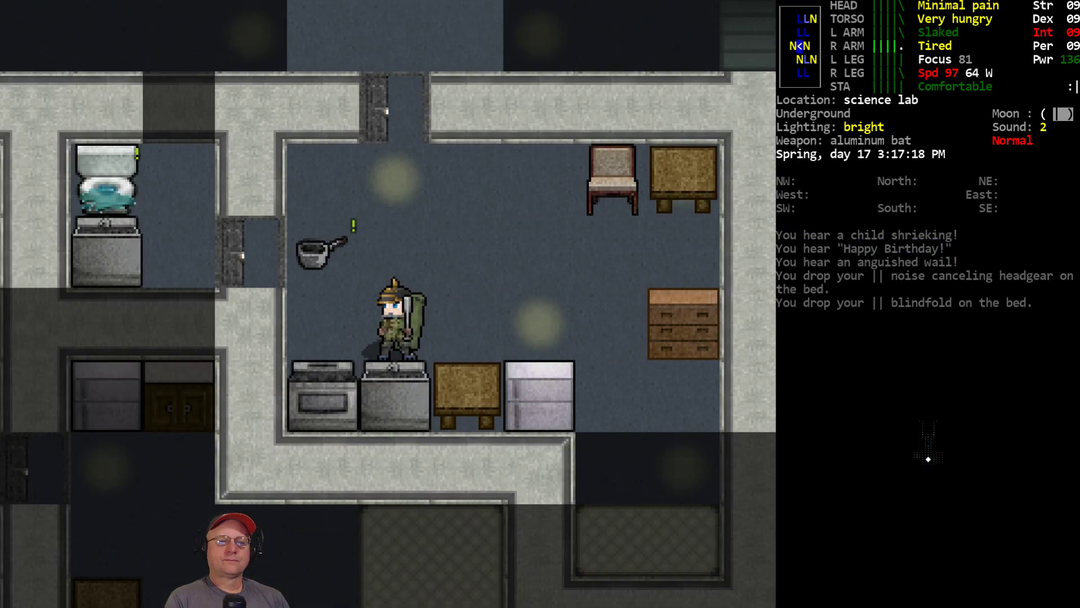
key(w)
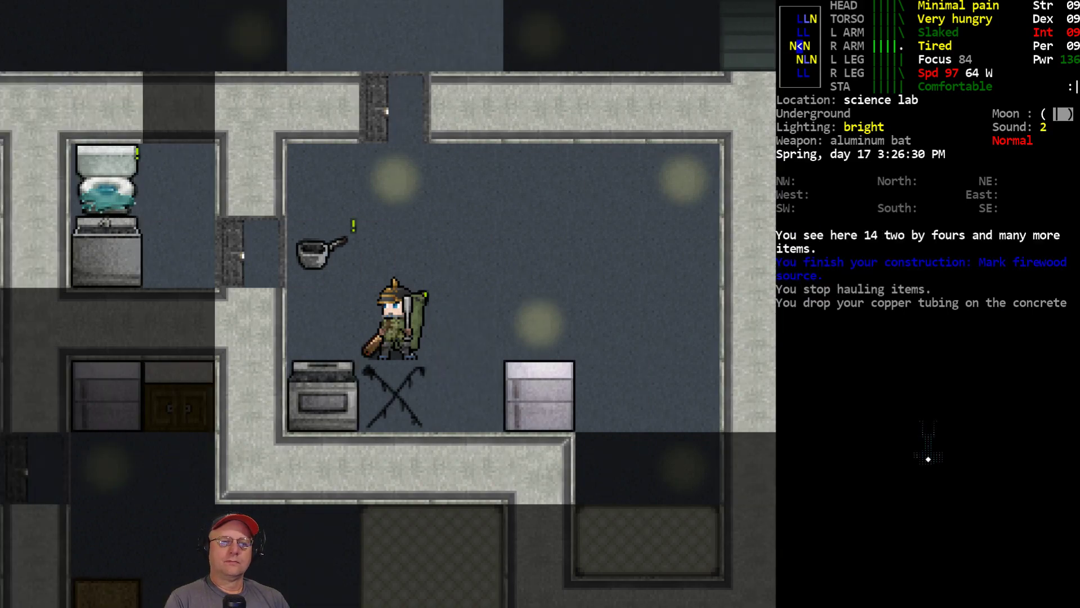
key(i)
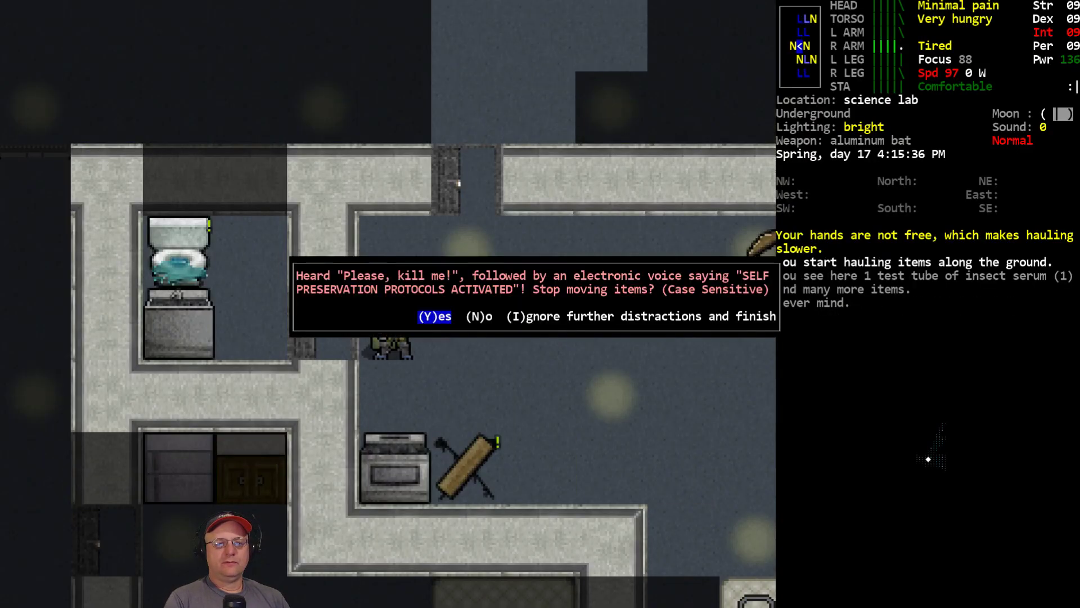
Step: Answer Y to stop hauling items along the ground
key(Y)
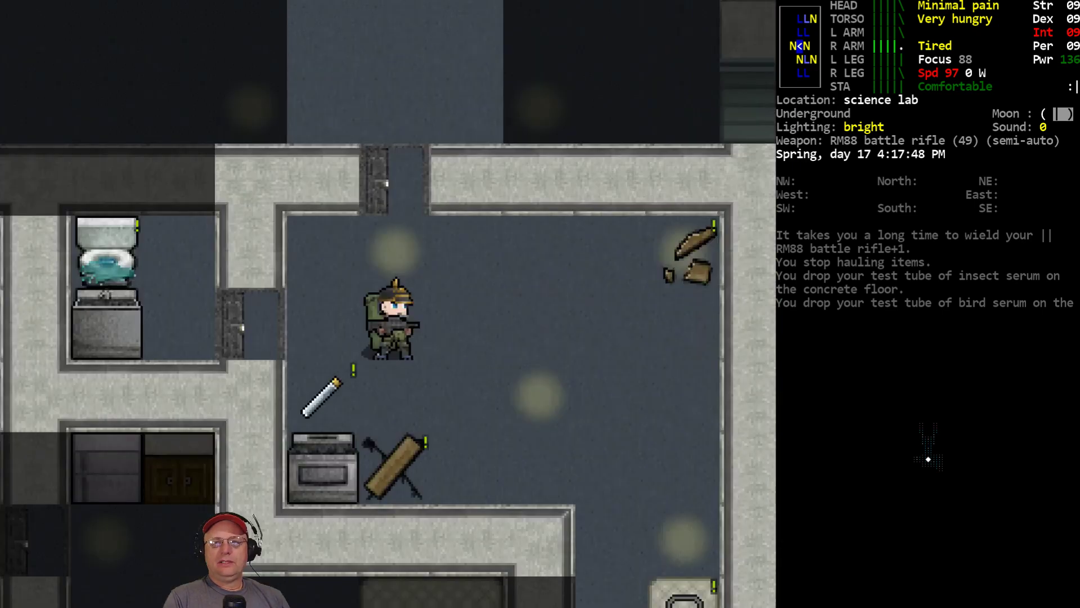
Step: Eat the fresh crackers from the Consume menu, then bring up the wearable items list
key(E)
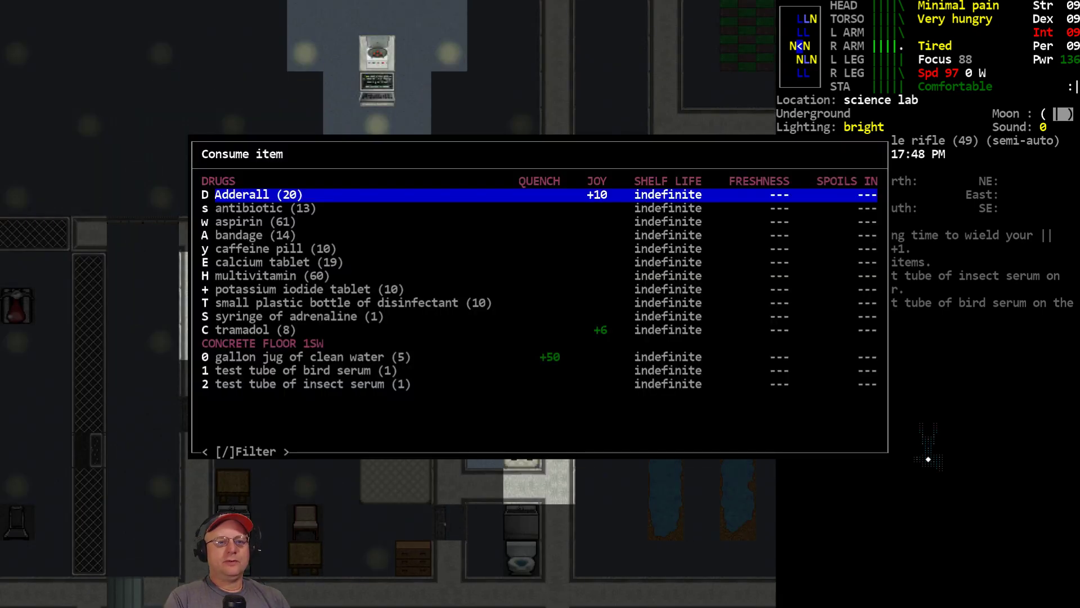
key(Escape)
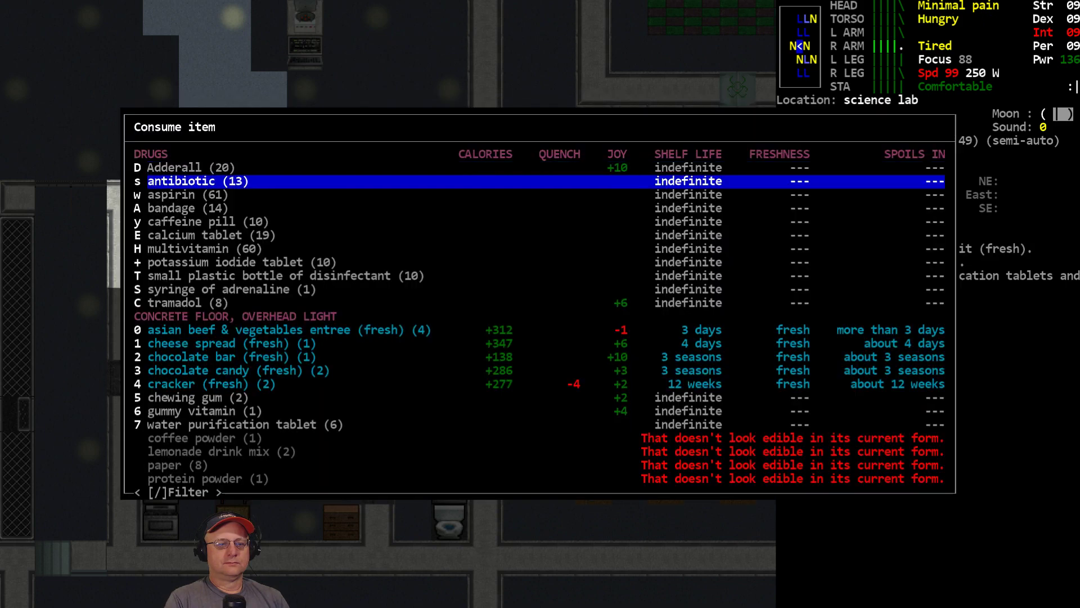
key(up)
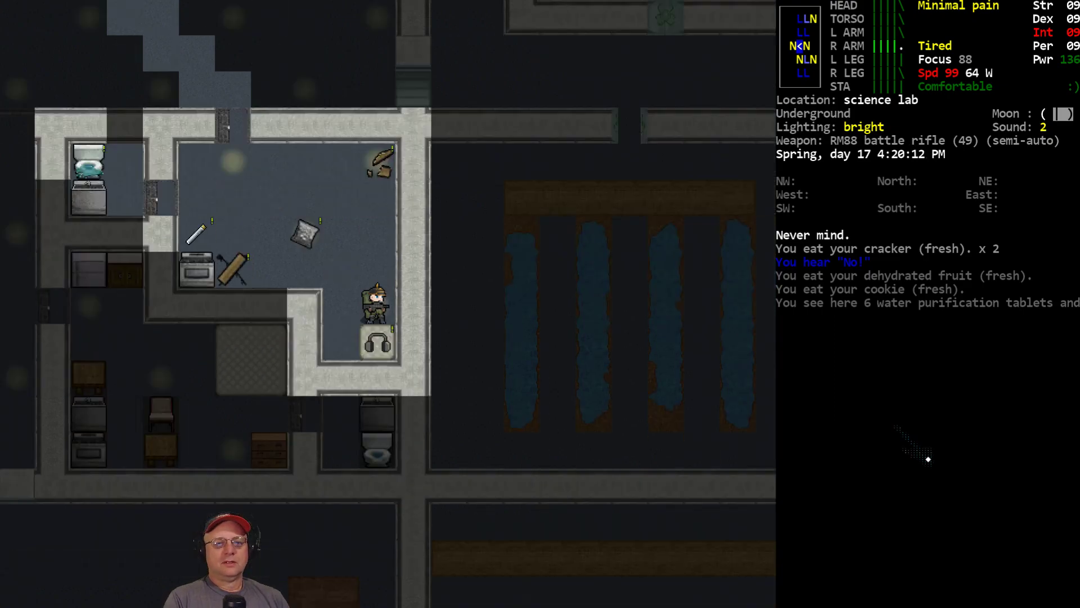
key(T)
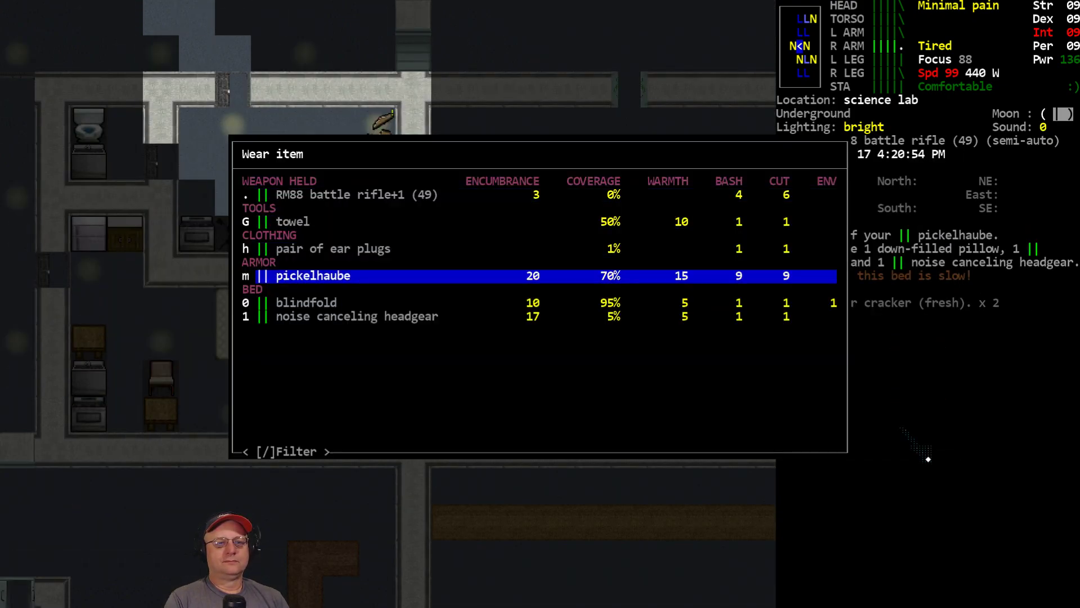
Step: Put on the blindfold and sleep in the lab bed until waking up
key(up)
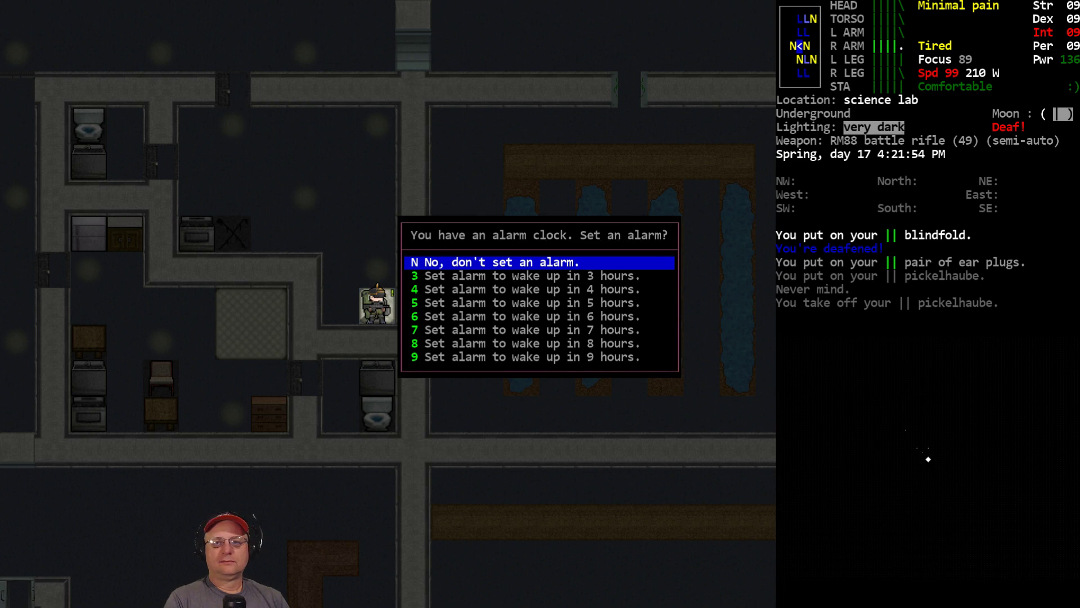
click(496, 262)
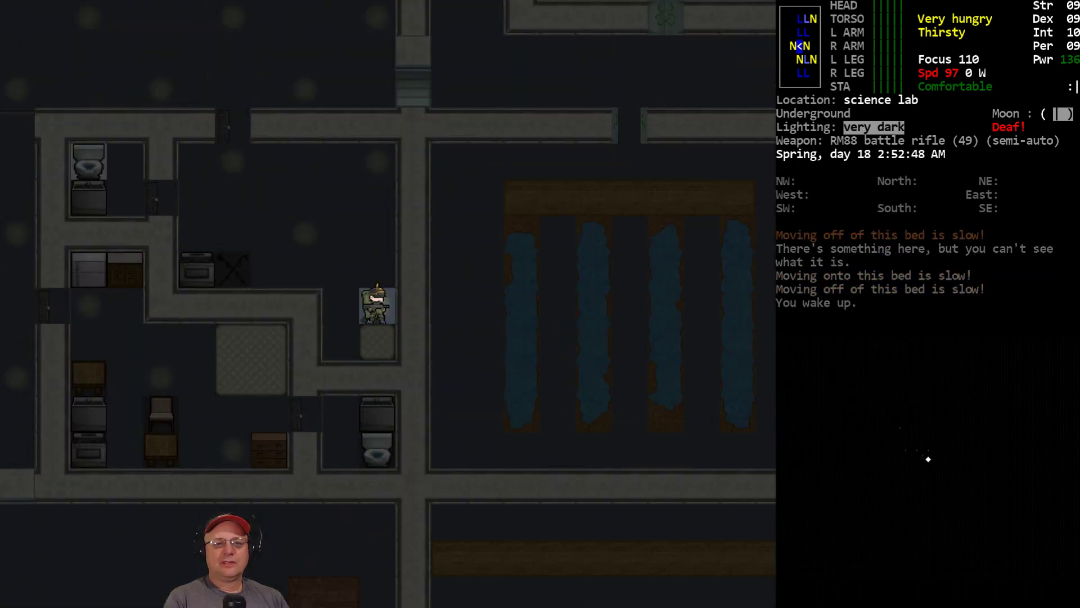
Step: Remove the pair of ear plugs from the worn-items list
key(D)
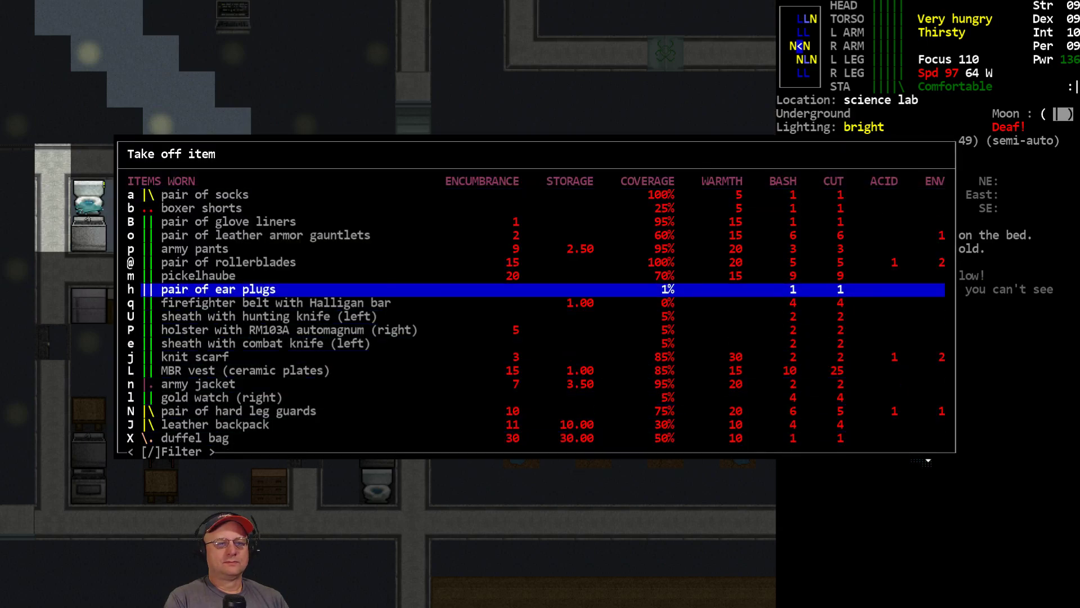
click(217, 289)
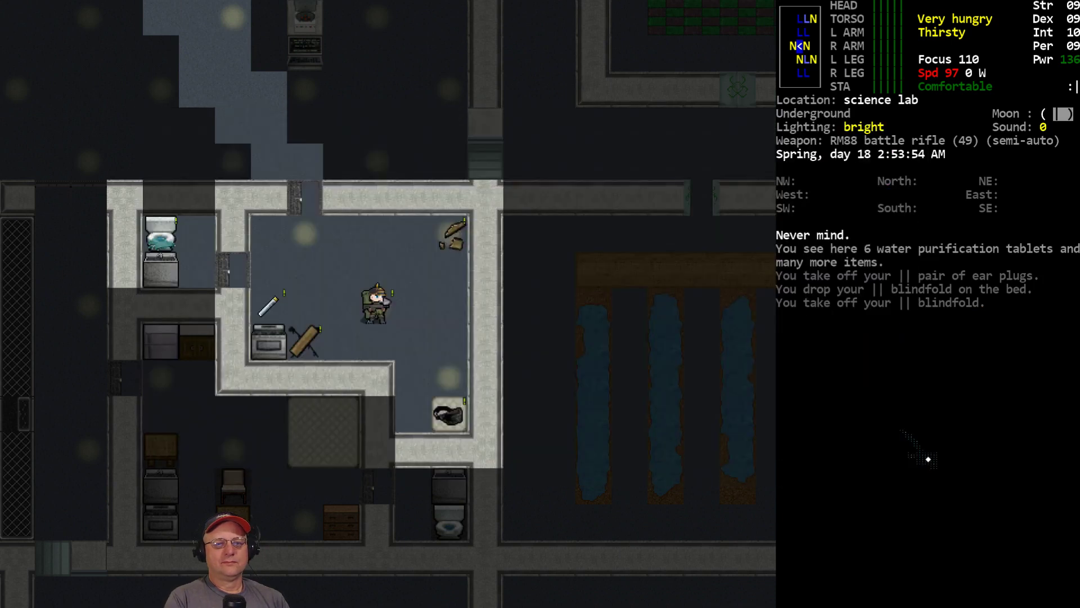
Step: Drink from the gallon jug of clean water in the Consume menu
key(a)
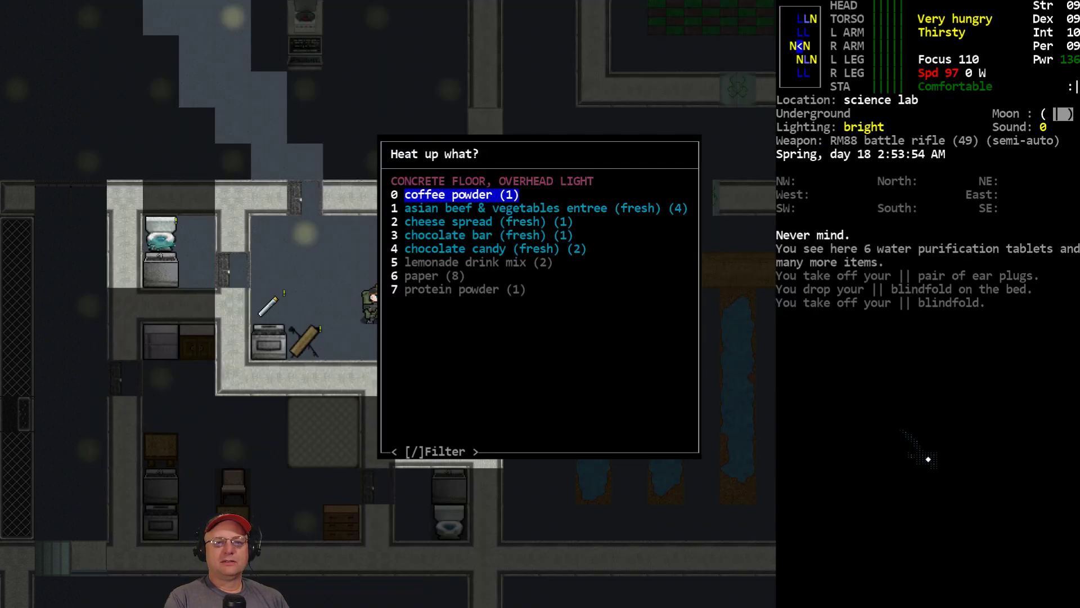
key(down)
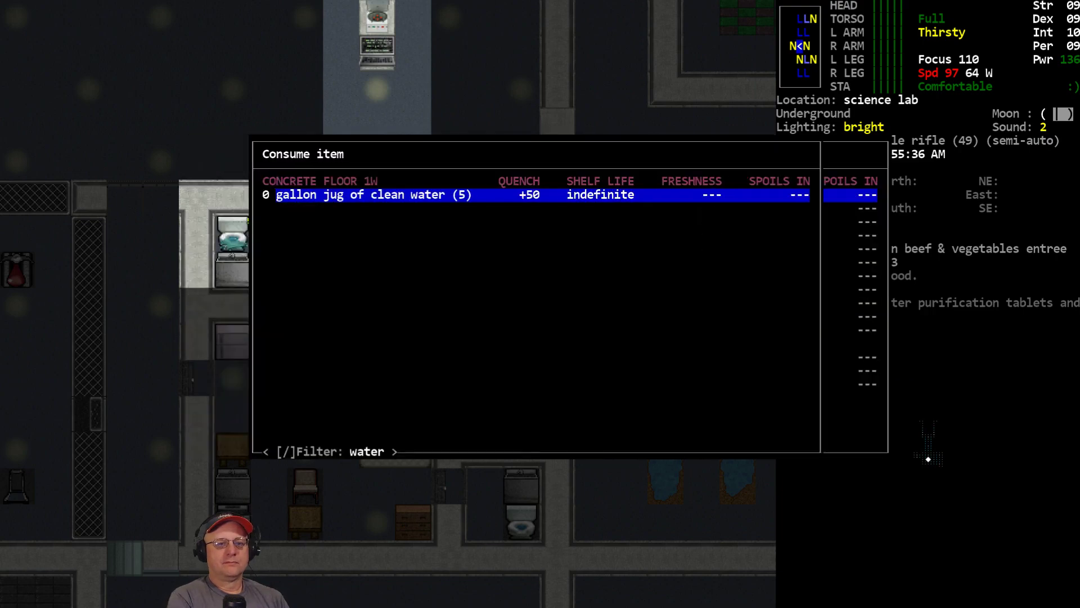
click(367, 195)
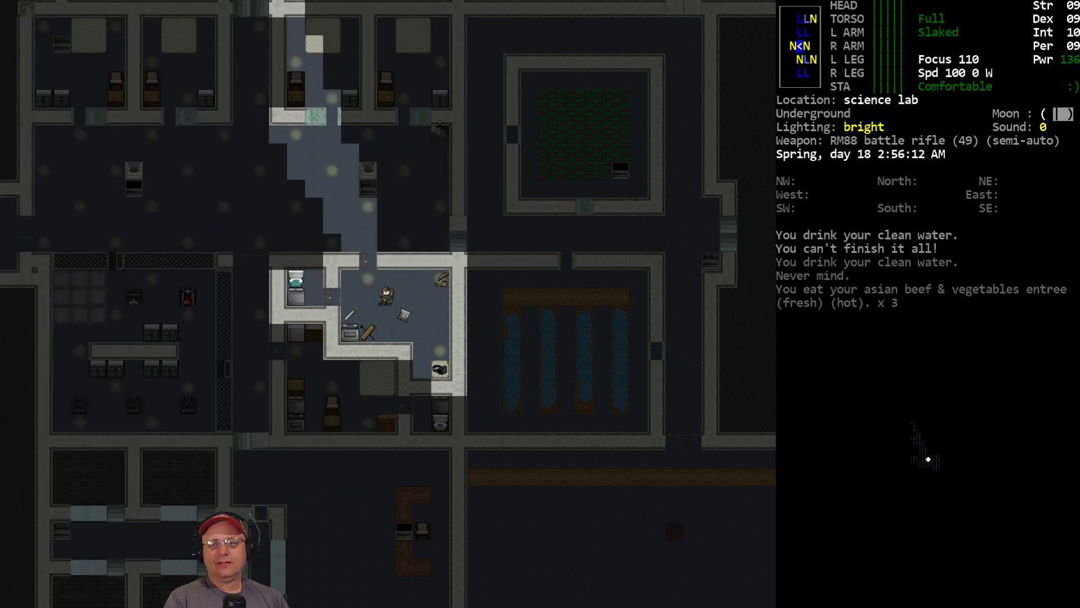
Step: Review the full list of carried gear twice, closing the inventory each time
key(i)
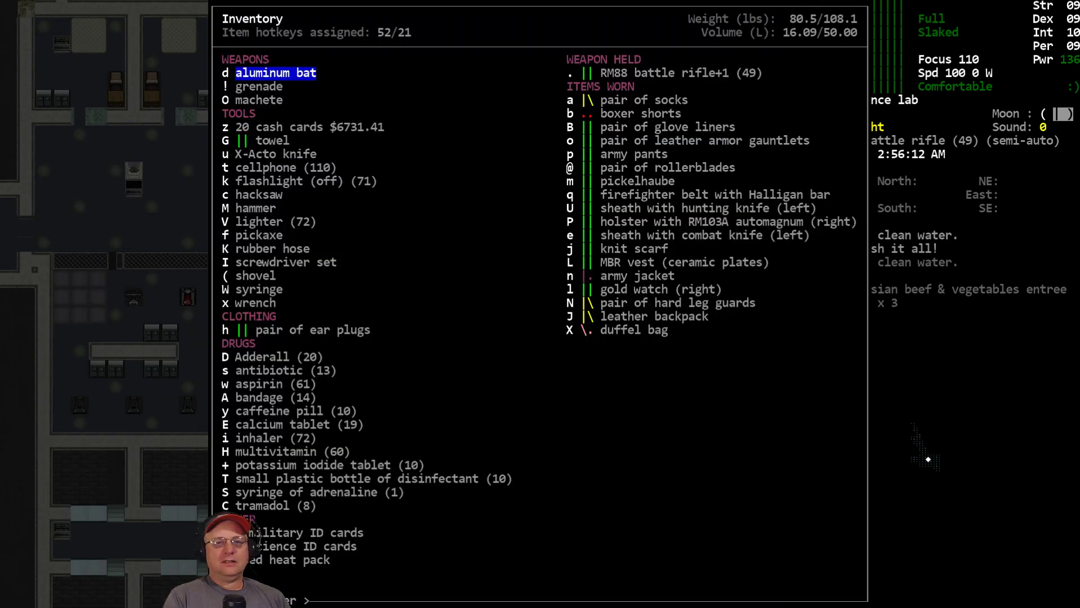
key(escape)
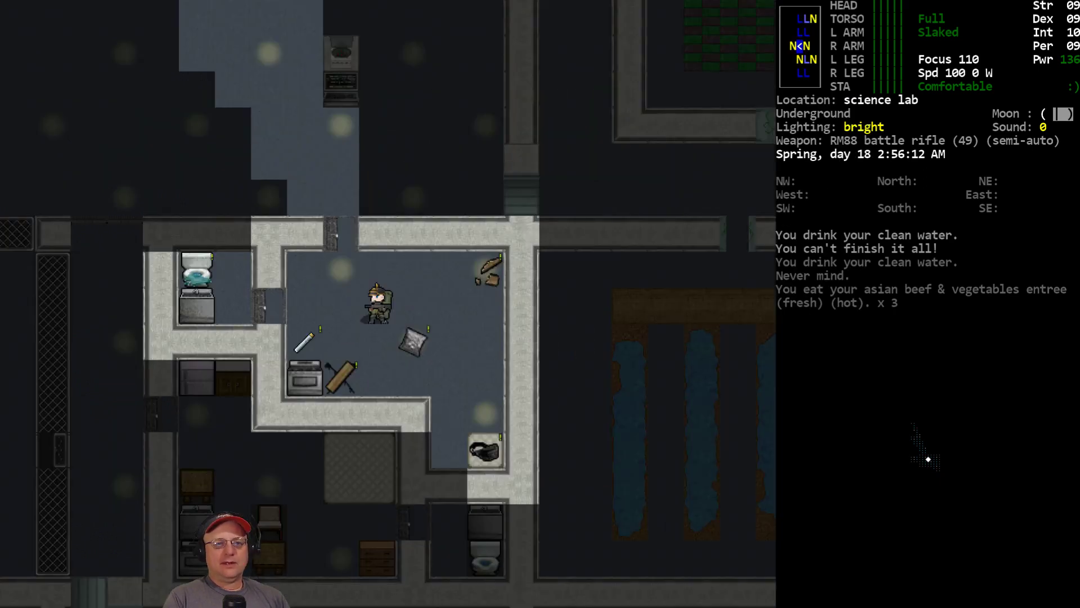
key(i)
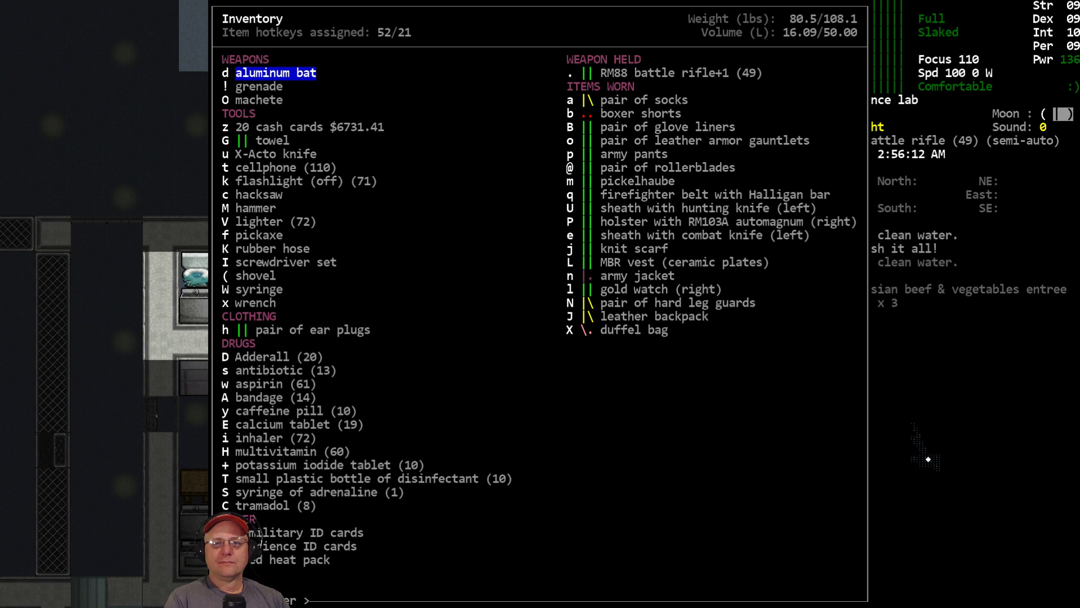
key(Escape)
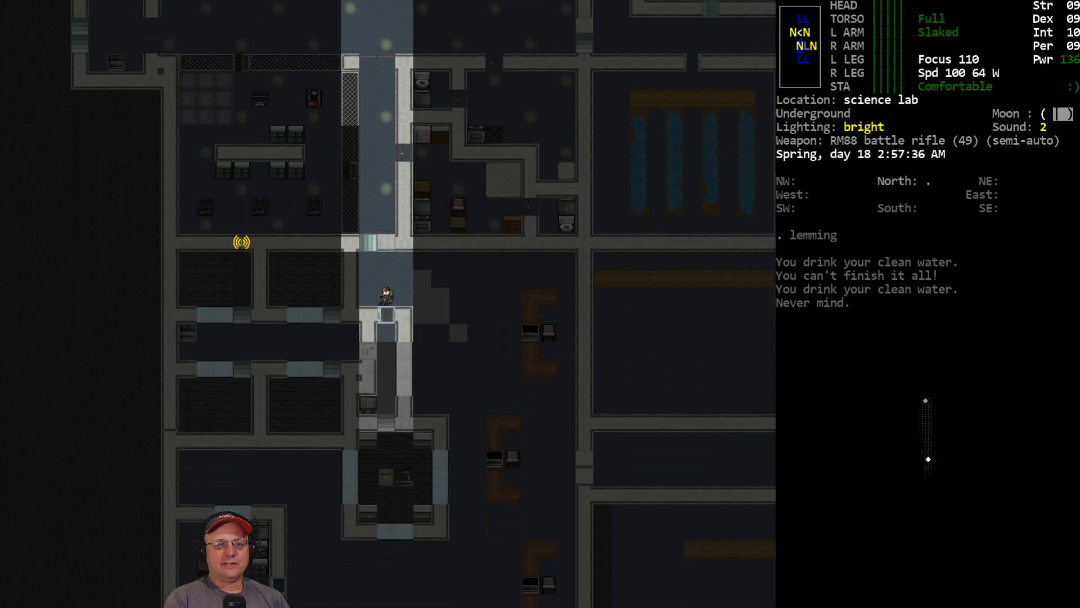
Step: Walk down the corridor toward the small end room to drop the Integrated Toolset CBM
key(a)
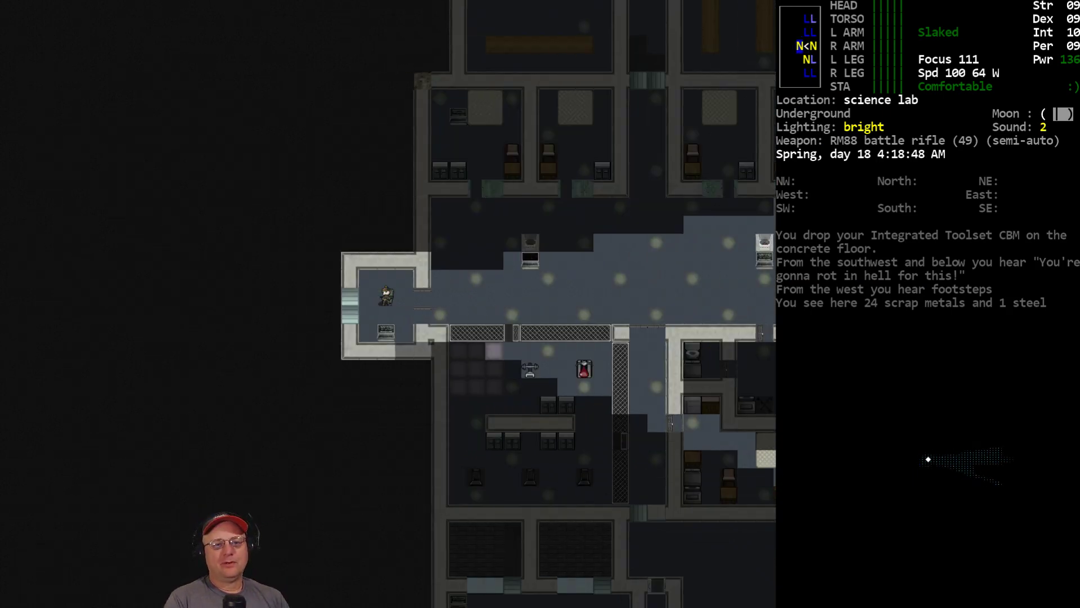
Step: Move the survivor down toward the small lab room with the computer terminal
key(down)
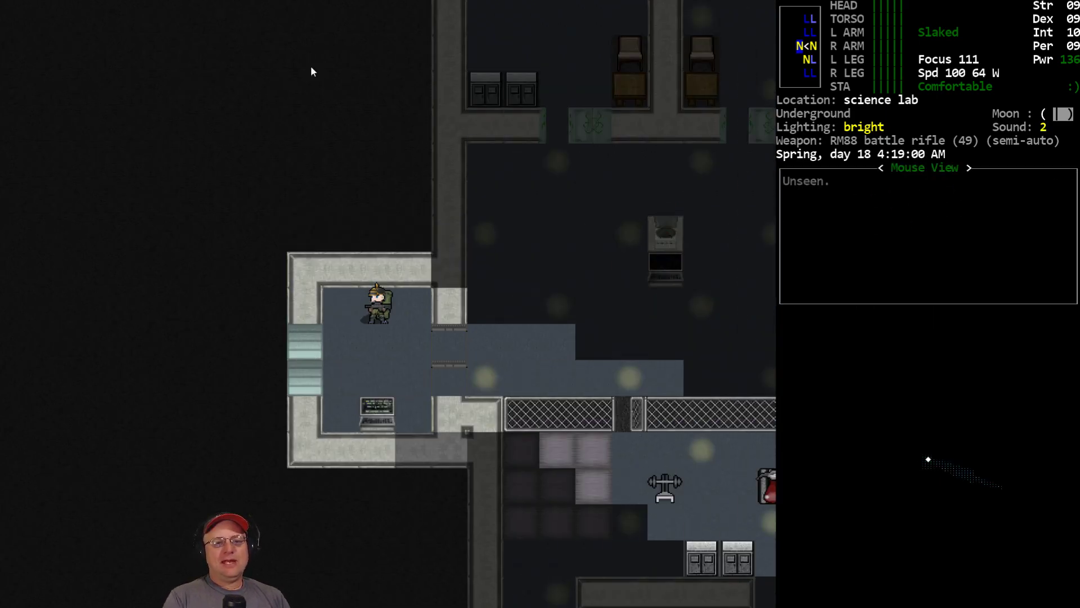
mouse_move(490, 359)
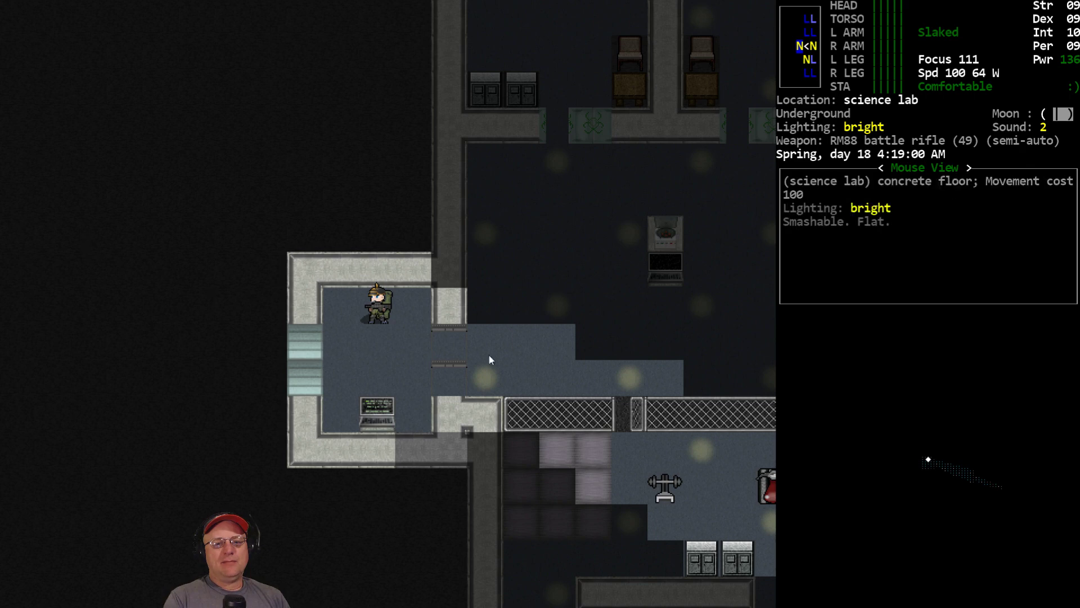
mouse_move(561, 410)
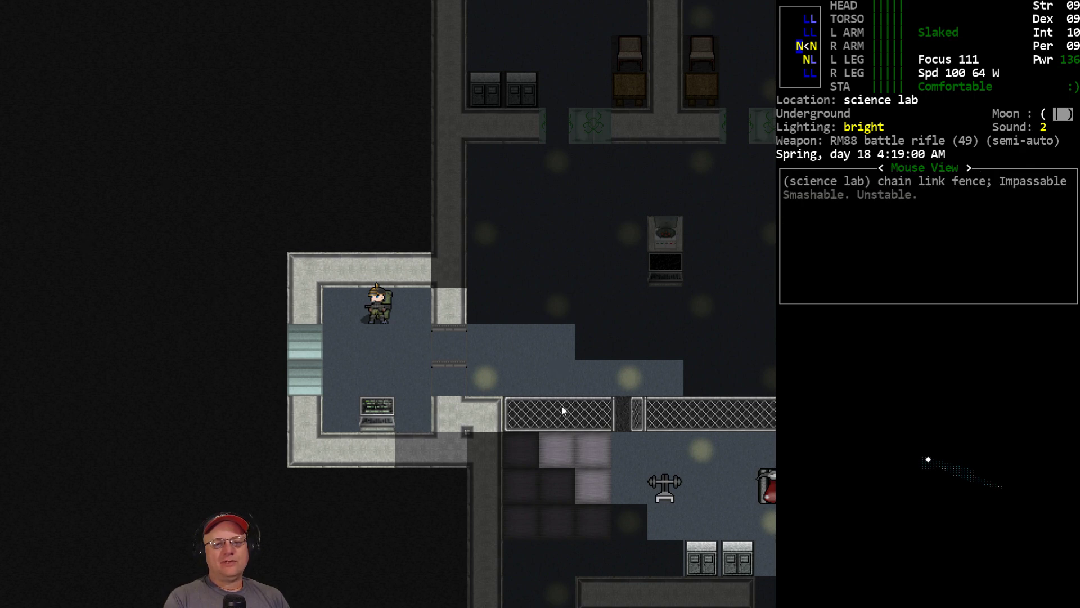
mouse_move(508, 63)
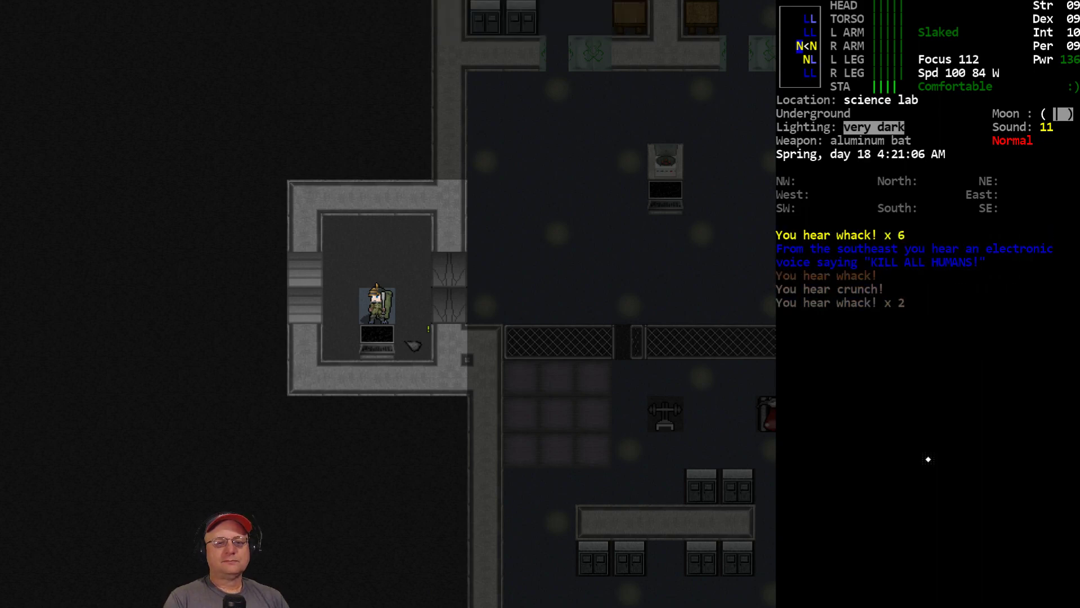
Step: Smash with the wielded weapon before re-wielding the RM88 battle rifle
key(s)
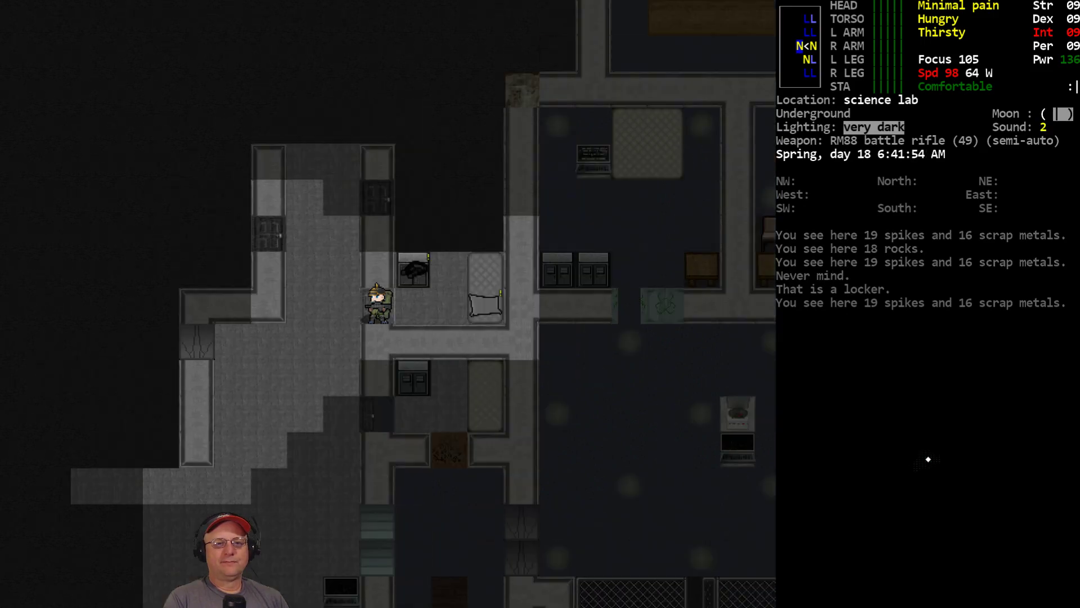
Step: Take the pair of light amp goggles from the locker and put them on
key(g)
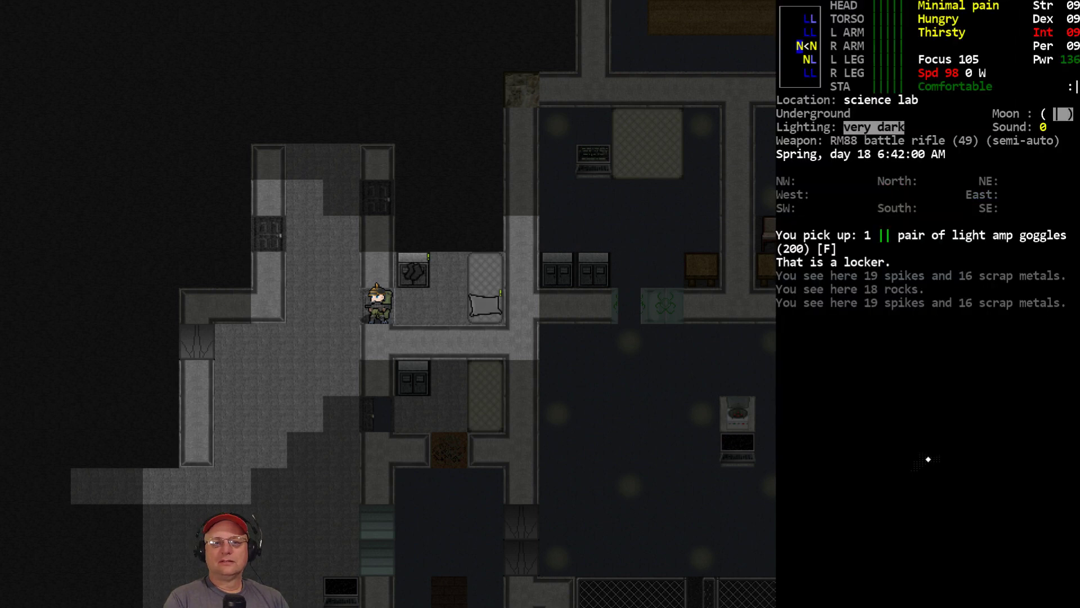
key(W)
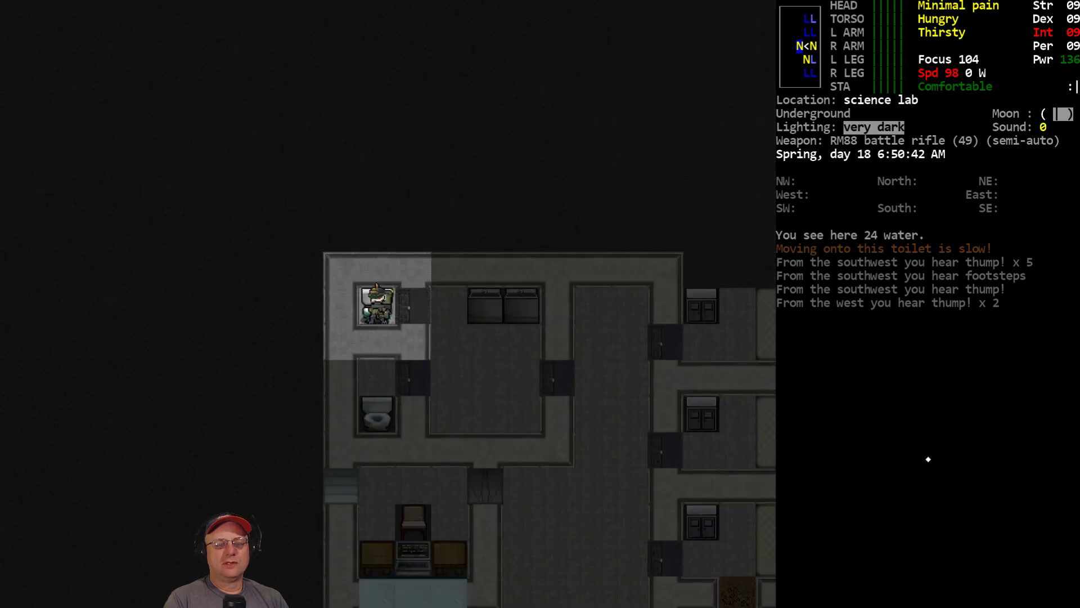
Step: Use a cutting tool from the item list to cut through the metal obstacle
key(a)
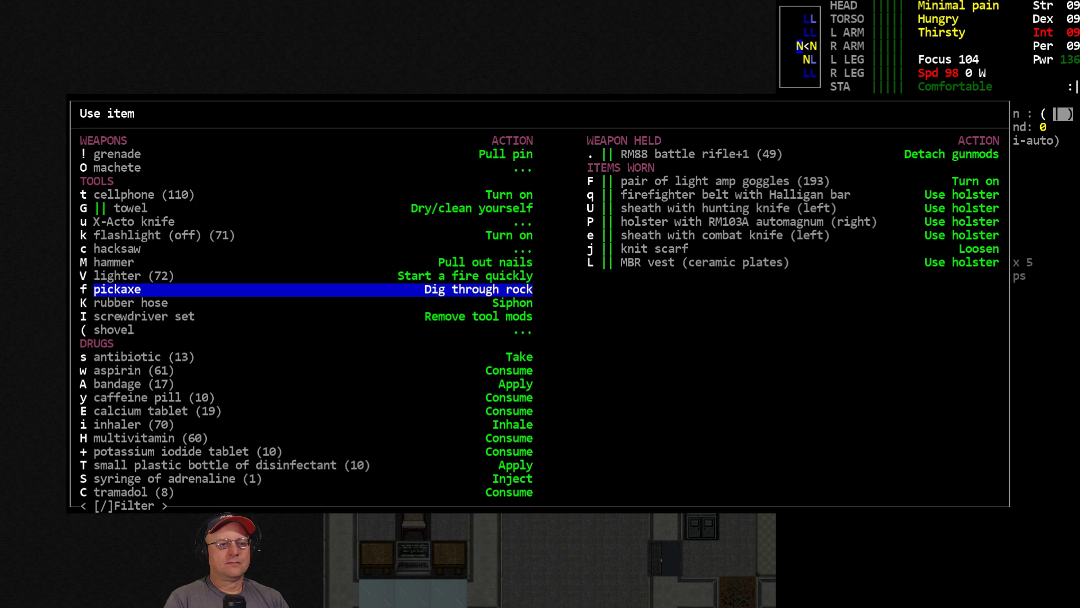
click(117, 289)
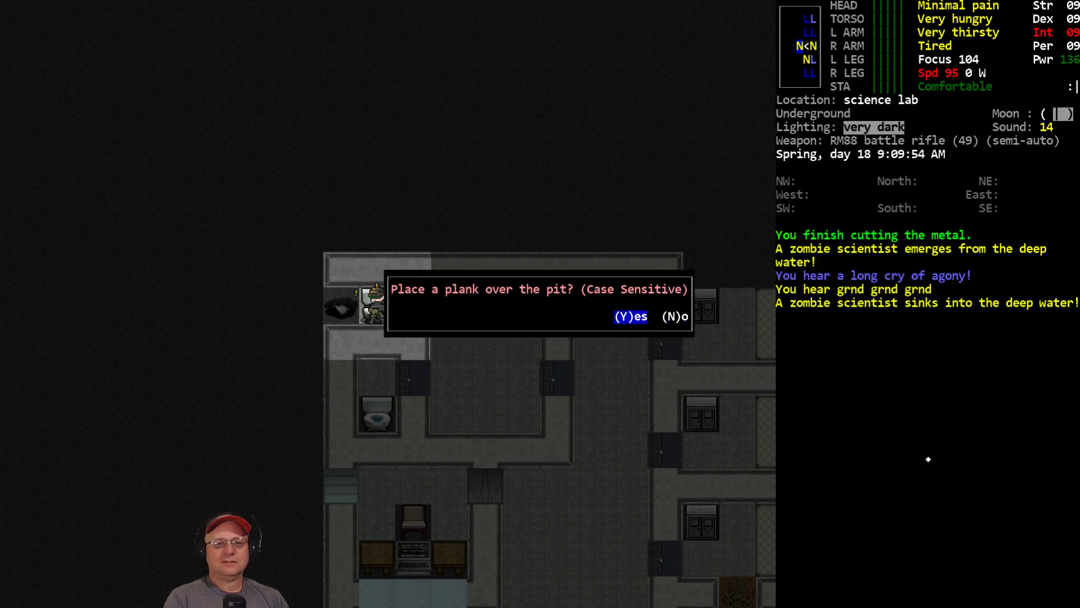
key(y)
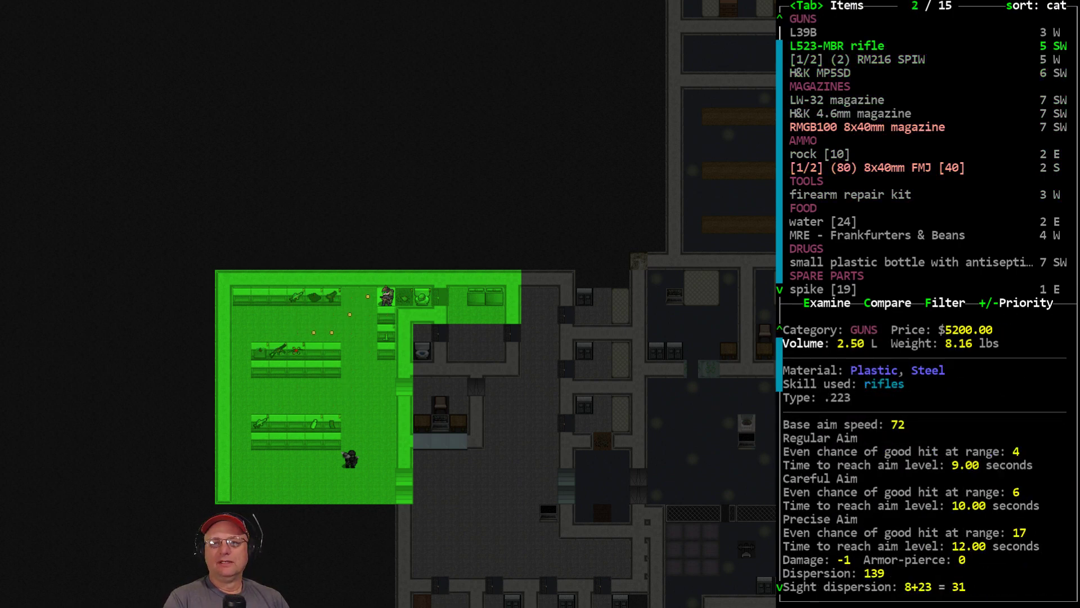
Step: Scroll the nearby items list up to the L523-MBR rifle's stats
key(up)
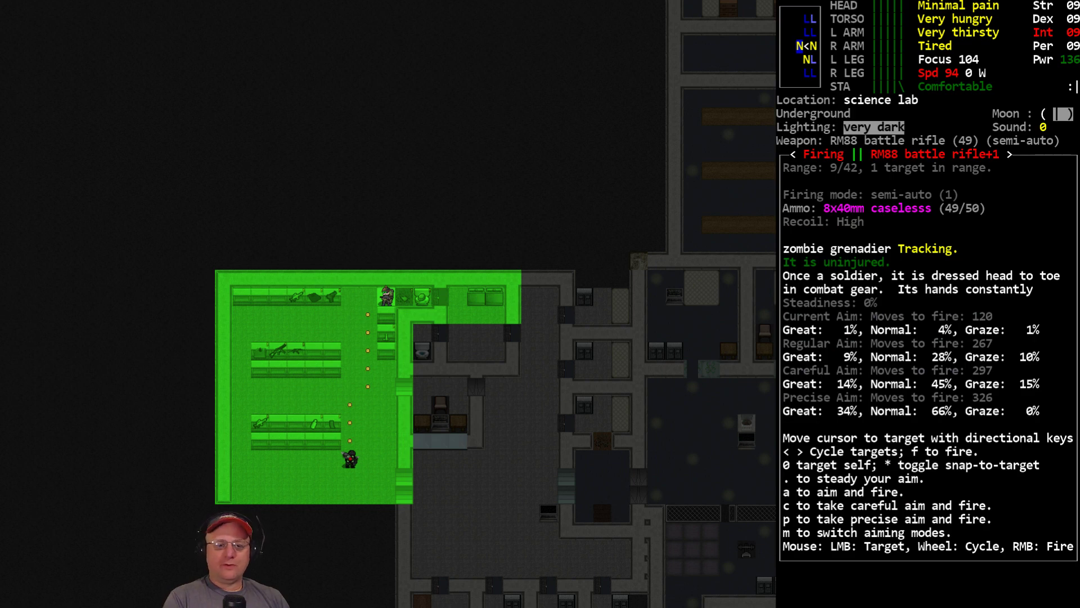
Step: Fire the RM88 battle rifle at the zombie grenadier nine tiles away
key(f)
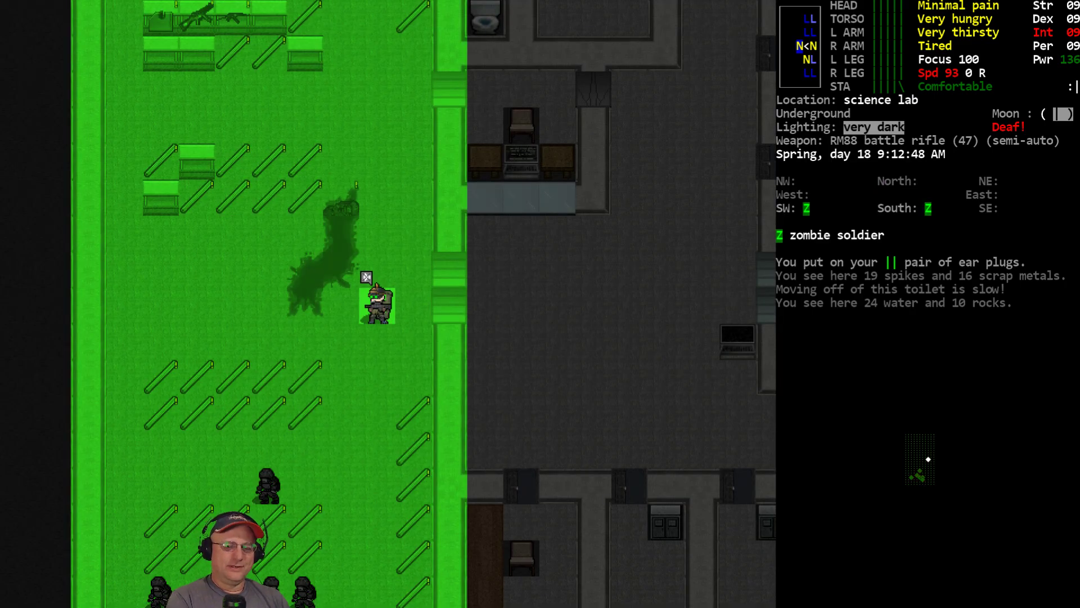
Step: Fire the RM88 repeatedly, killing one zombie soldier and severely injuring another
key(f)
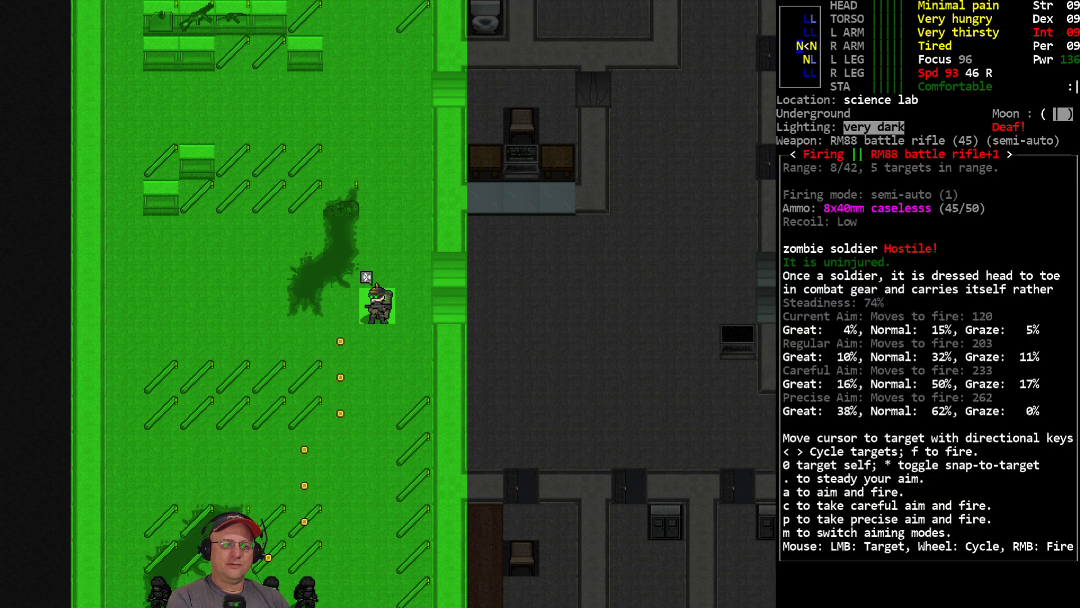
key(f)
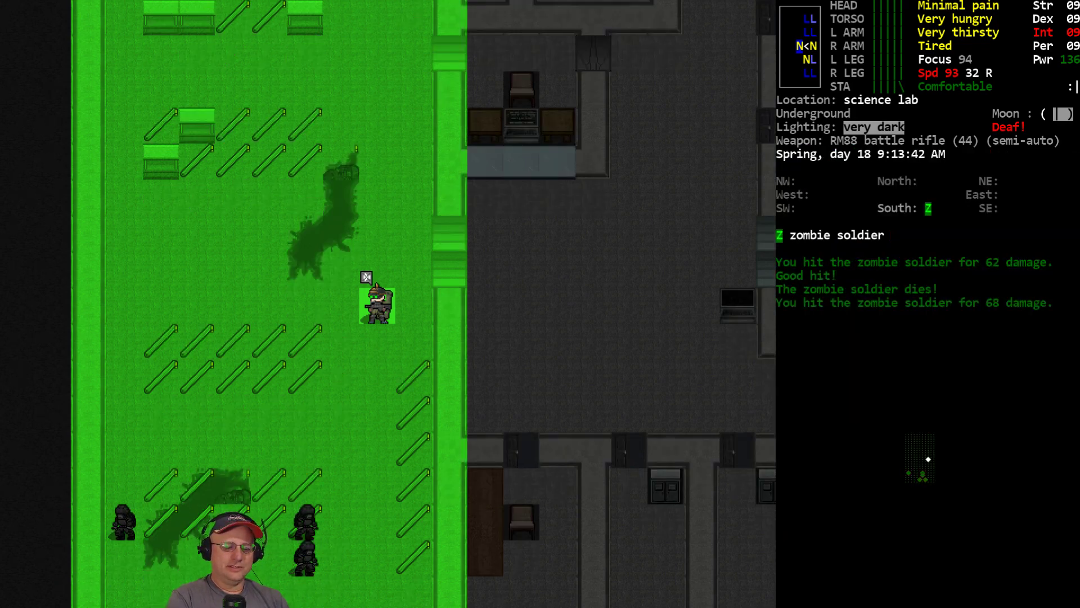
key(f)
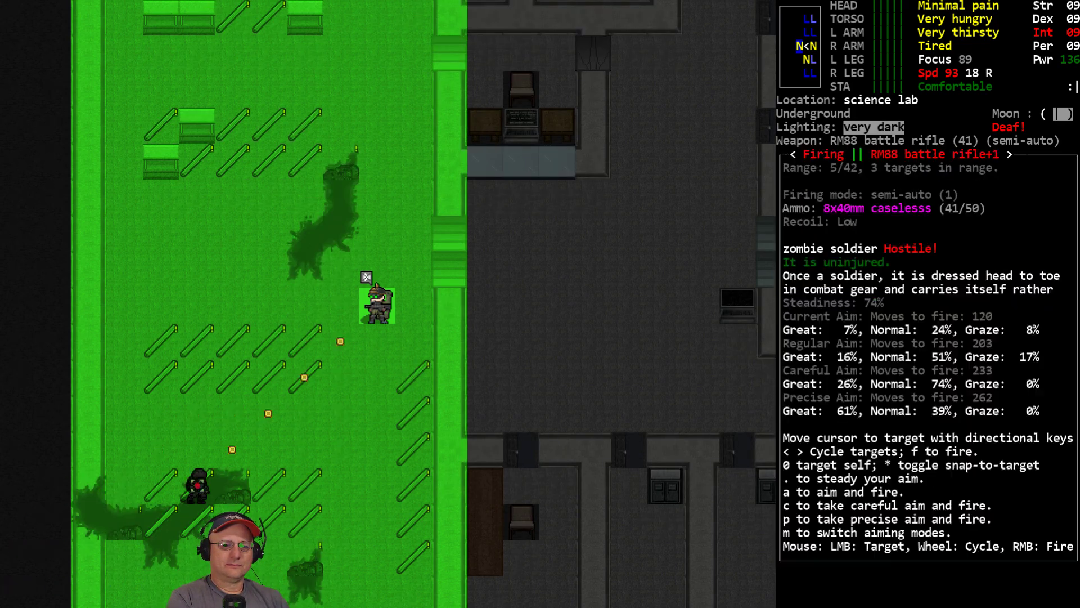
key(f)
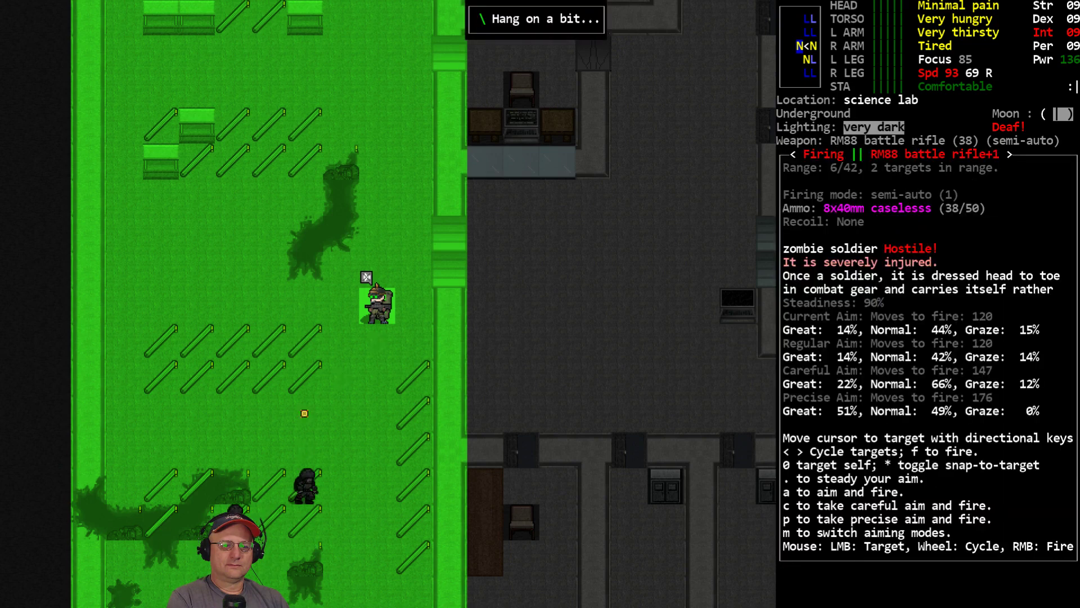
key(f)
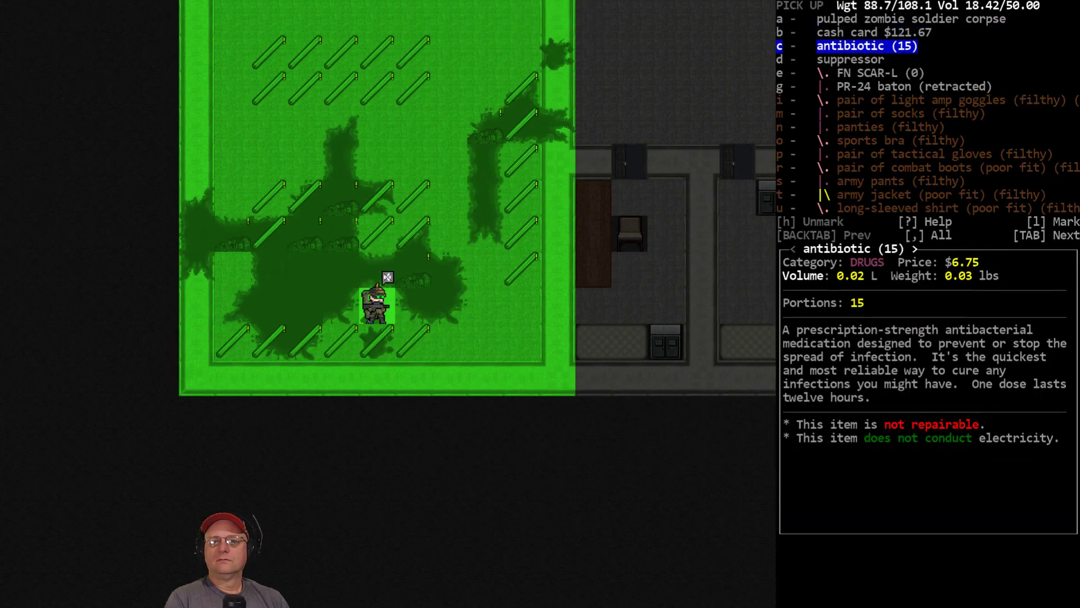
Step: Pick up the antibiotics and 20 8x40mm tracers, then review items around the survivor
key(DOWN)
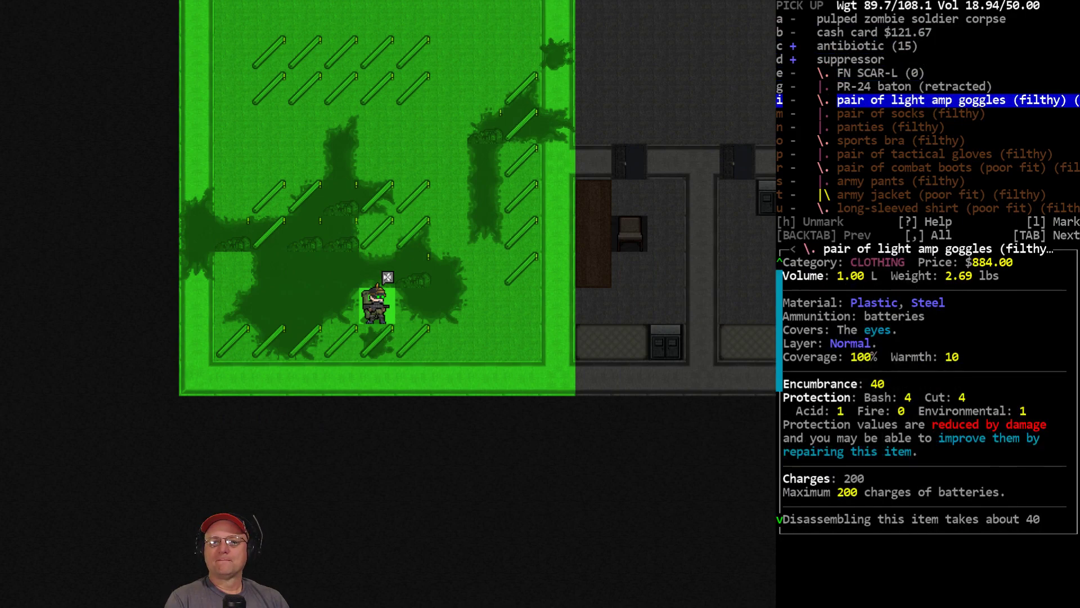
key(up)
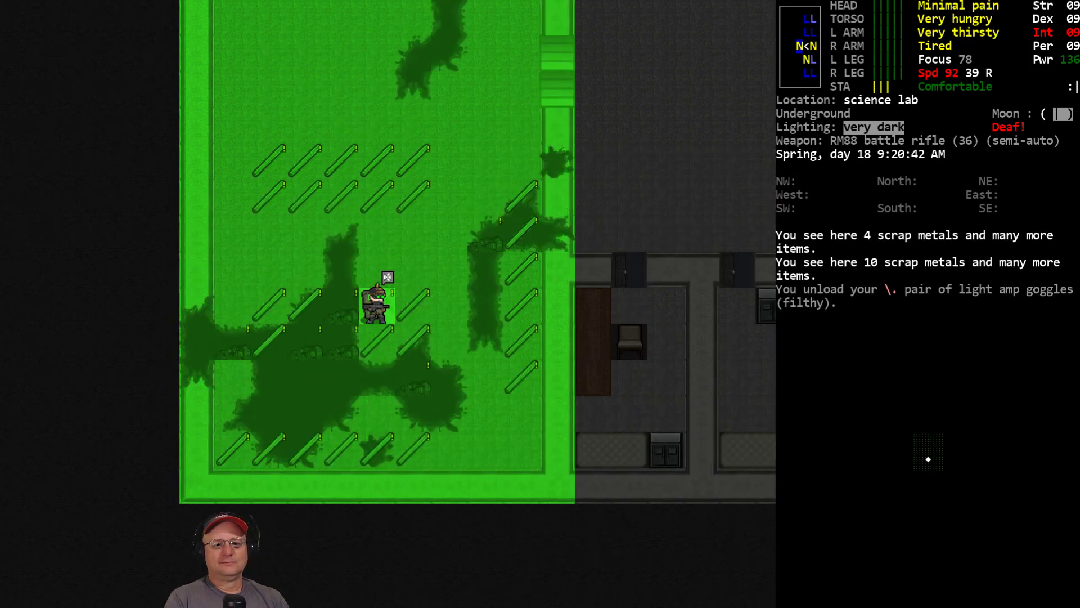
key(g)
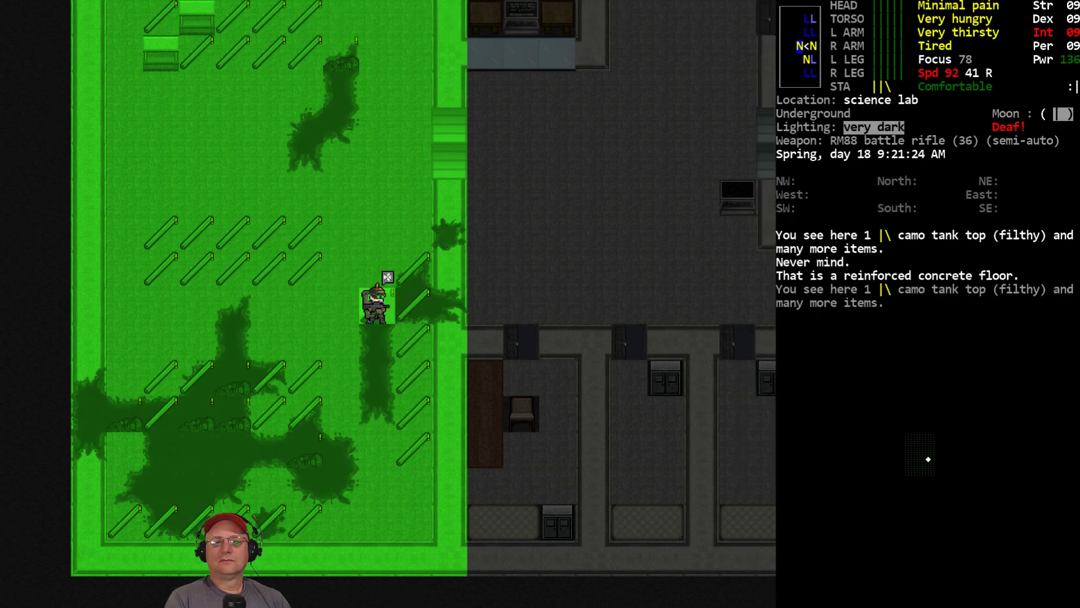
key(i)
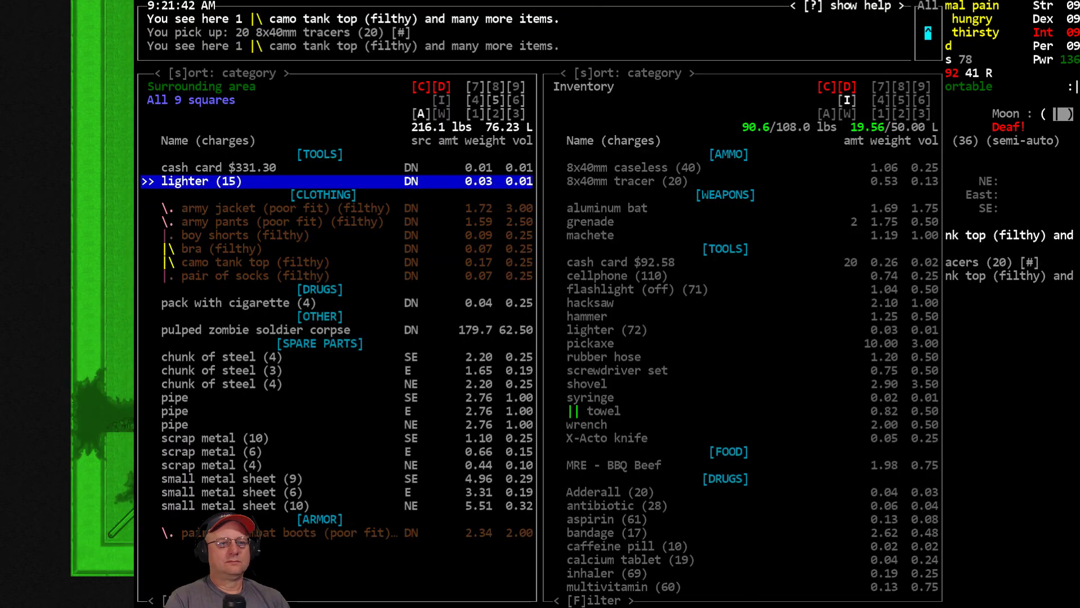
Step: Reopen the surrounding items manager and return to the first page of floor items
key(Escape)
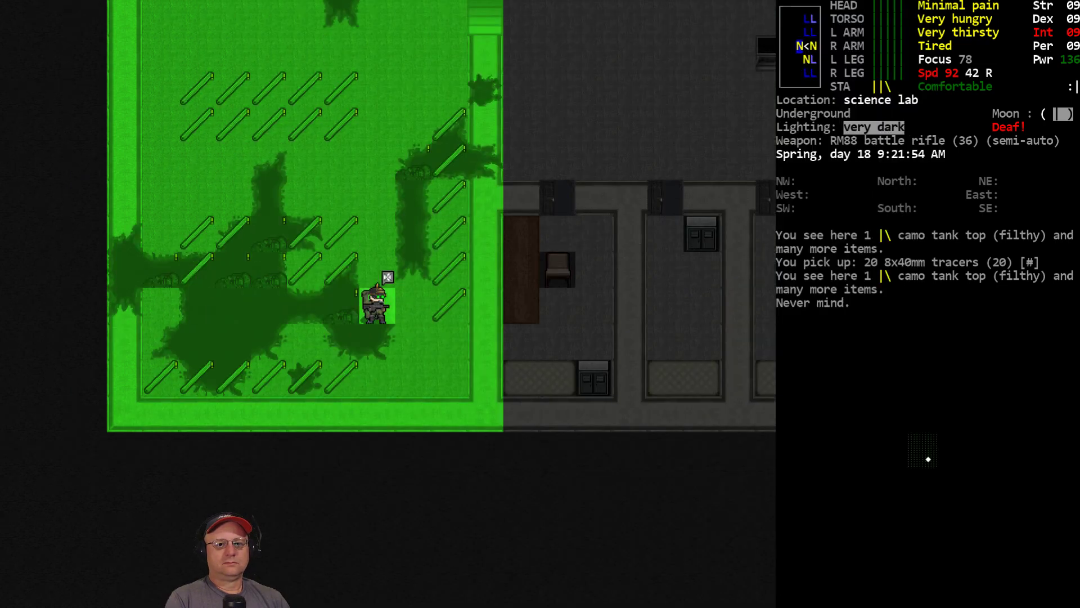
key(i)
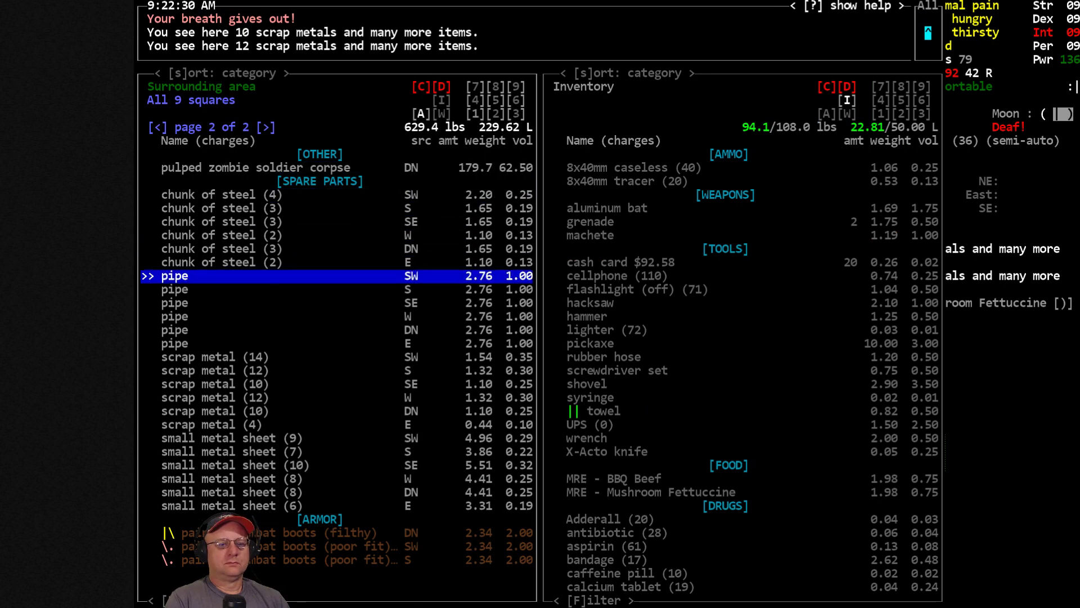
key(down)
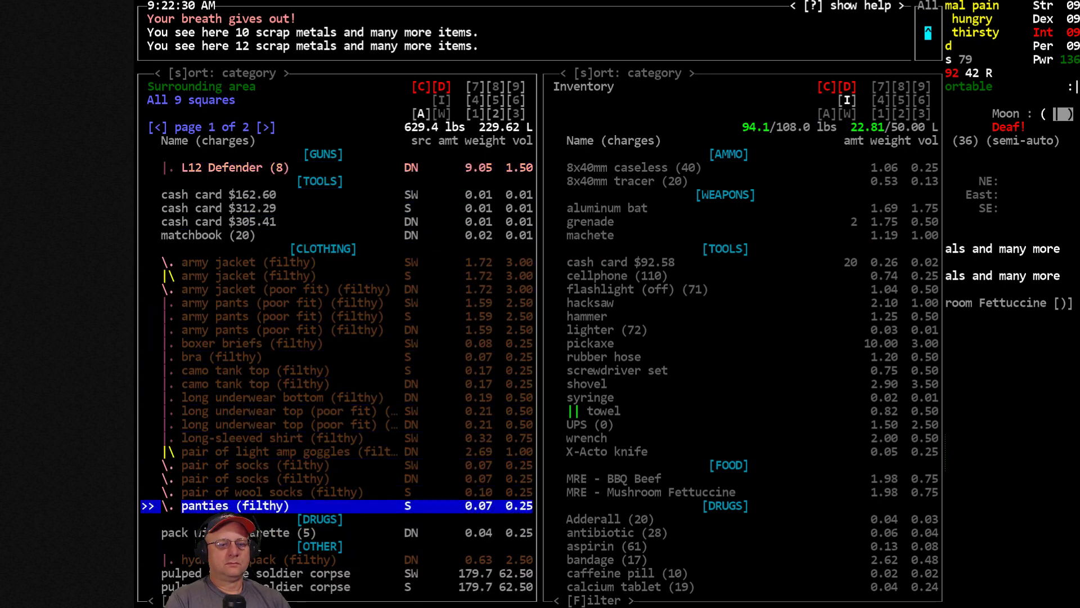
key(Escape)
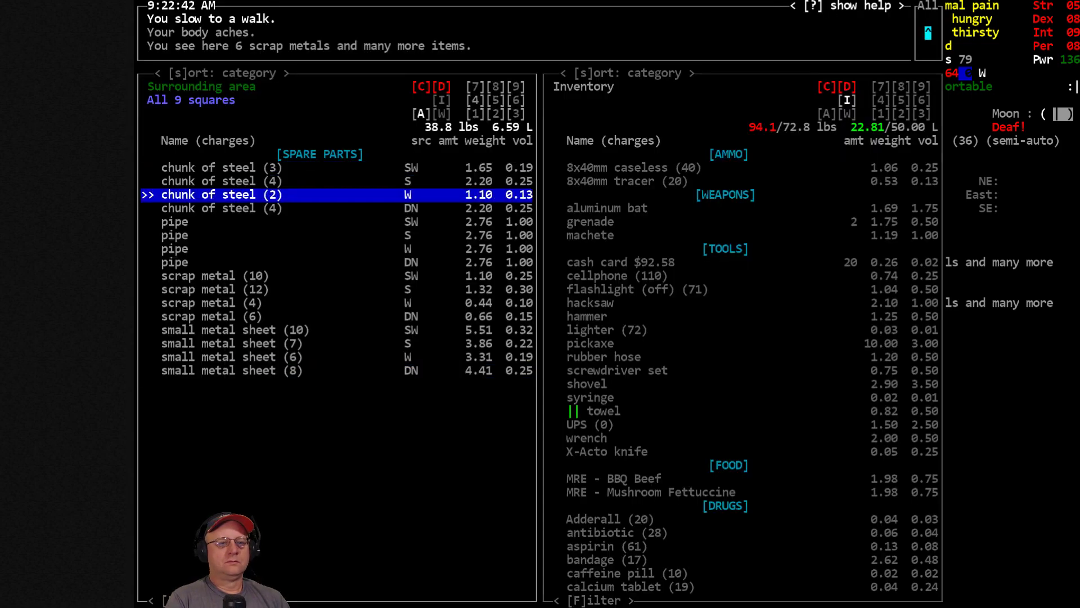
Step: Pick up the Meatballs & Marinara MRE and the empty RMGB100 8x40mm magazine
key(Escape)
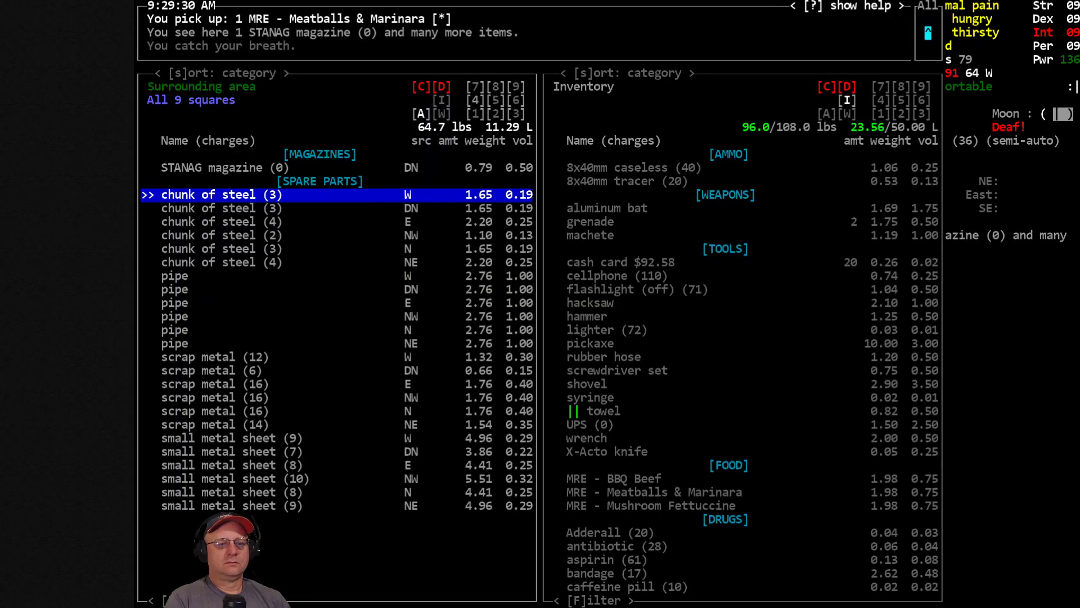
key(Escape)
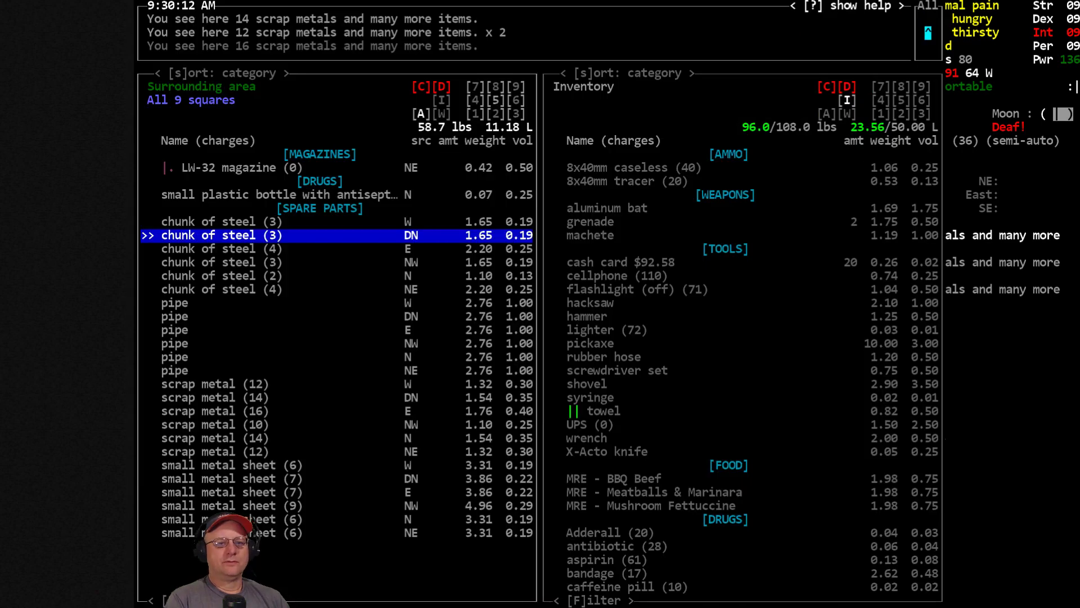
key(escape)
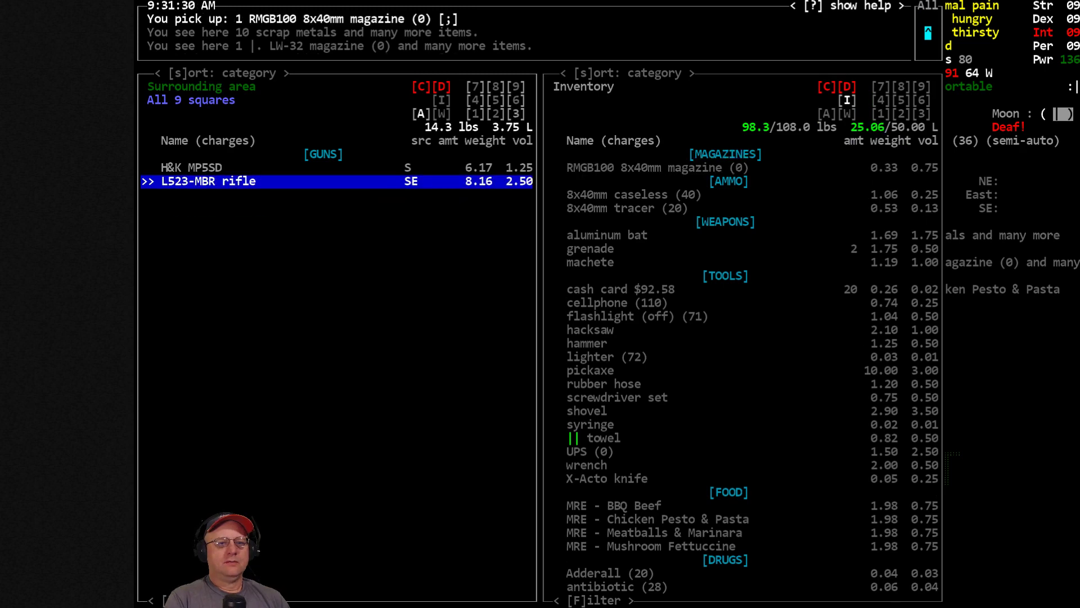
key(Escape)
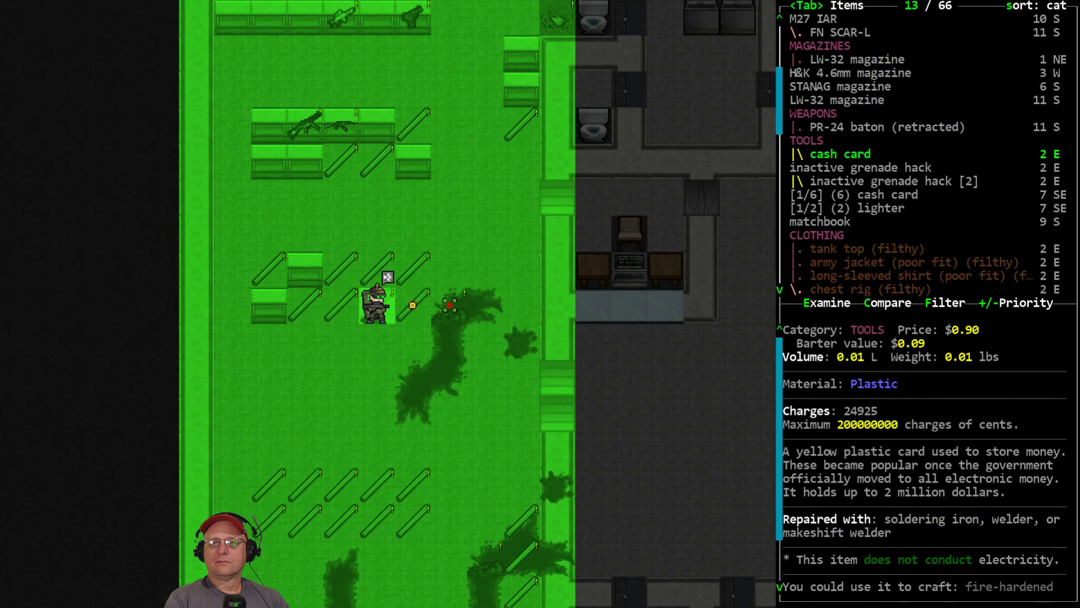
Step: Examine the light amp goggles and long-sleeved shirt, then close the nearby items list
scroll(down, 3)
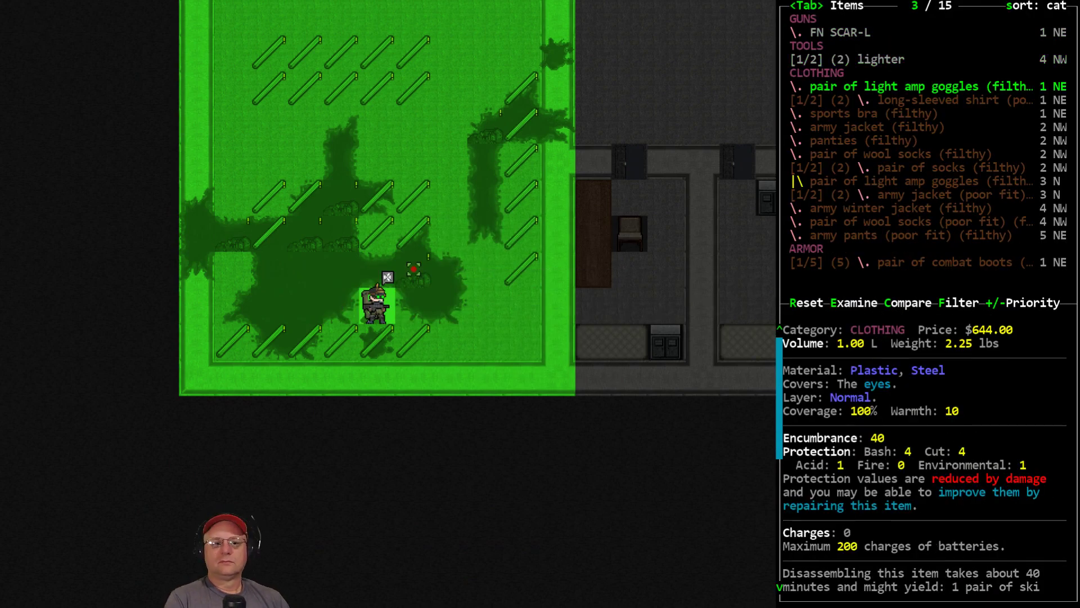
key(DOWN)
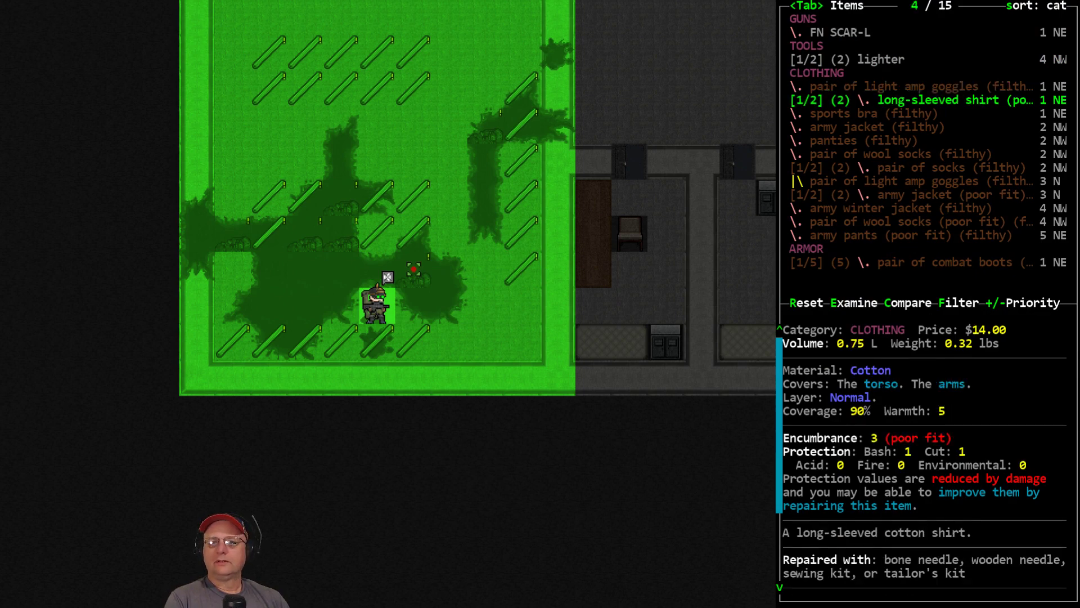
key(down)
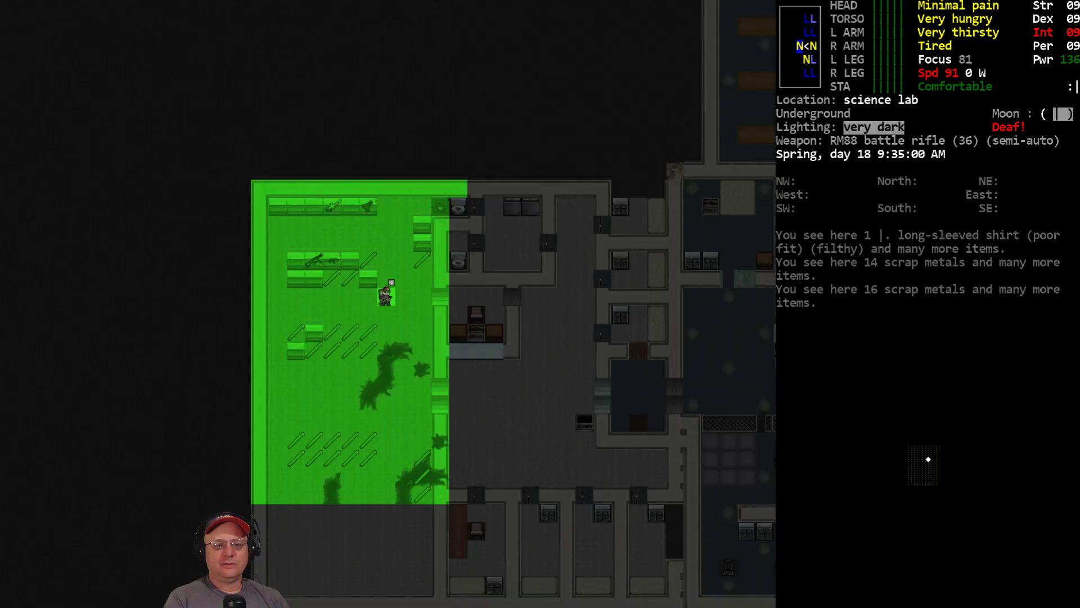
key(i)
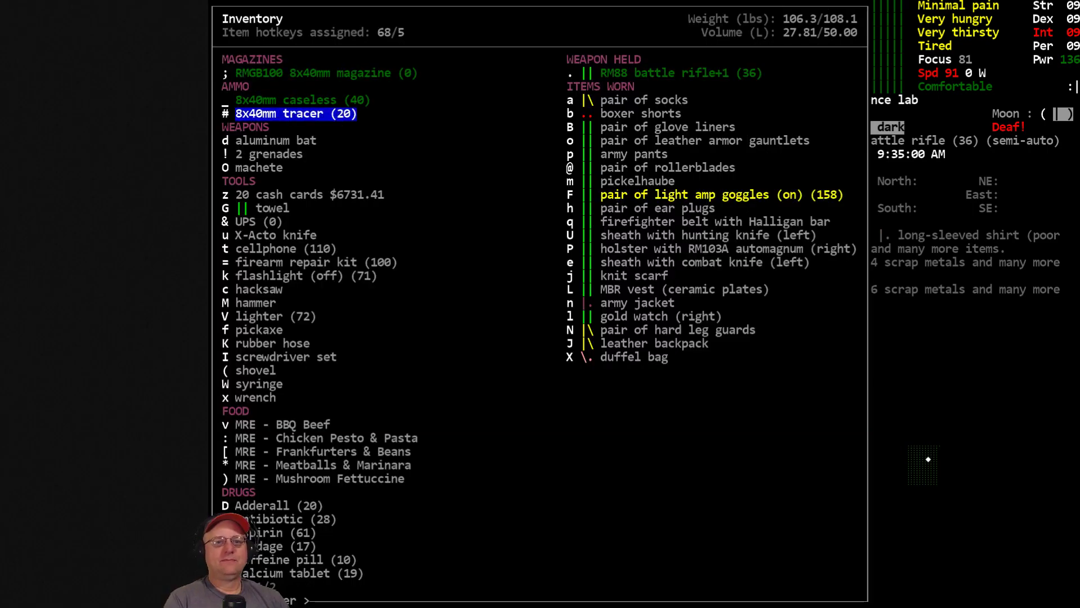
key(up)
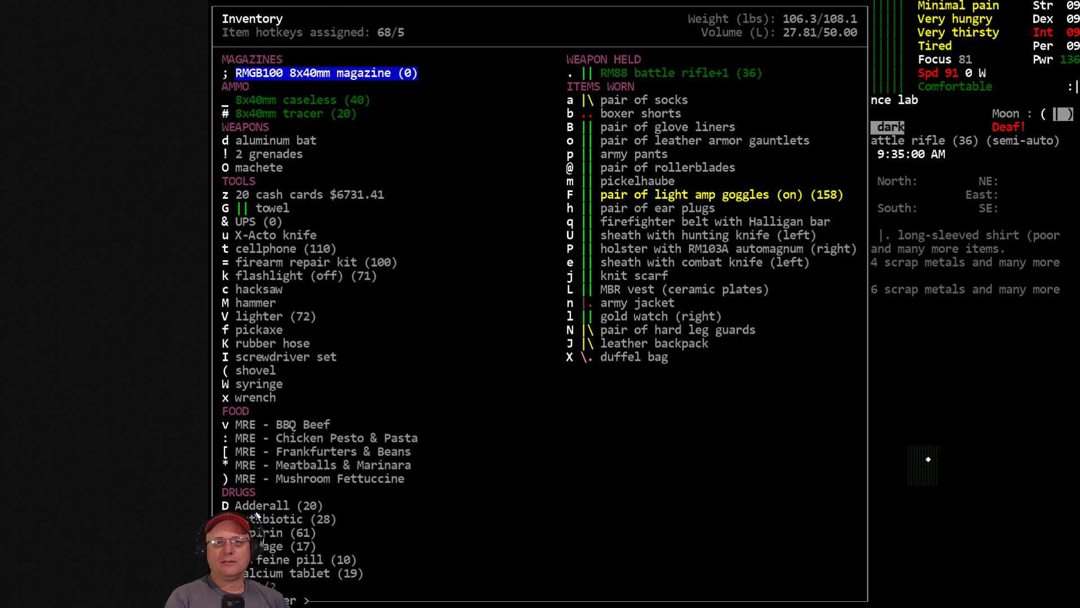
mouse_move(516, 474)
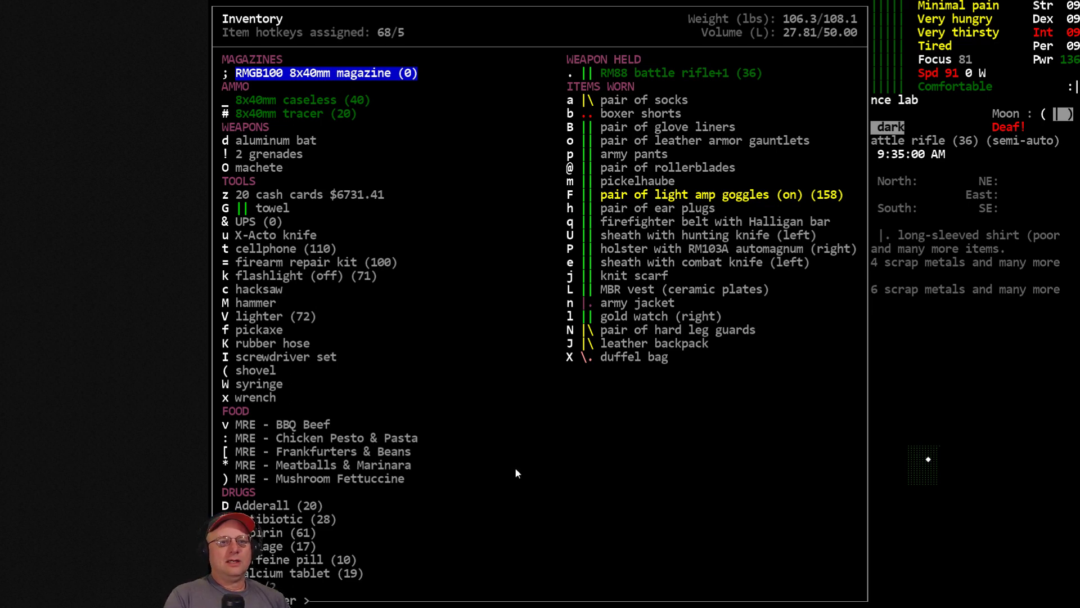
key(down)
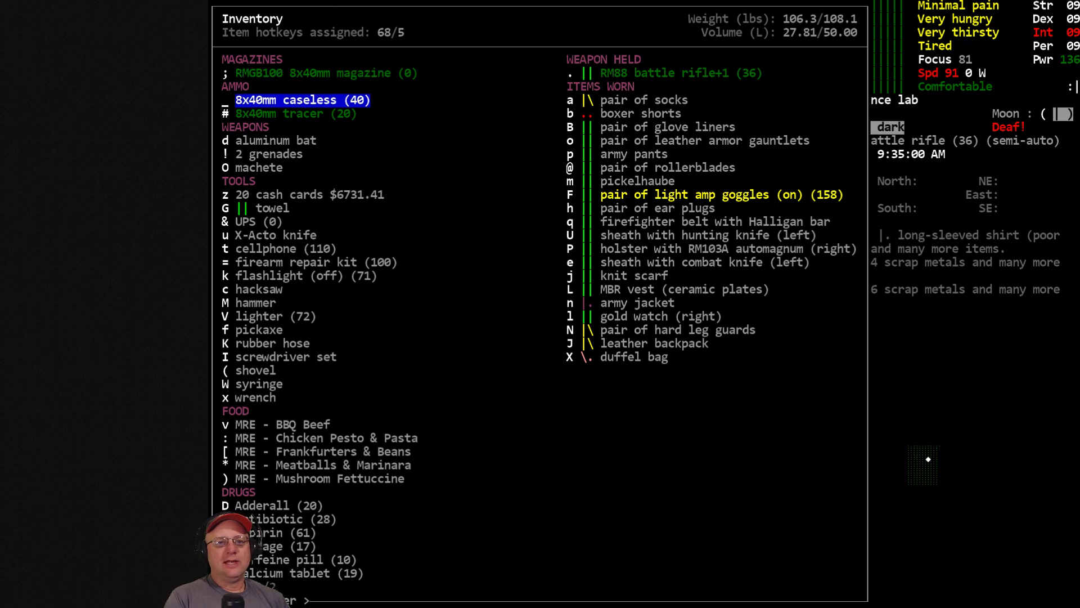
key(Escape)
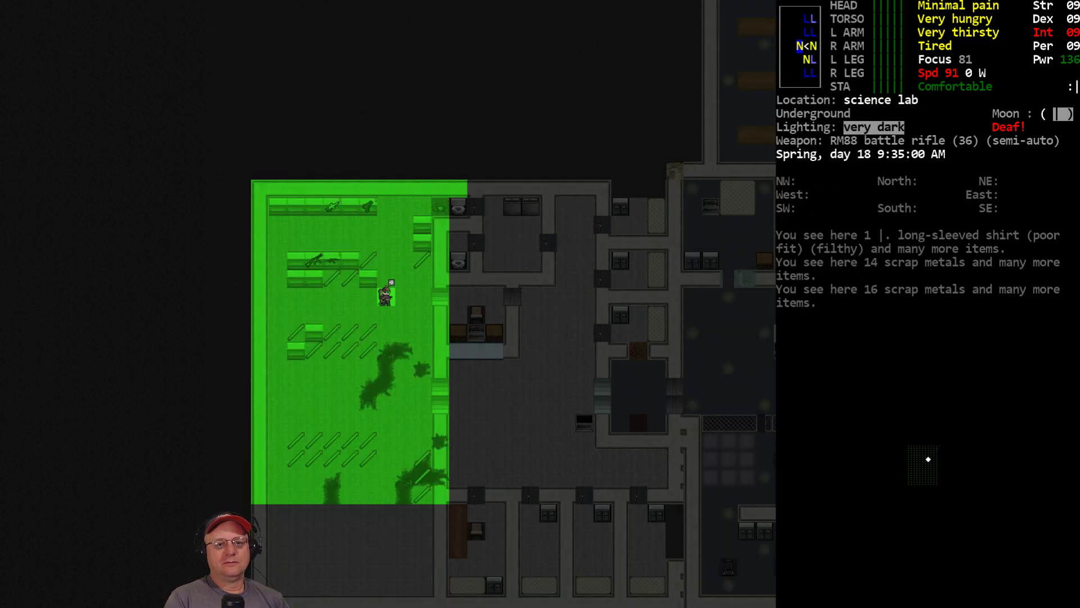
Step: Swap the RM88's RMGB50 magazine for the RMGB100 loaded with 76 caseless rounds
key(i)
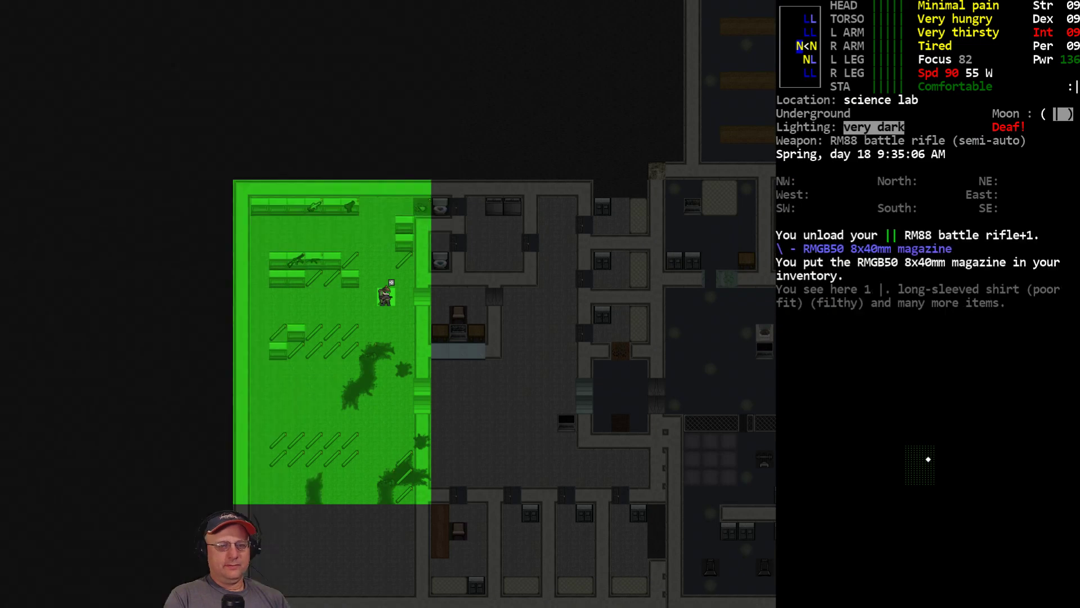
key(i)
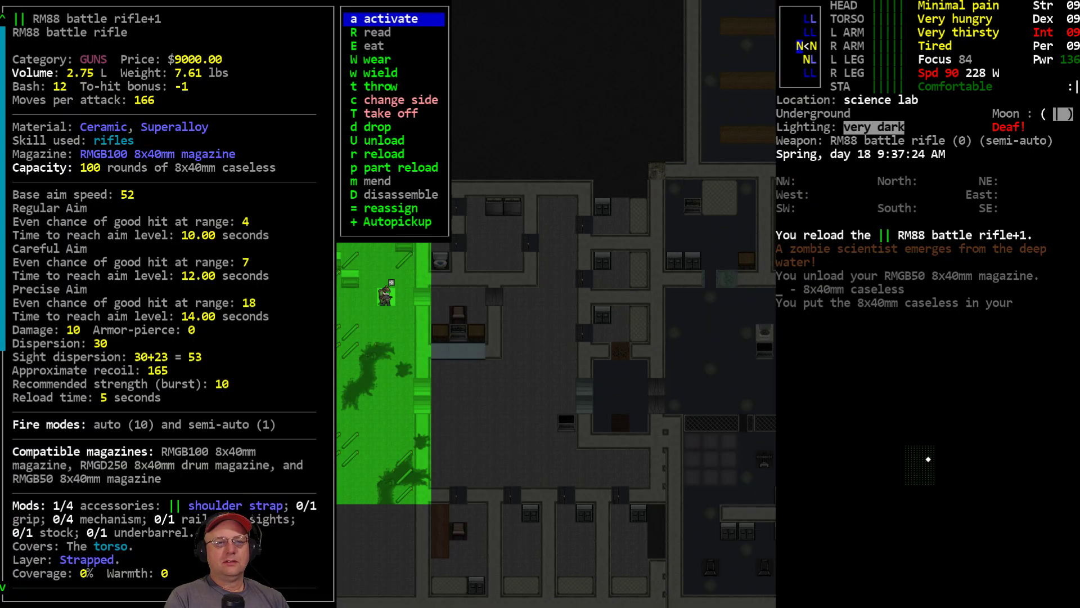
click(380, 154)
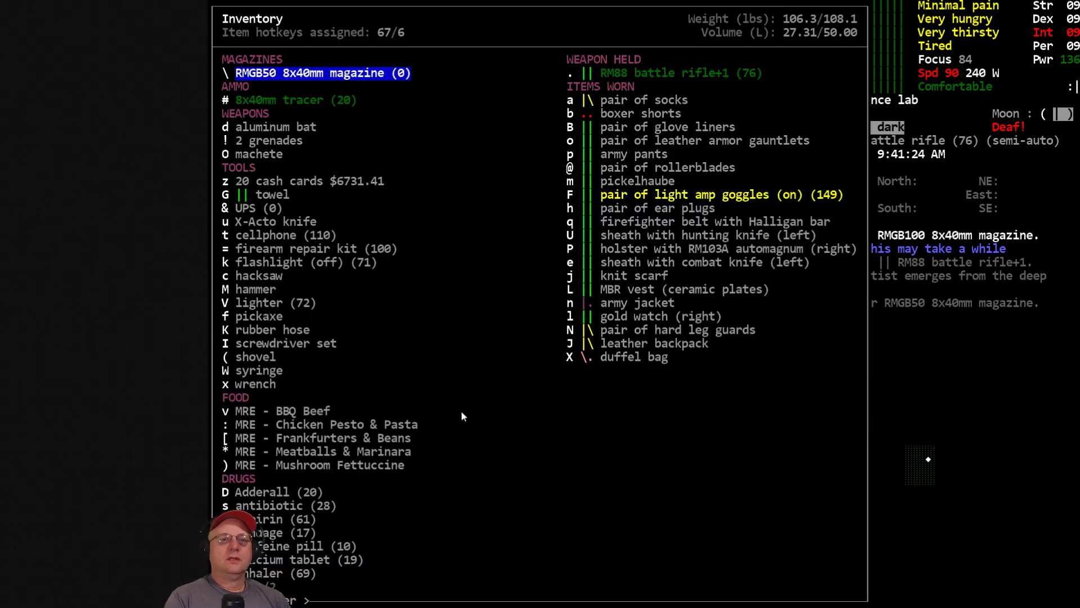
mouse_move(763, 90)
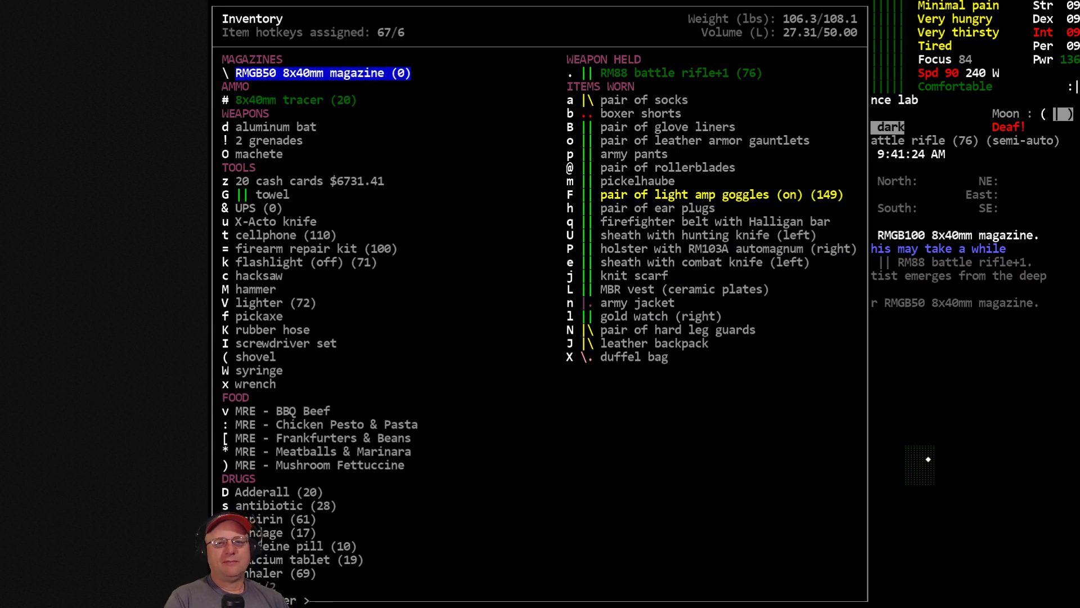
mouse_move(858, 180)
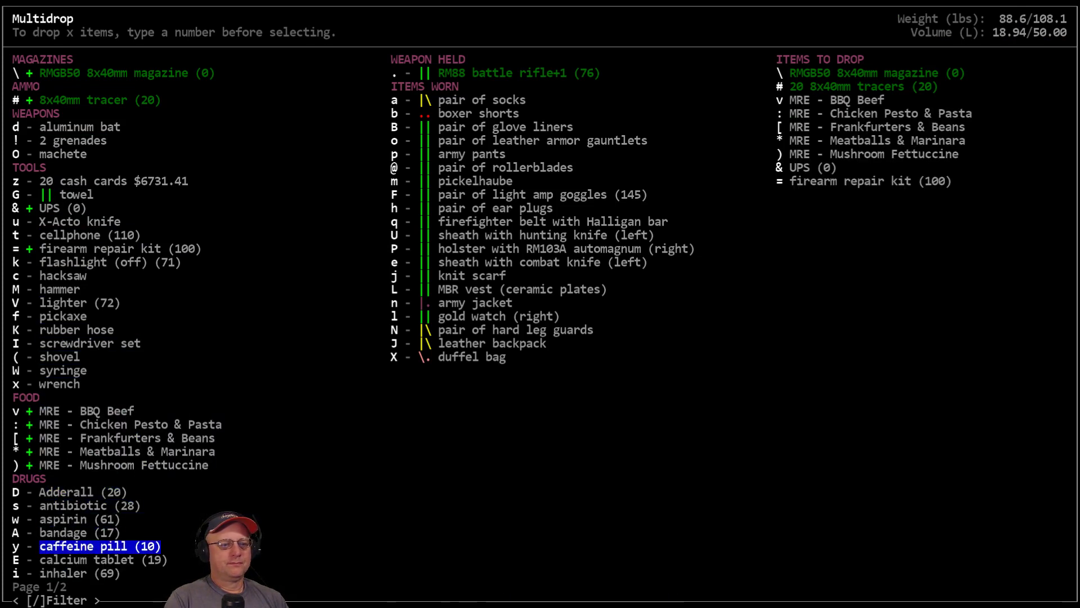
Step: Mark the 400 batteries and used heat pack on the second page and confirm the multidrop
key(Right)
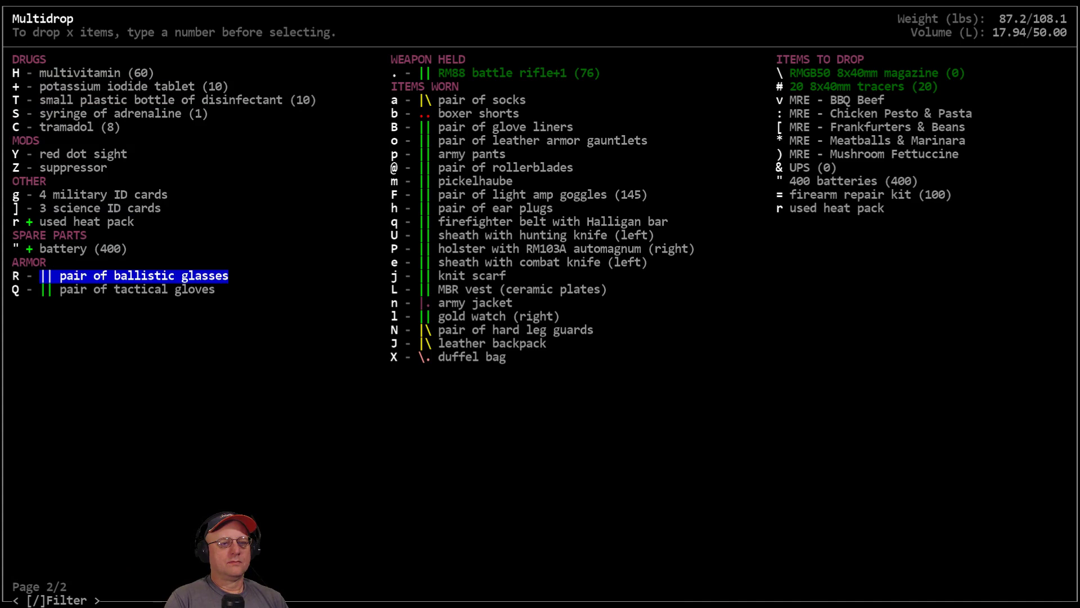
key(Enter)
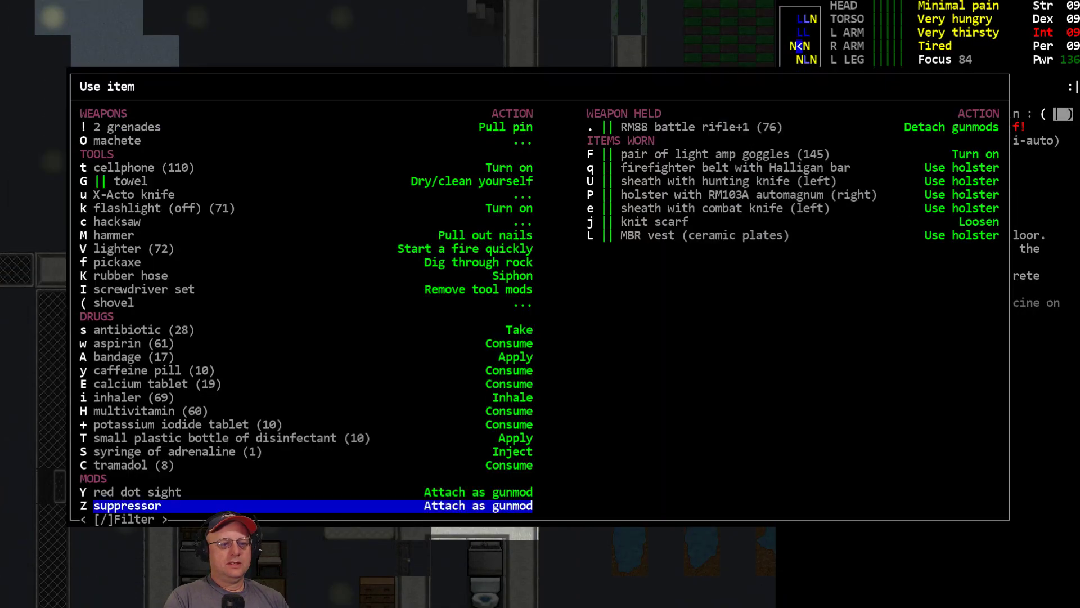
Step: Wield the RM103A automagnum and attach the suppressor to it
click(127, 505)
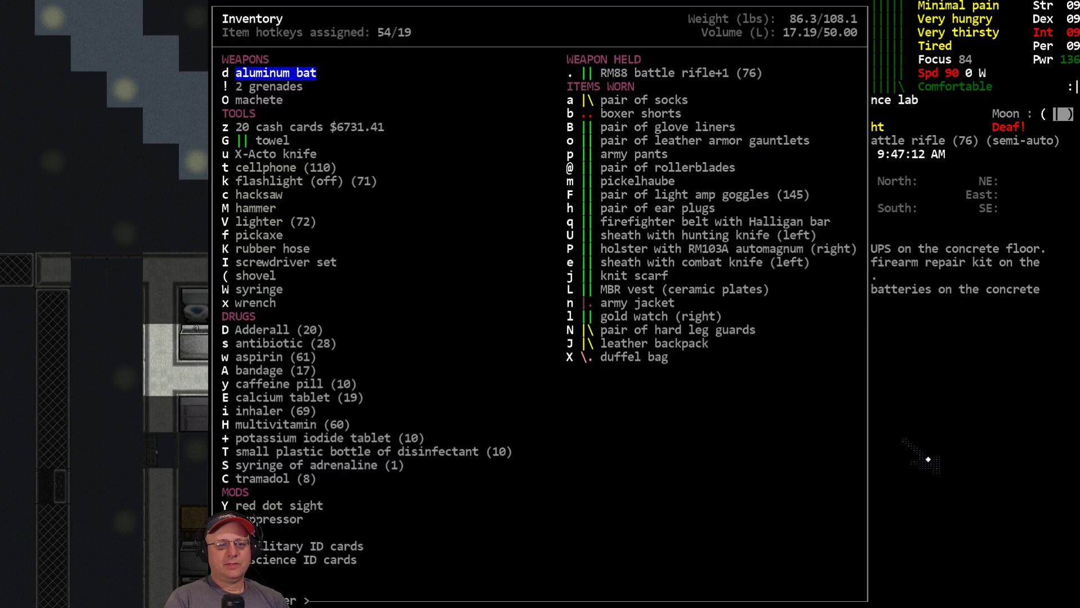
key(Escape)
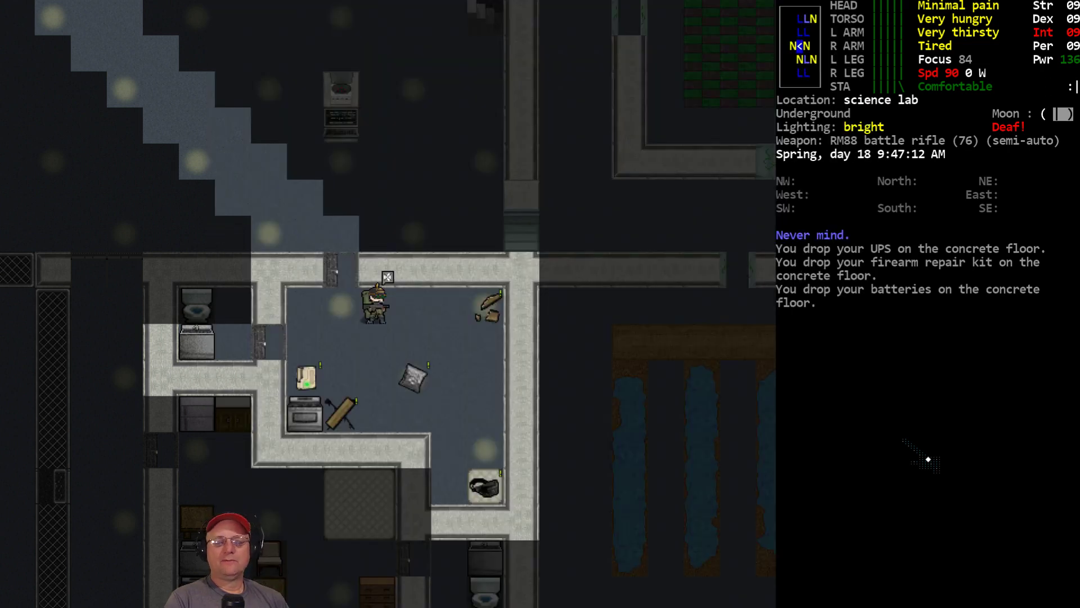
key(a)
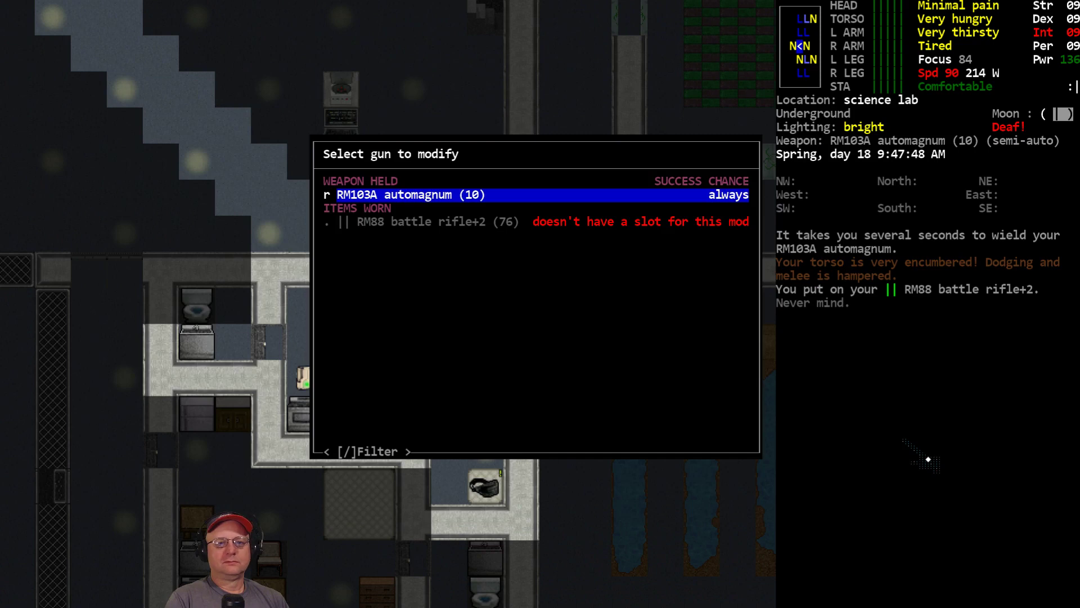
click(403, 195)
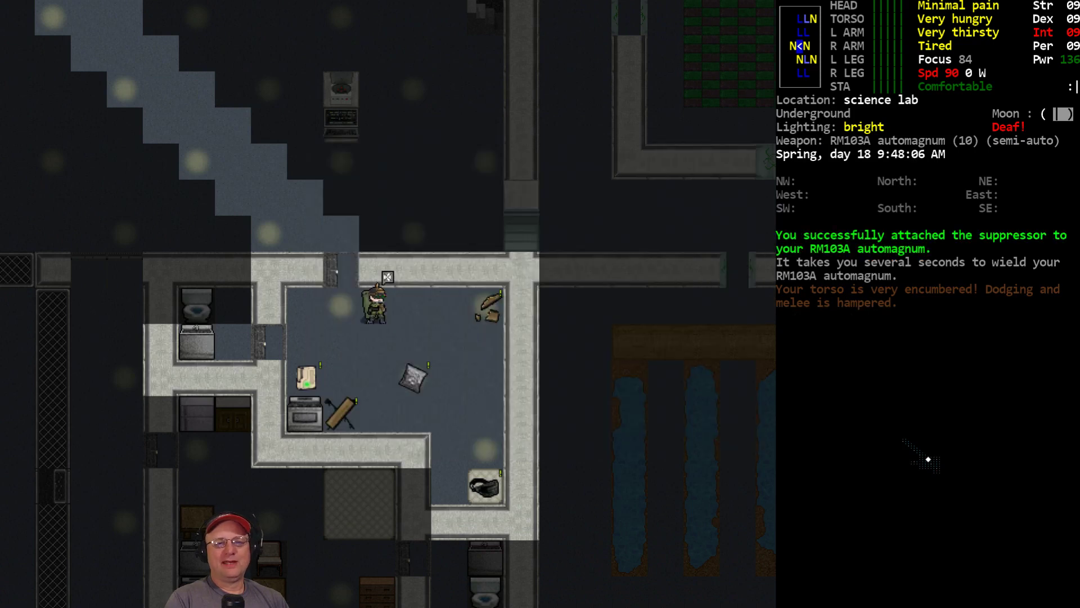
key(i)
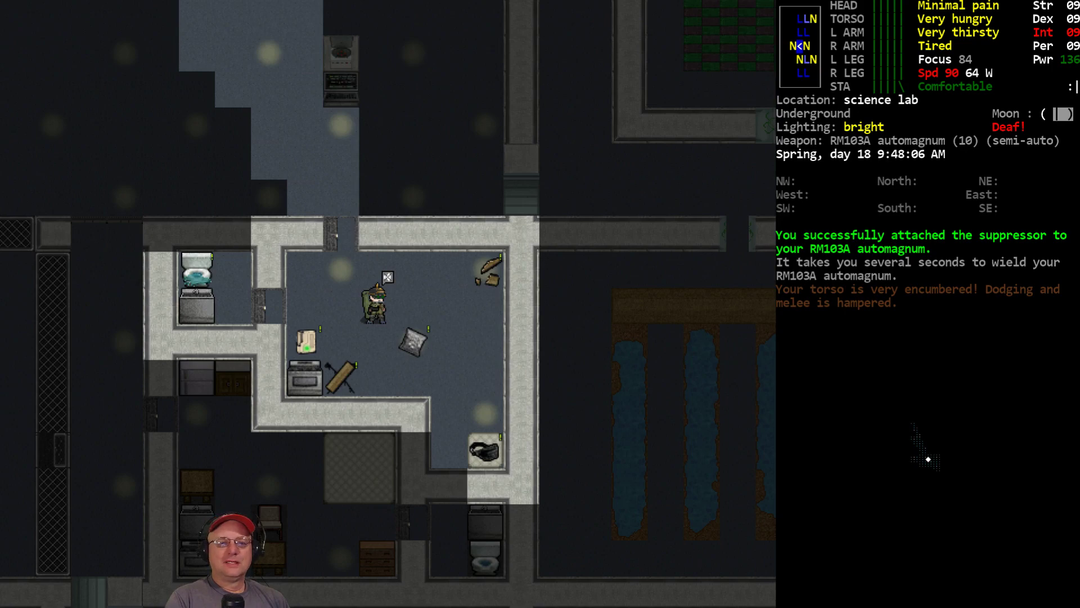
Step: Eat the cheese spread and the beef entree until Full
key(E)
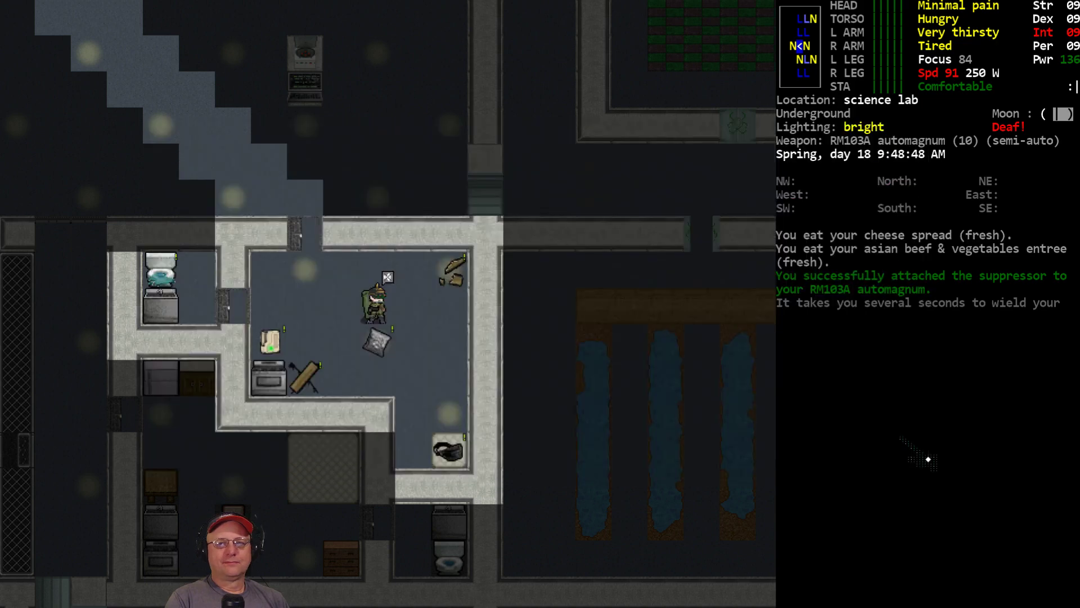
key(E)
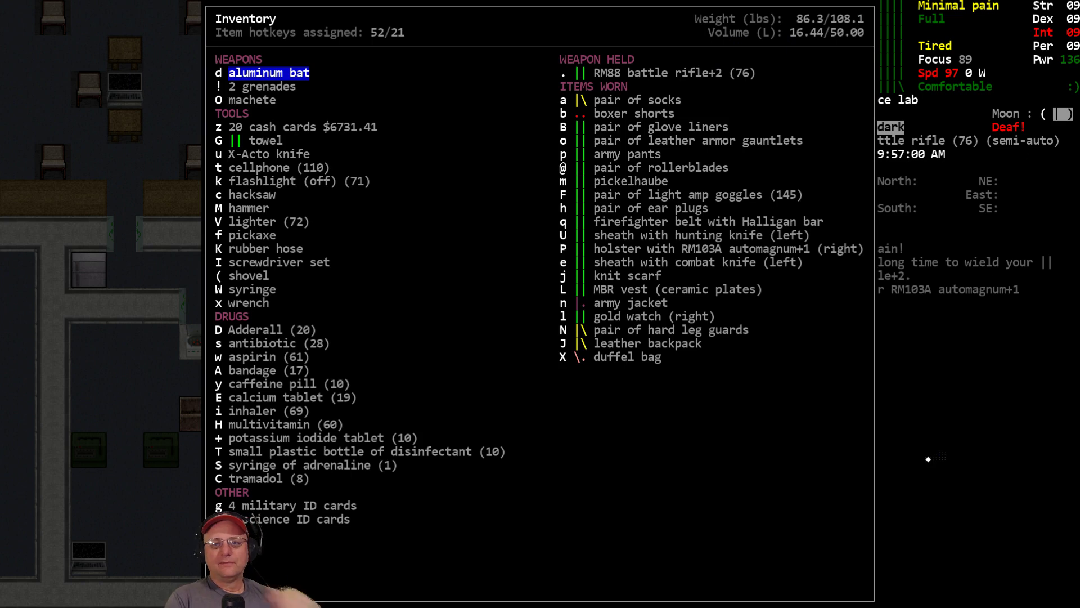
Step: Plank the pit with a two by four, cut the metal barrier with the hacksaw, and take the First Responder Handbook
key(Escape)
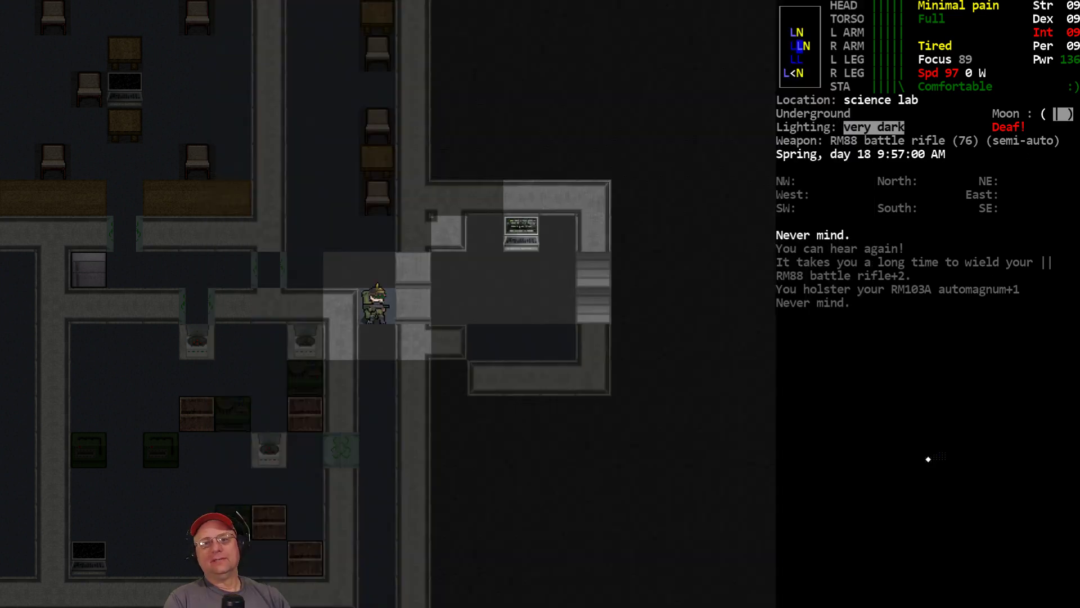
key(i)
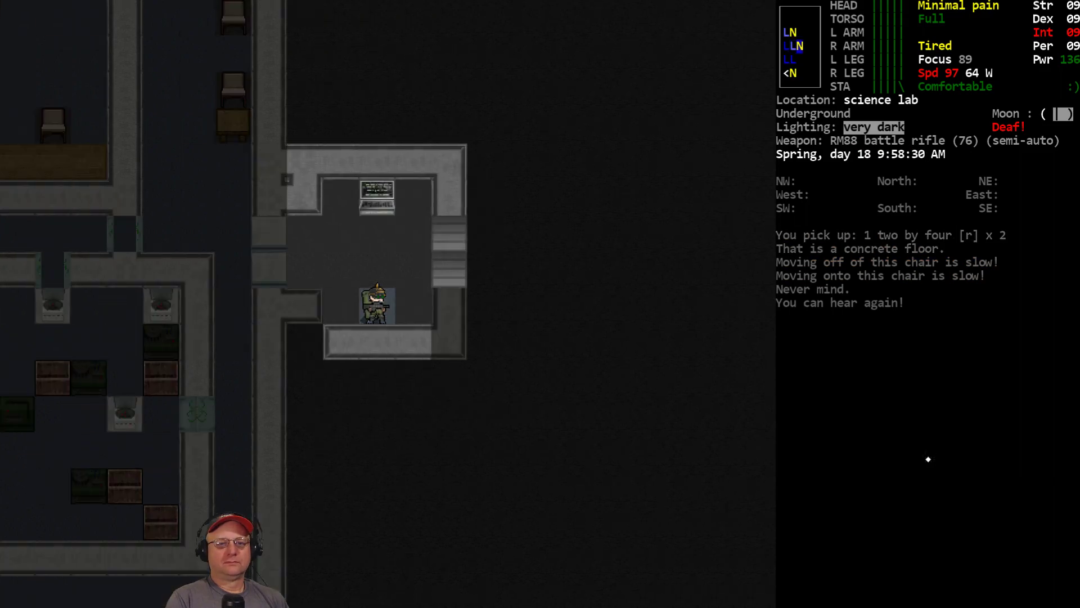
key(a)
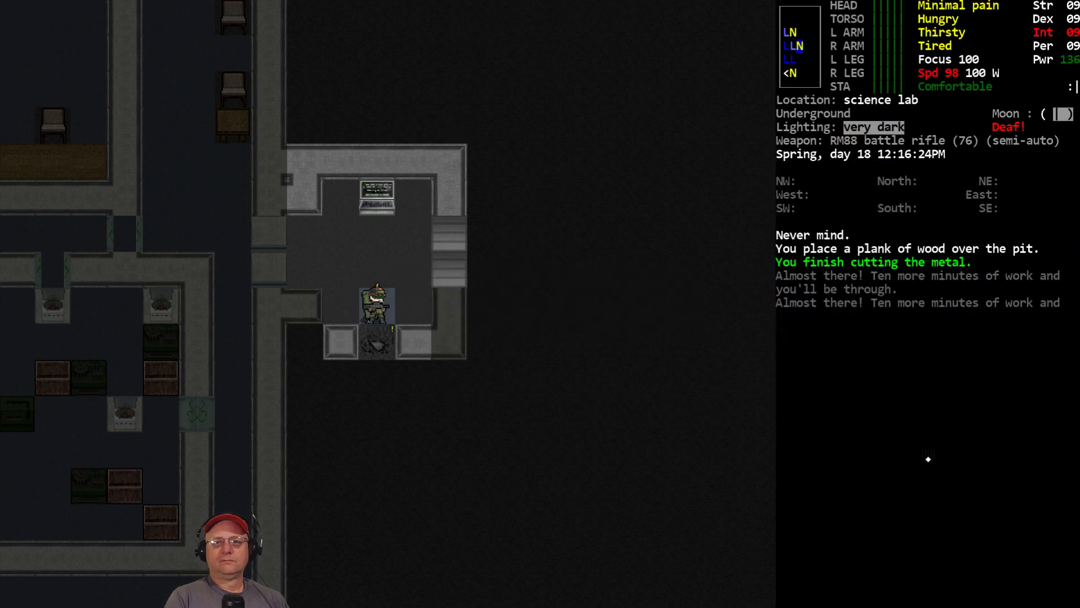
key(T)
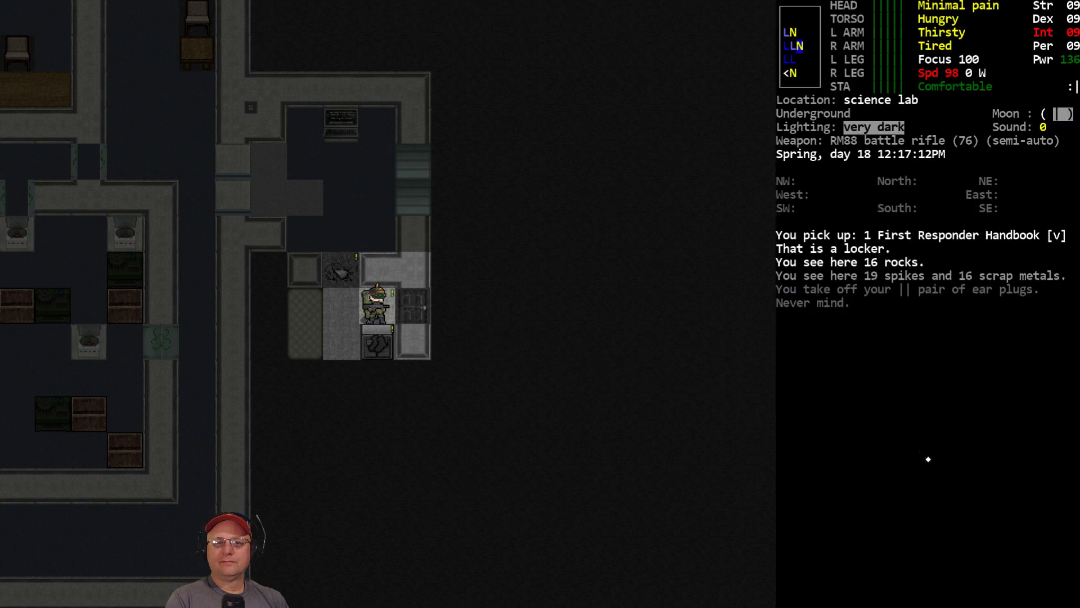
key(g)
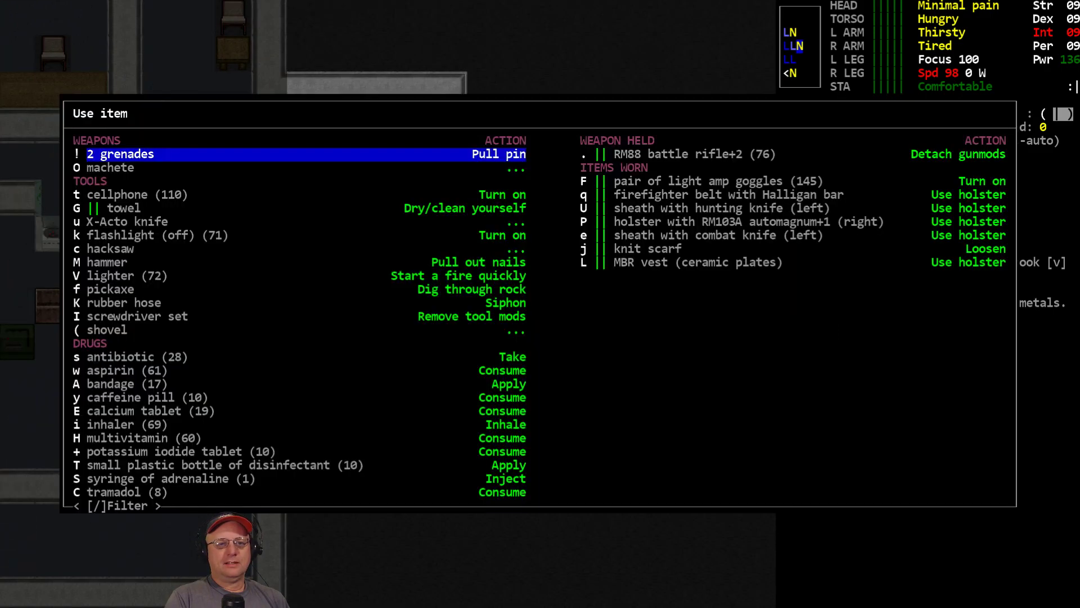
key(Escape)
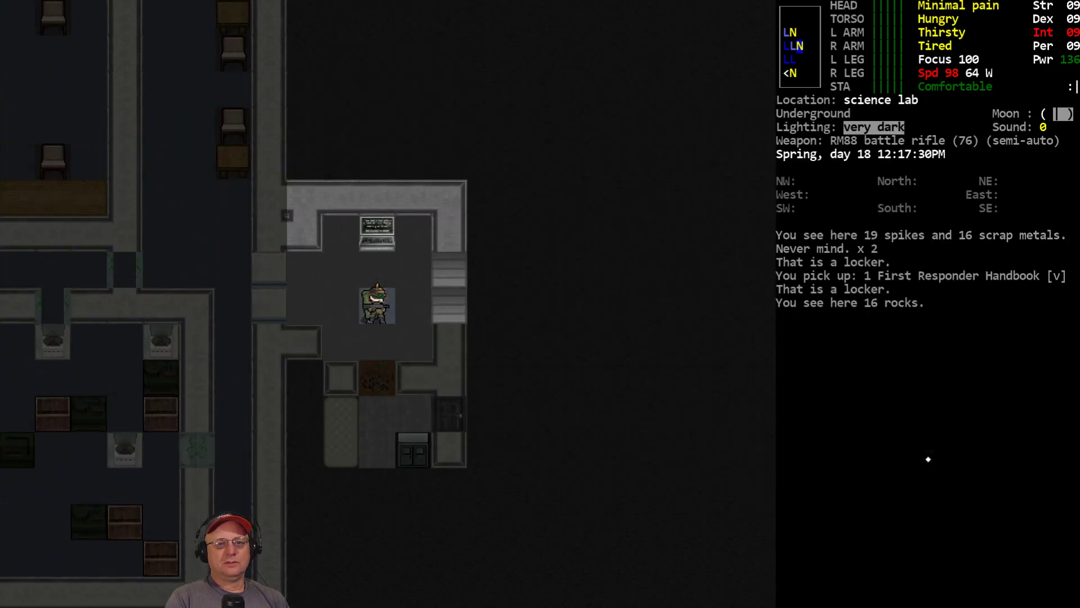
Step: Wield the aluminum bat and head to the gun-rack armory room
key(w)
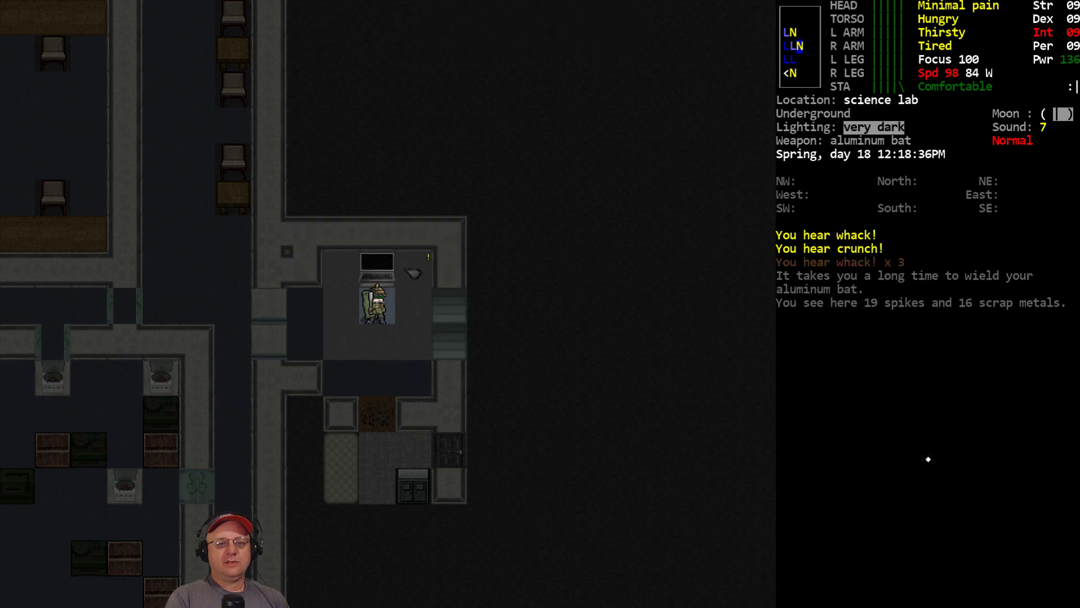
key(w)
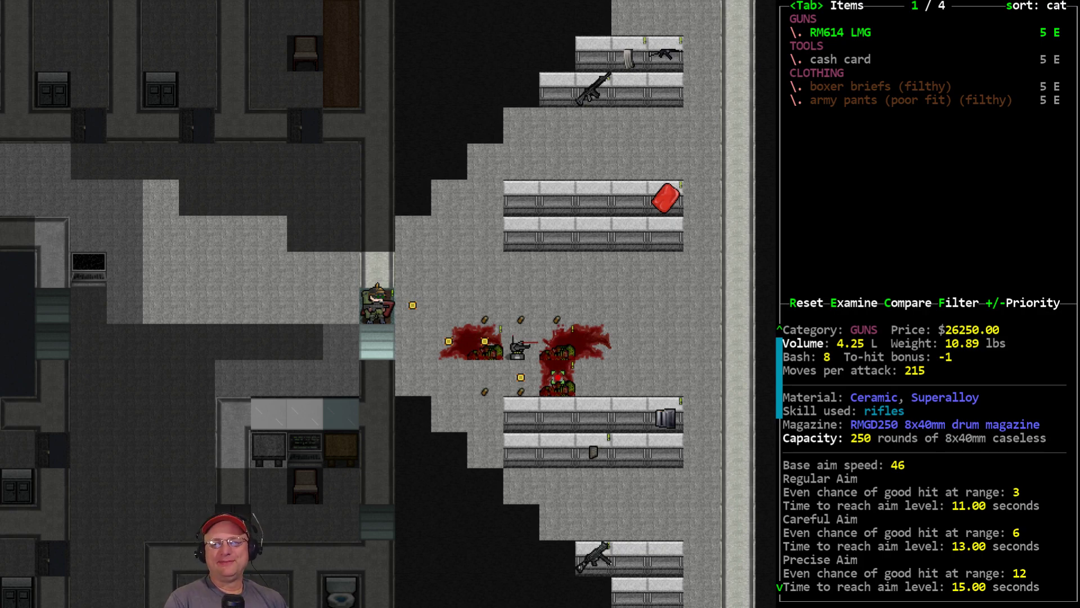
mouse_move(892, 433)
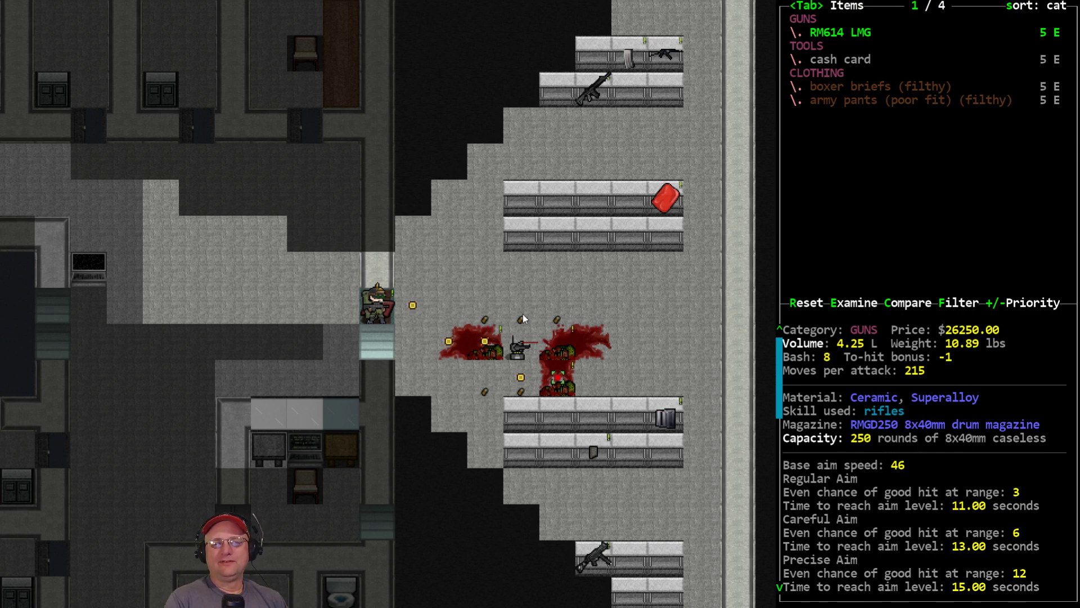
mouse_move(833, 454)
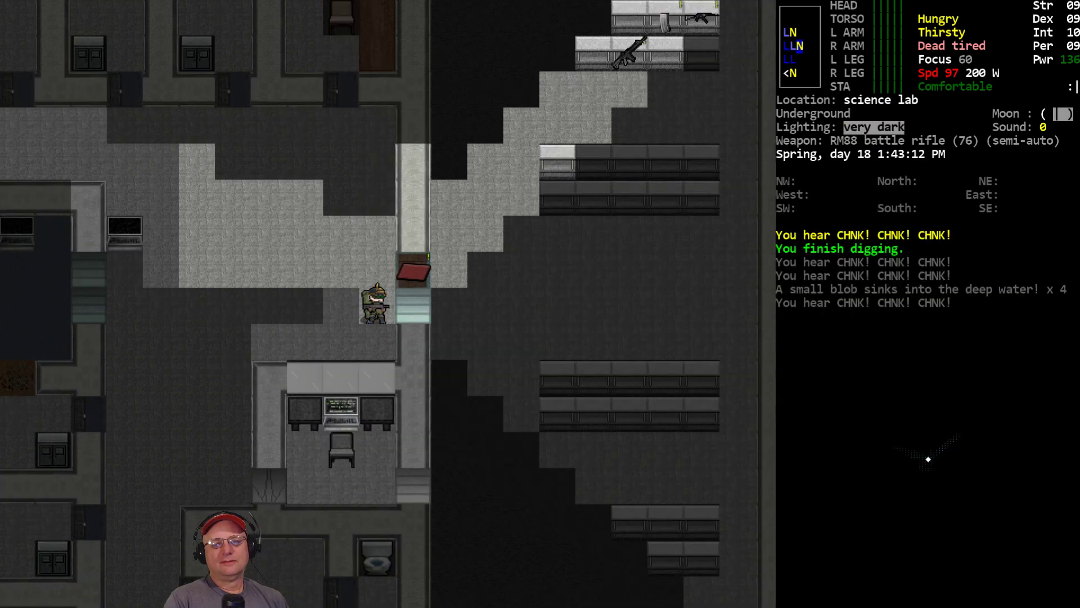
Step: Keep the RM88 wielded and aim it at the TX-1 Guardian turret three tiles away
key(w)
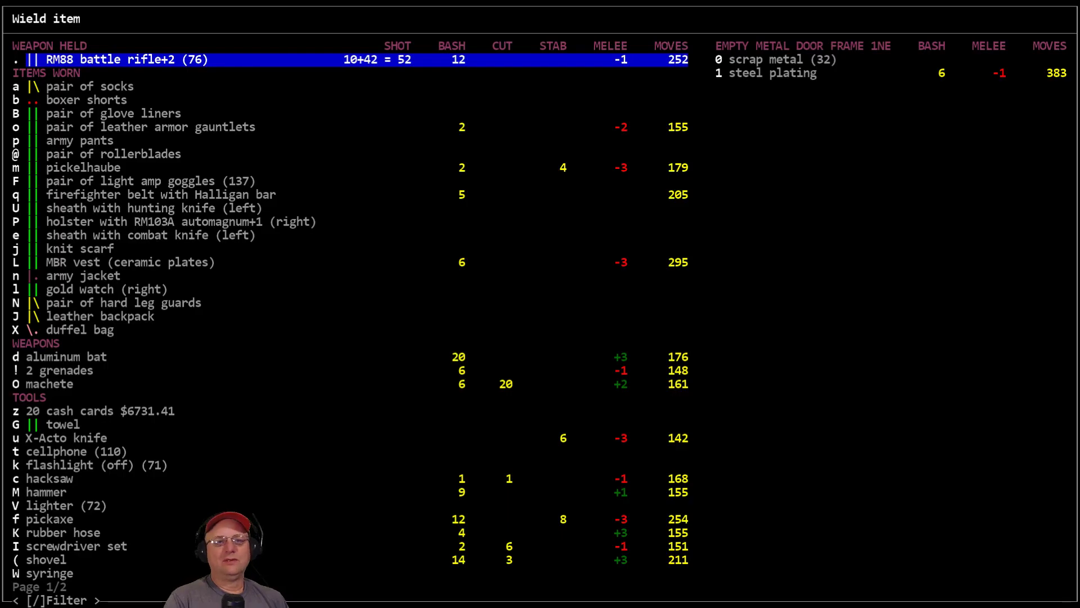
key(Down)
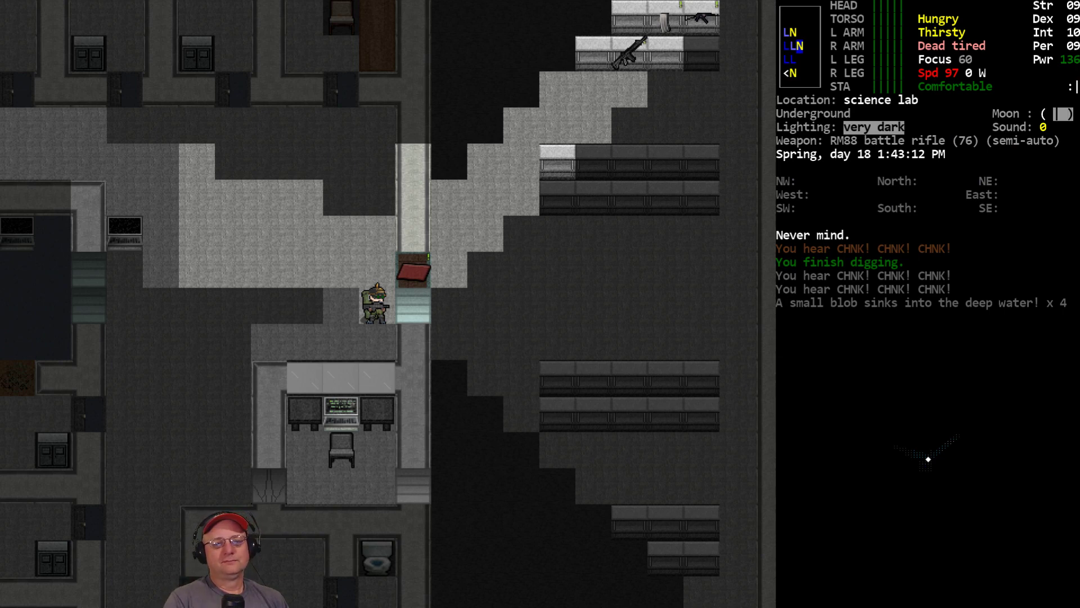
key(up)
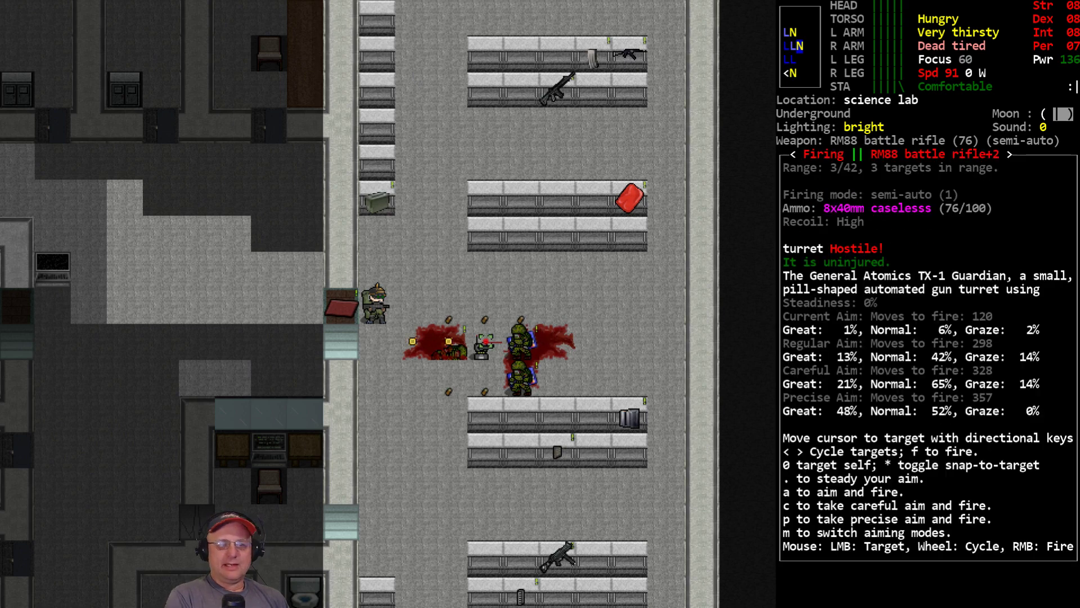
mouse_move(686, 296)
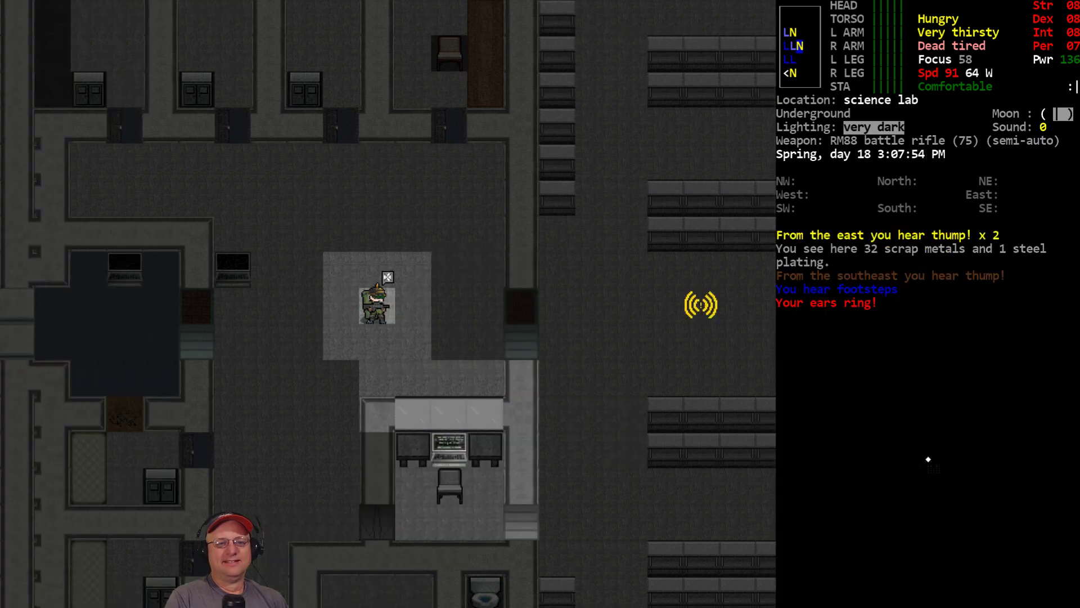
Step: Take off the light amp goggles
key(t)
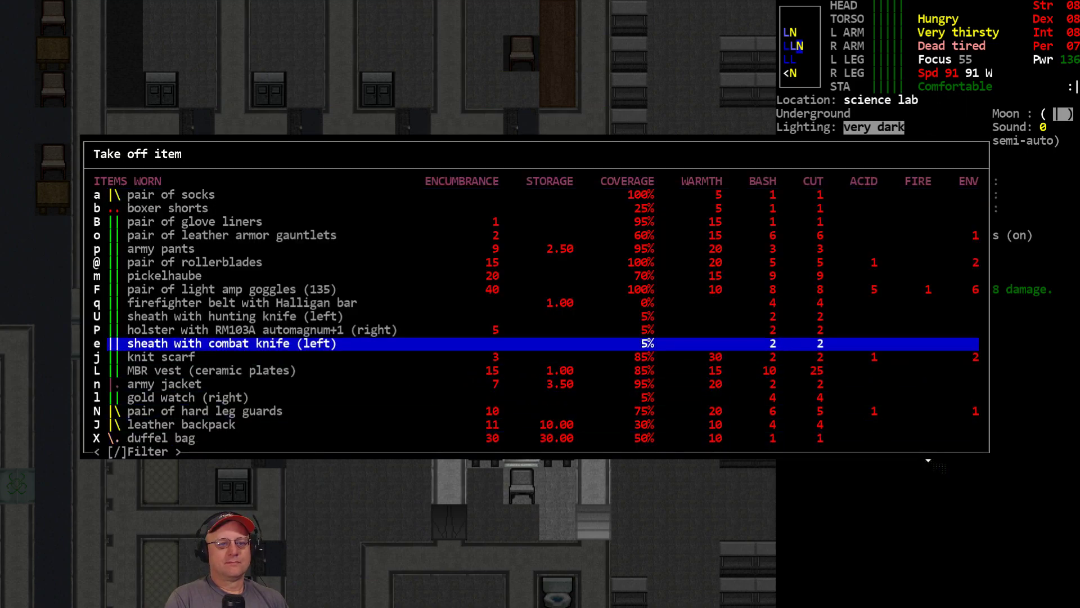
key(up)
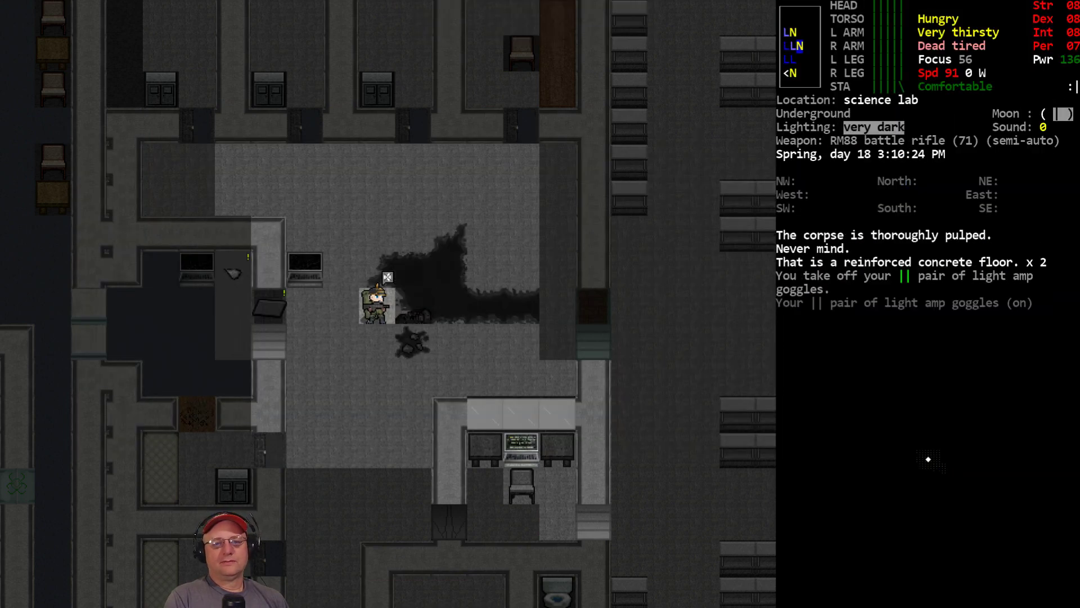
Step: Return to the bloody corridor and examine the H&K UCP among the 35 nearby items
key(right)
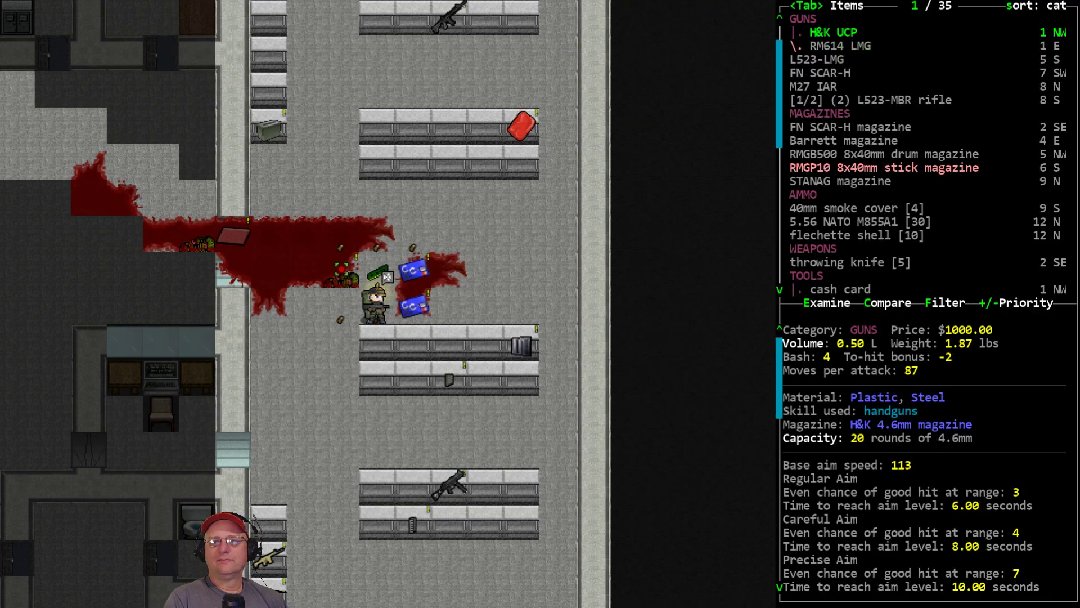
Step: Pick up the empty RMGB500 8x40mm drum magazine from the display rack
key(down)
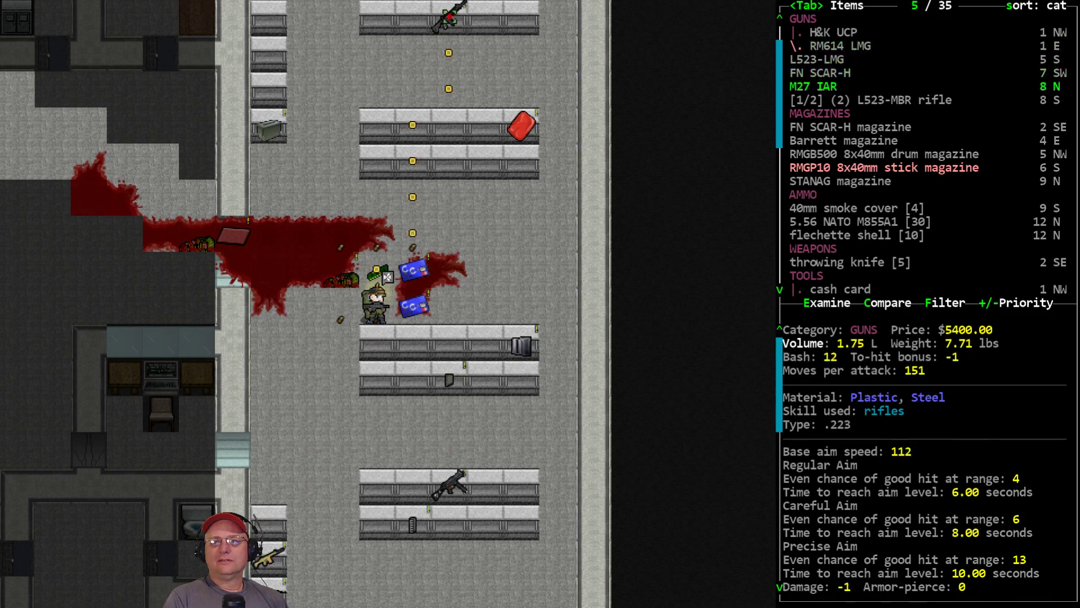
click(843, 140)
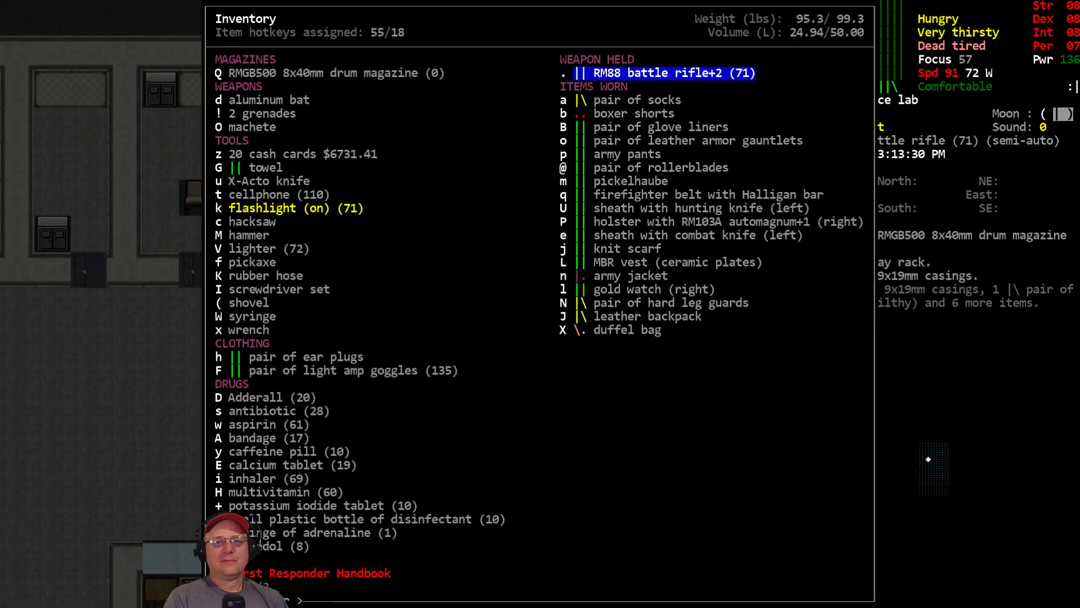
Step: Review the held RM88 battle rifle+2's details, showing 71 rounds loaded
click(669, 73)
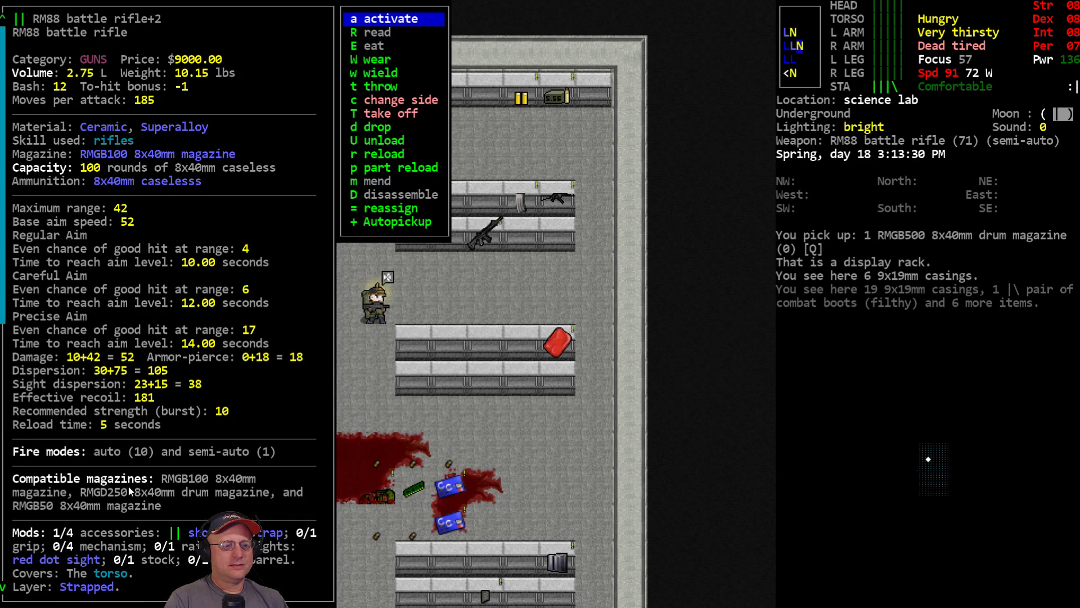
mouse_move(145, 511)
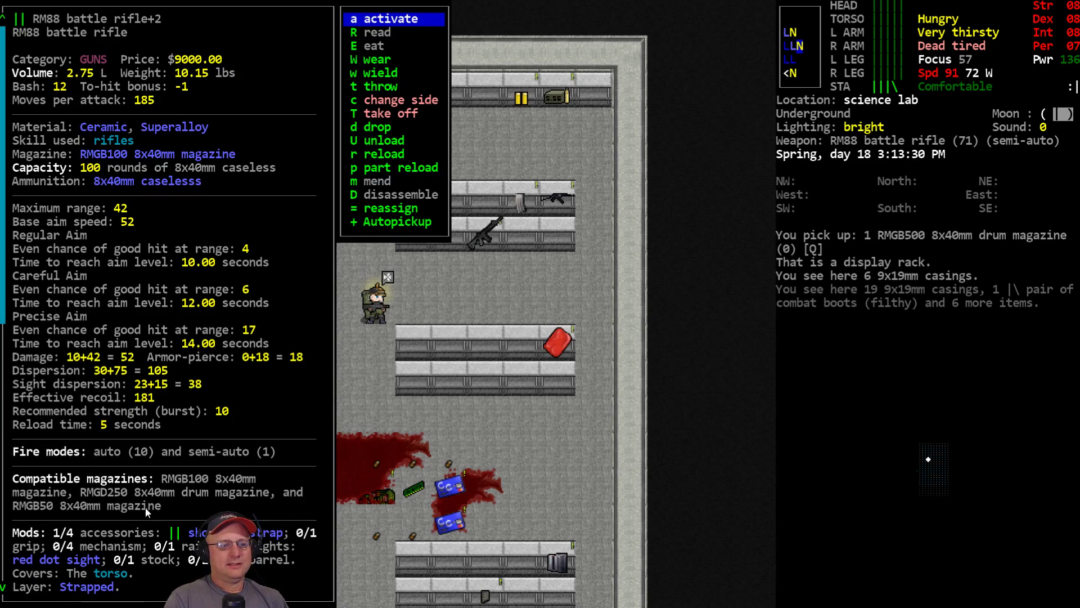
mouse_move(185, 497)
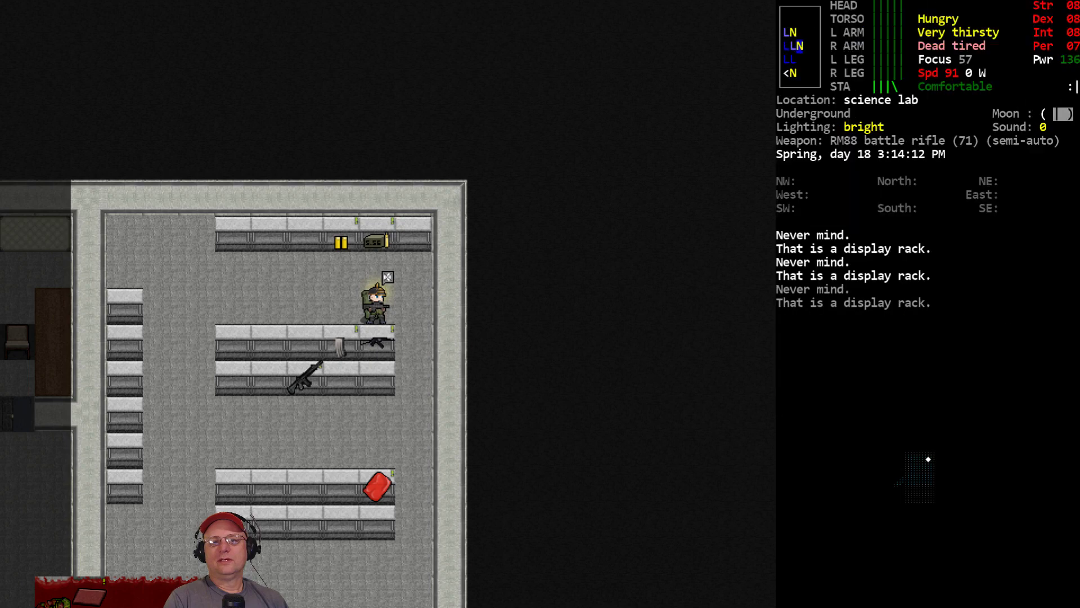
Step: Unload the RM614 LMG and confirm the empty RMGD250 drum magazine in inventory
key(g)
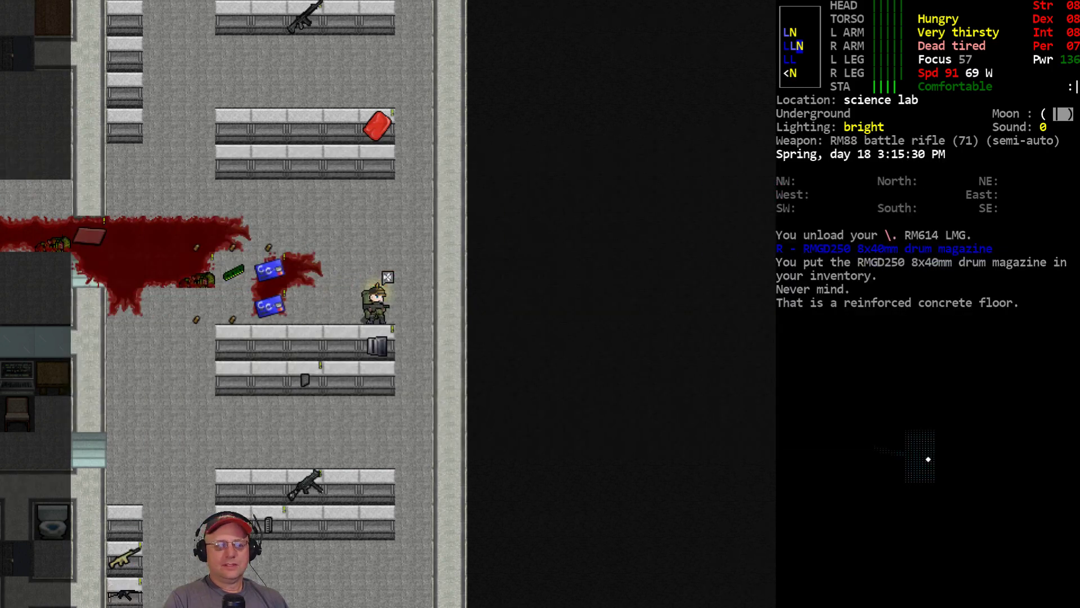
key(i)
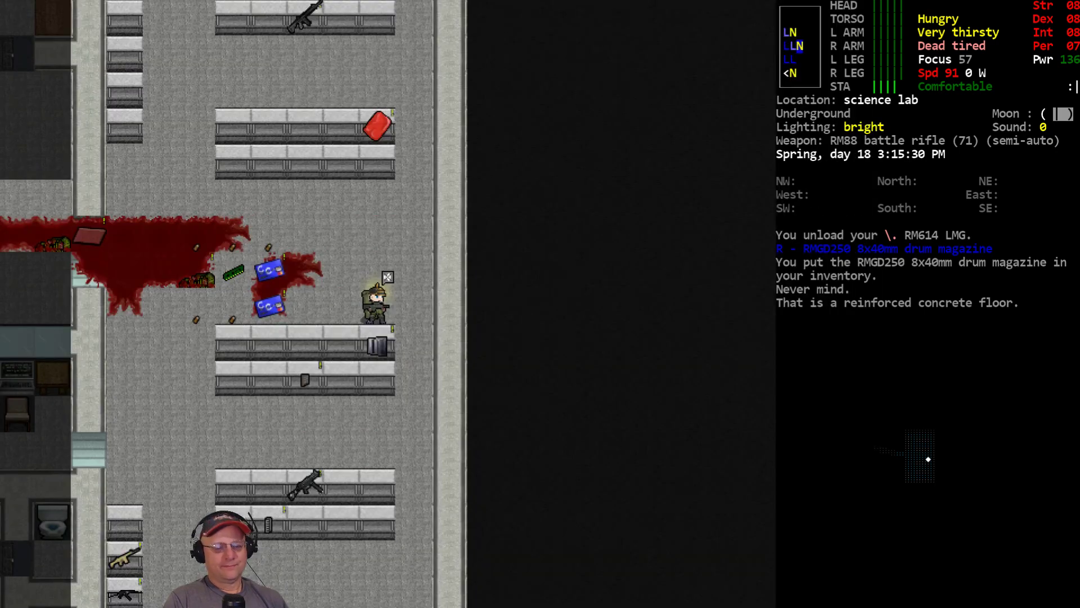
key(i)
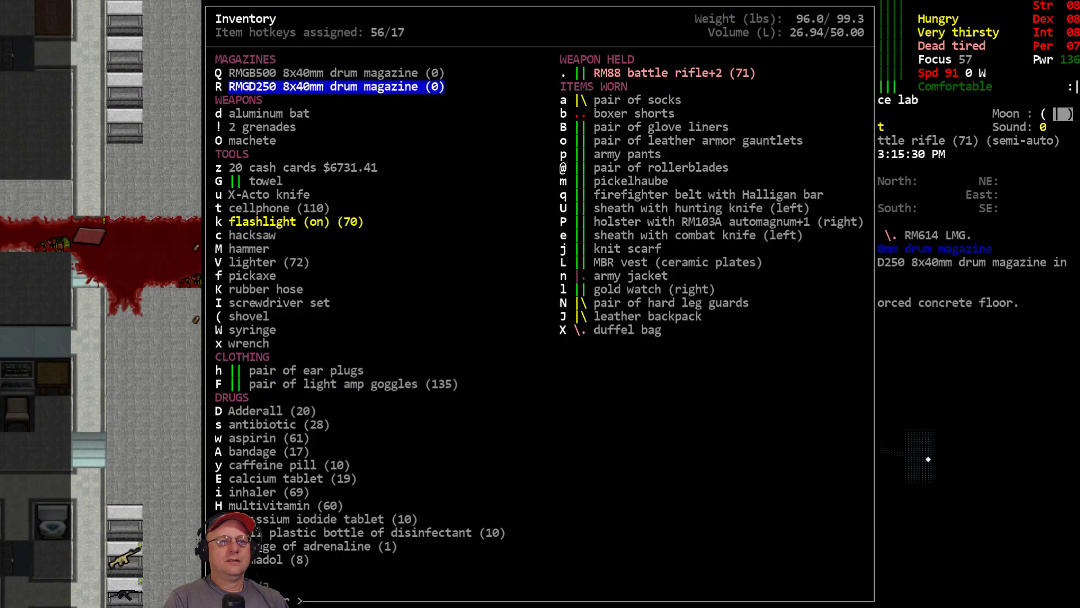
mouse_move(398, 406)
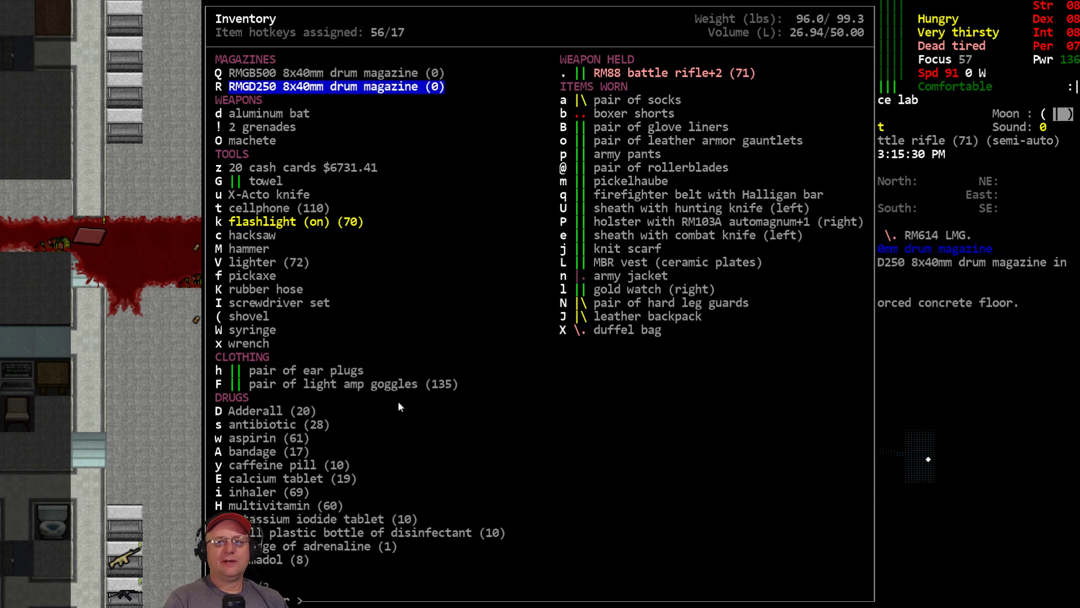
mouse_move(734, 97)
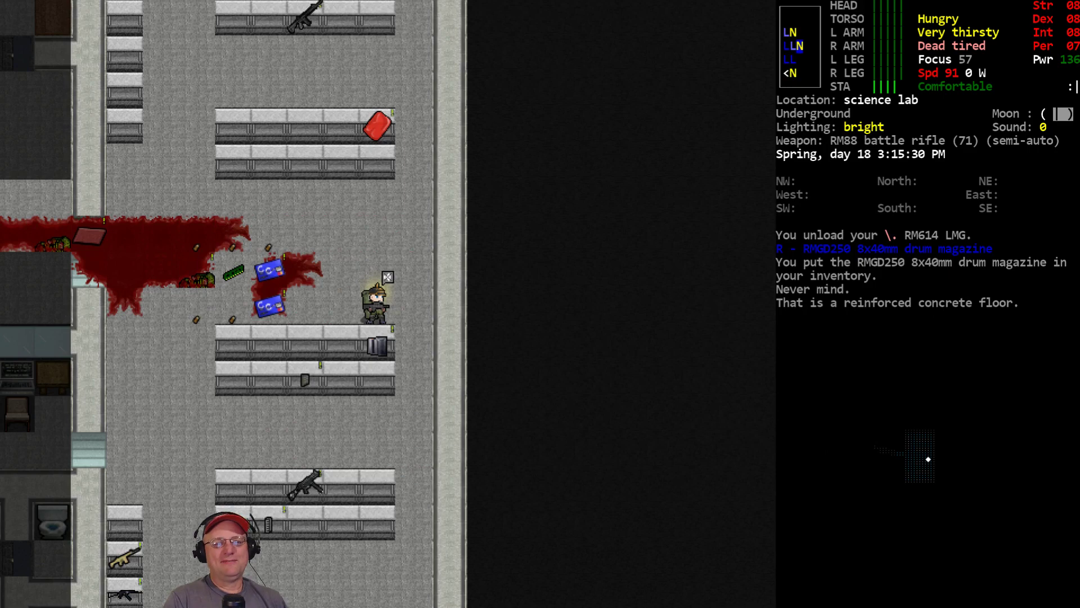
key(g)
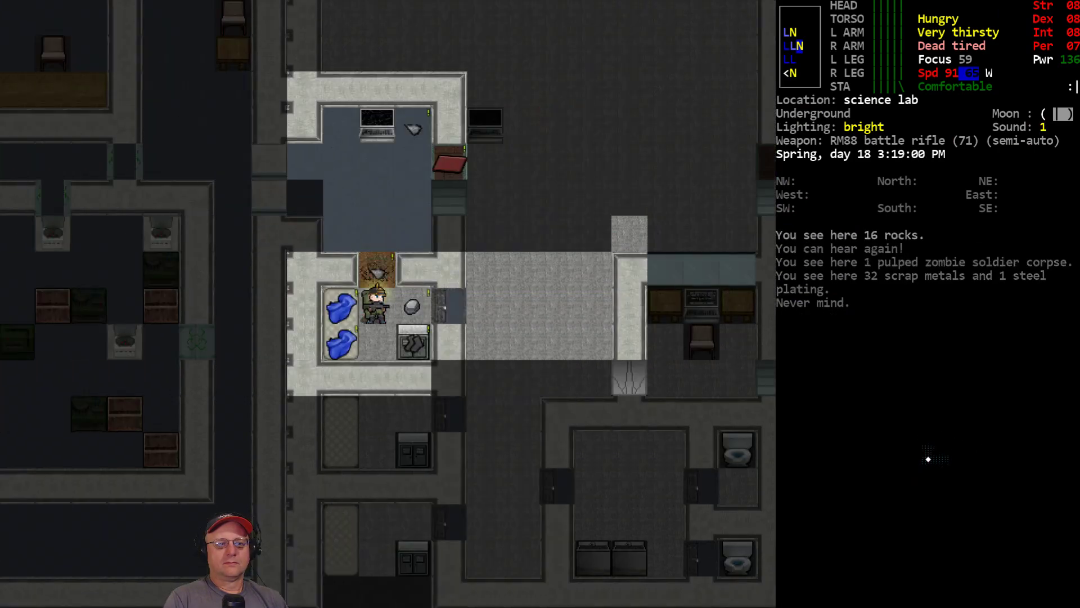
Step: Wear the blanket, glance at the overmap, and return to the lab corridor
key(W)
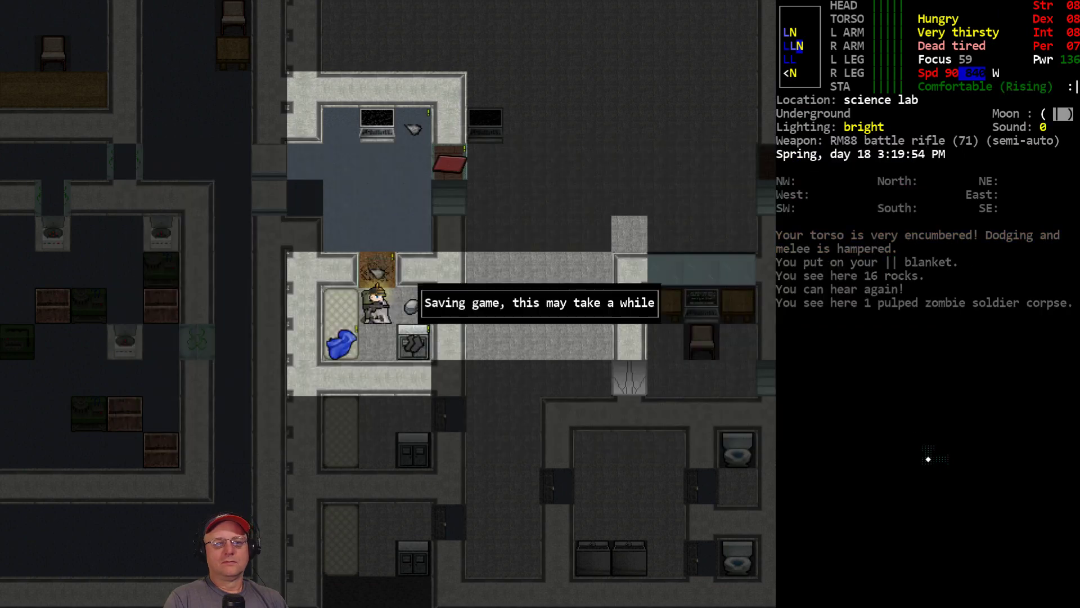
key(up)
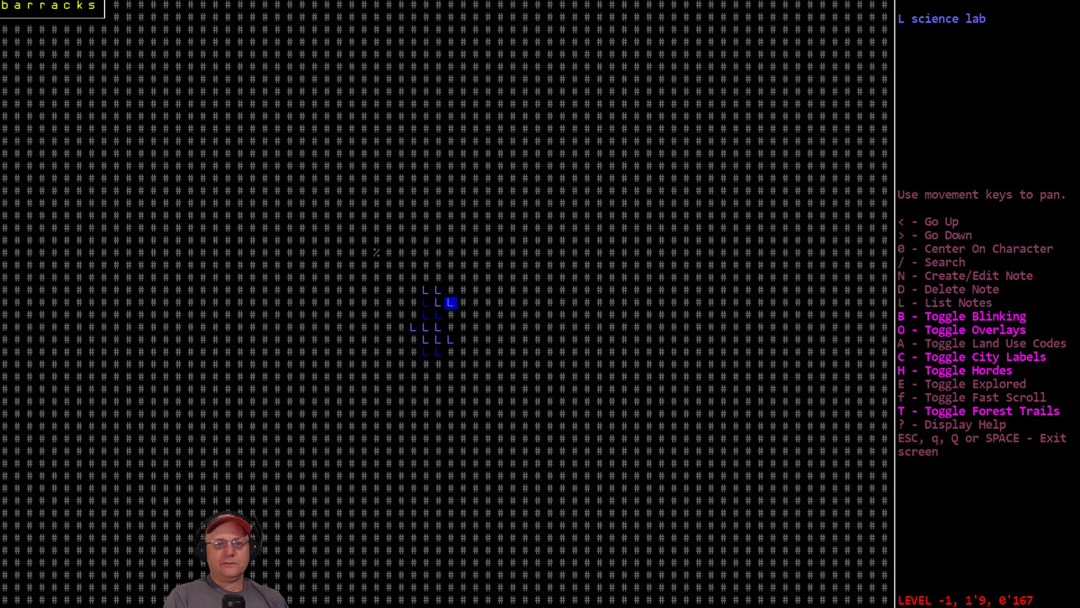
key(Escape)
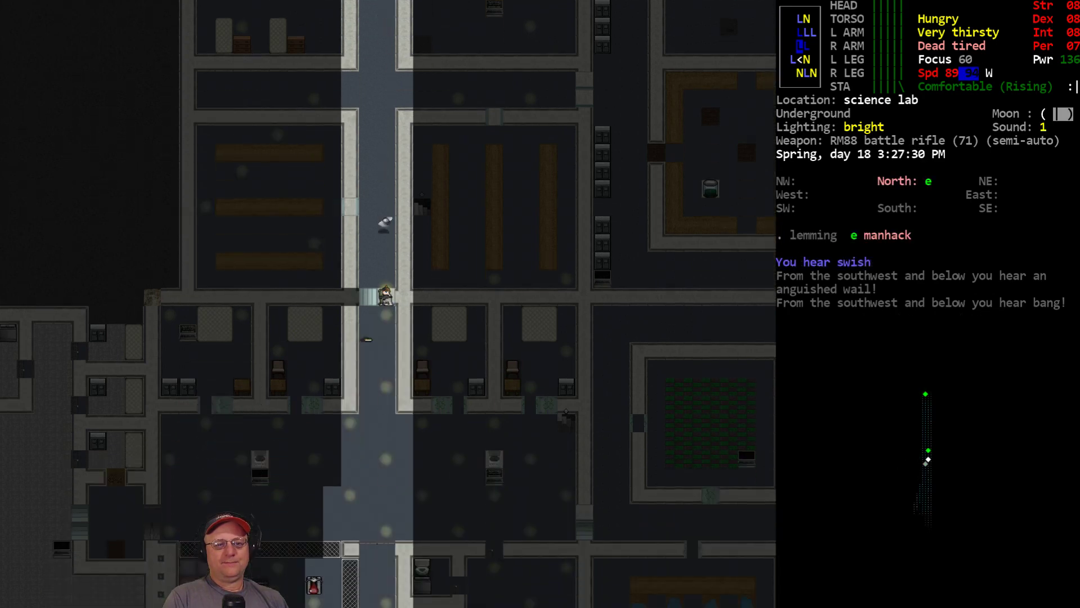
Step: Drop the duffel bag and wield the aluminum bat to fight the manhack
key(d)
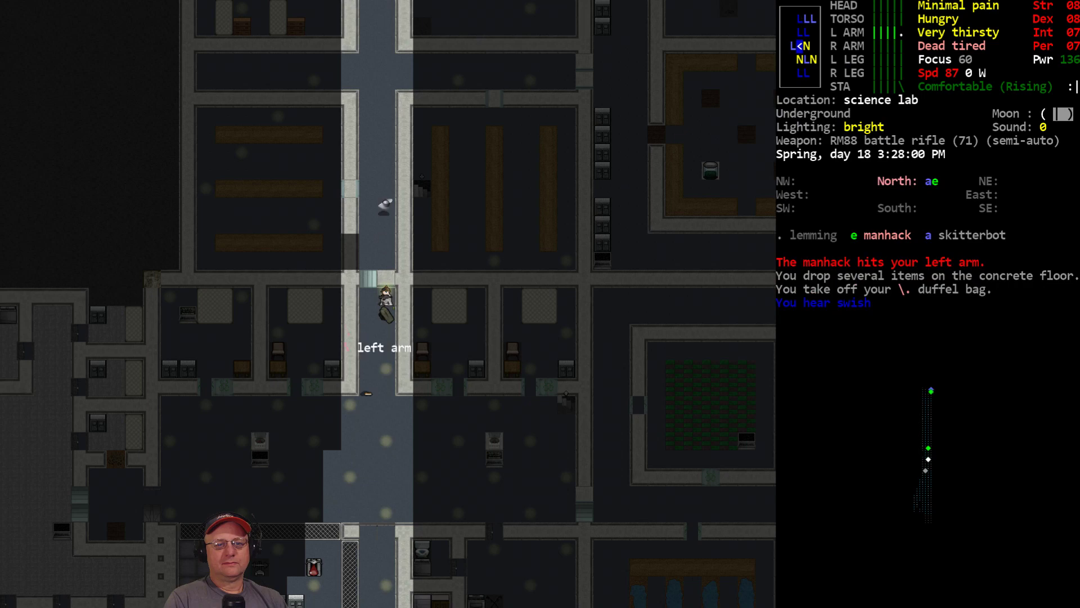
key(w)
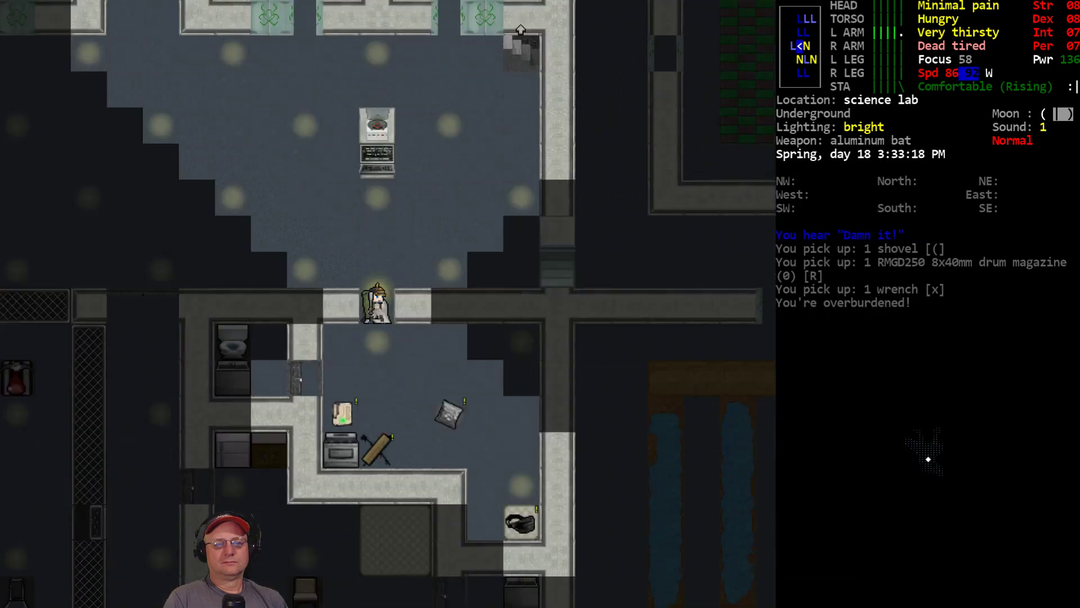
Step: Check the First Responder Handbook in the reading list, then leave it
key(d)
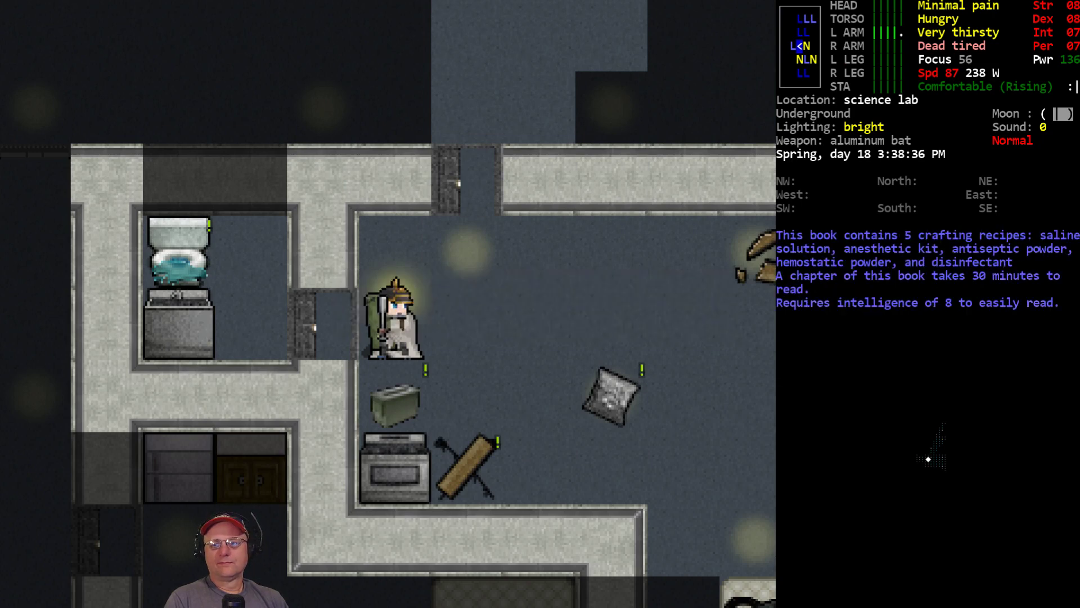
key(r)
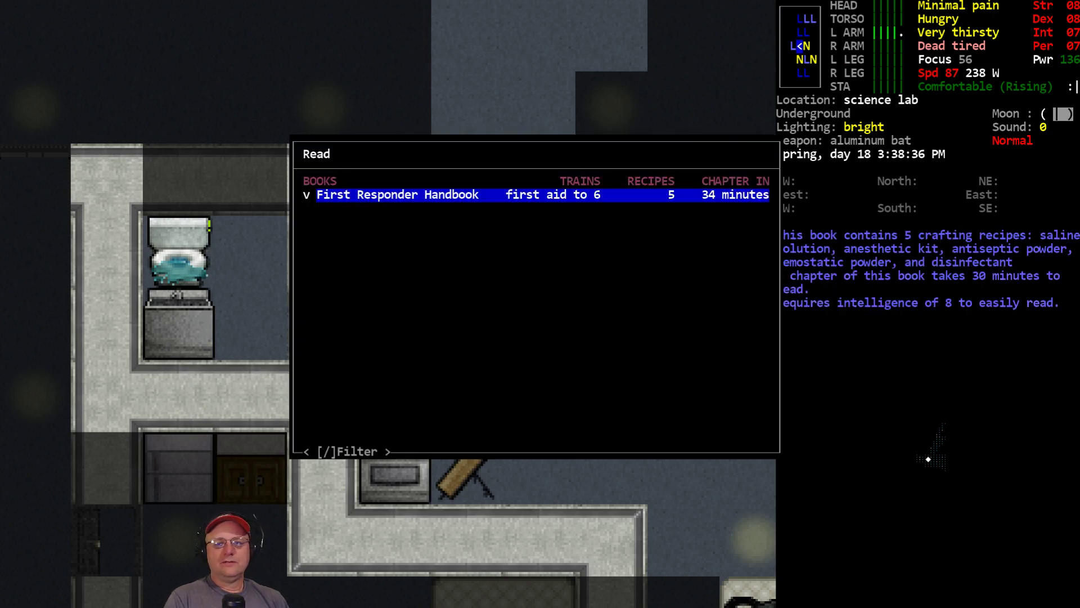
key(Escape)
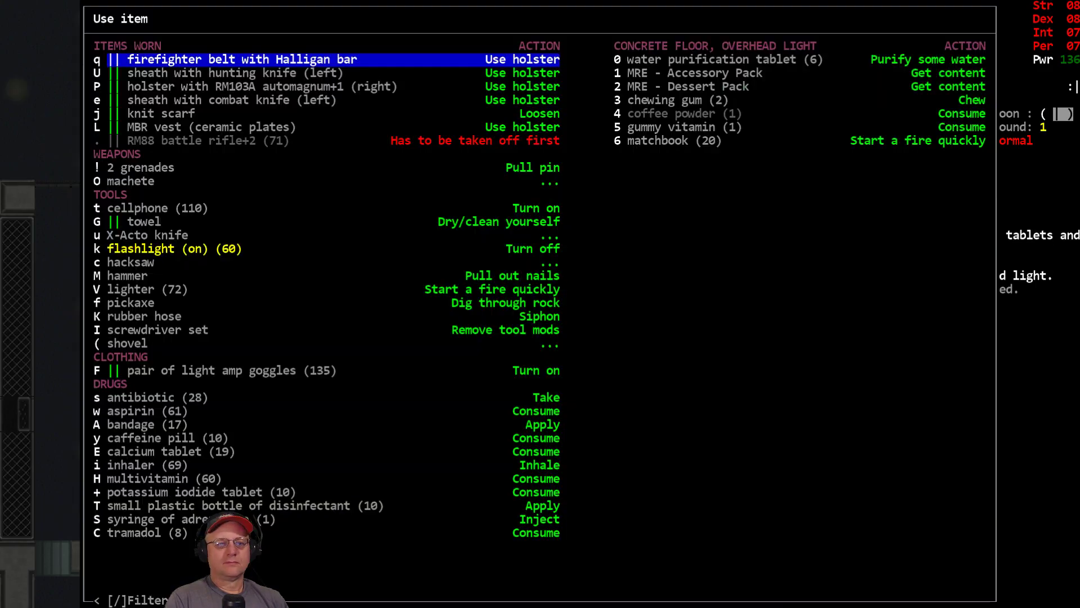
Step: Get the MRE contents and eat the cheese spread and chili & macaroni
click(168, 451)
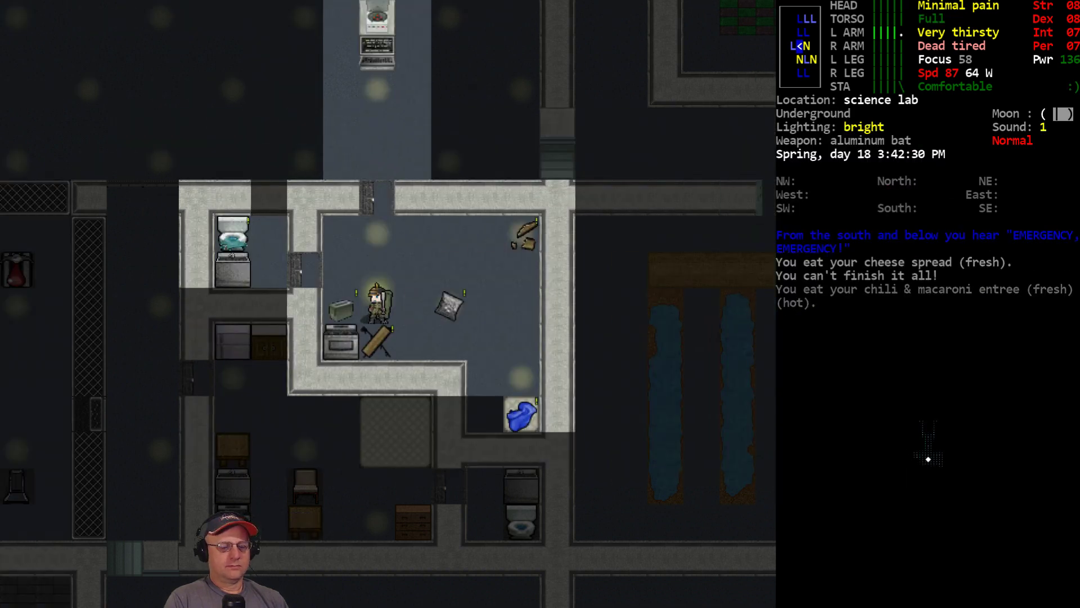
key(E)
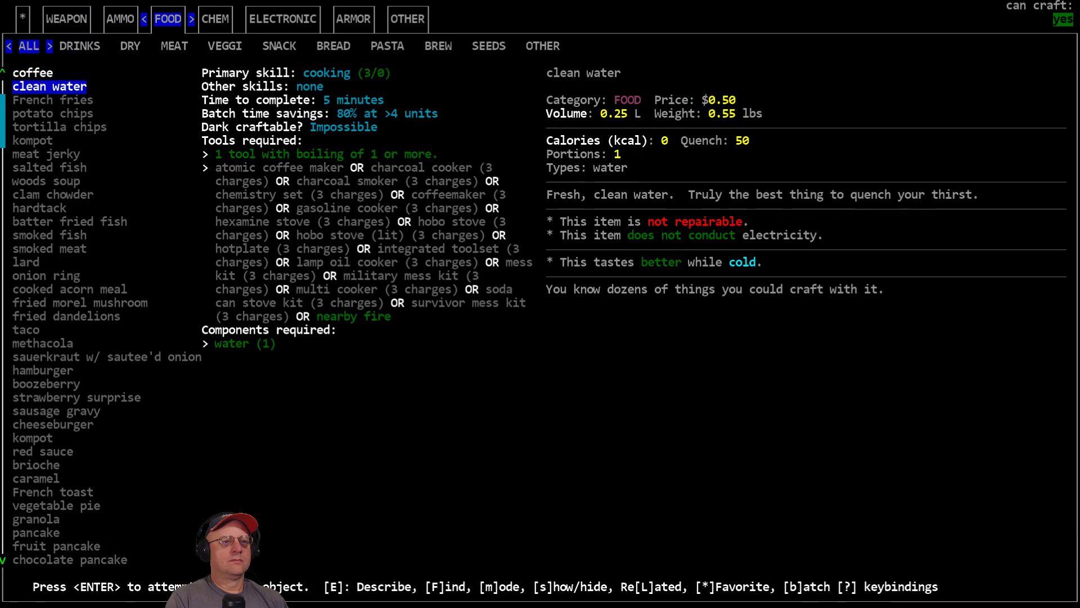
Step: Craft clean water over the fire and drink it until slaked
key(Enter)
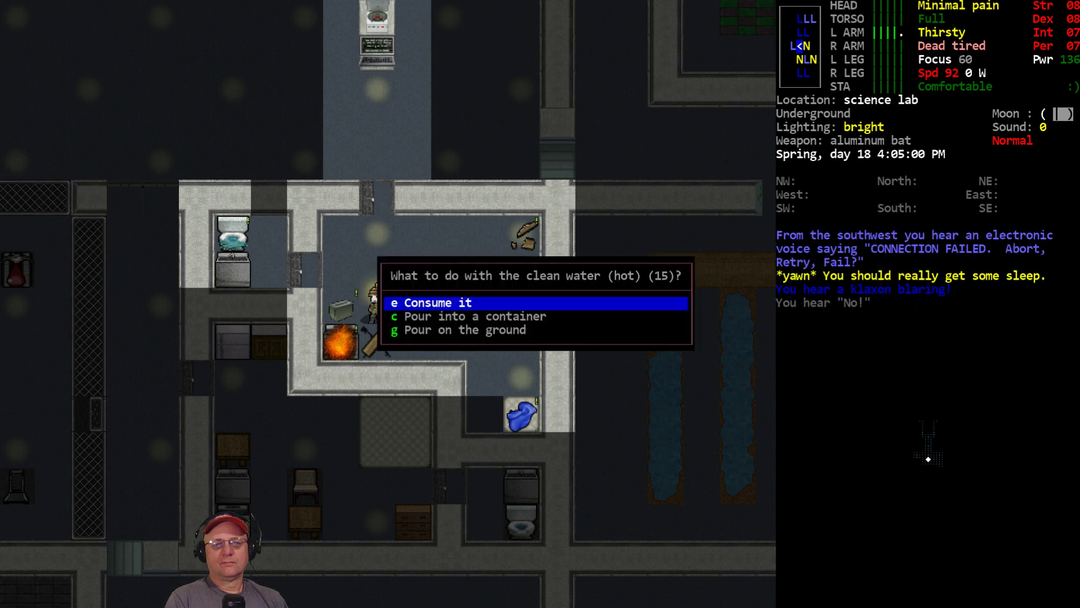
click(473, 315)
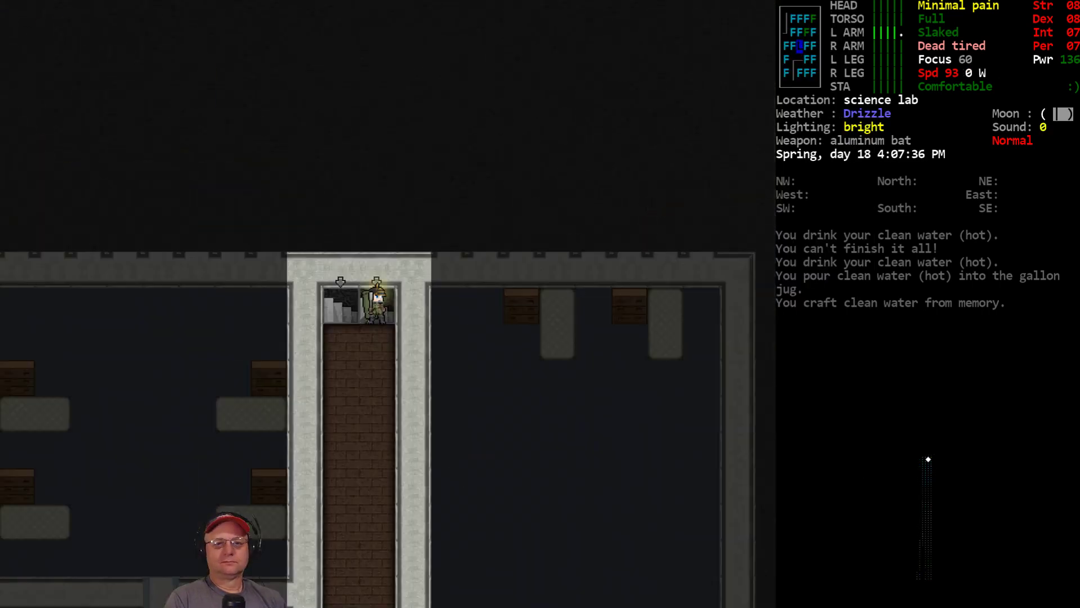
Step: Turn off the flashlight and resume reading aboard the red vehicle
key(a)
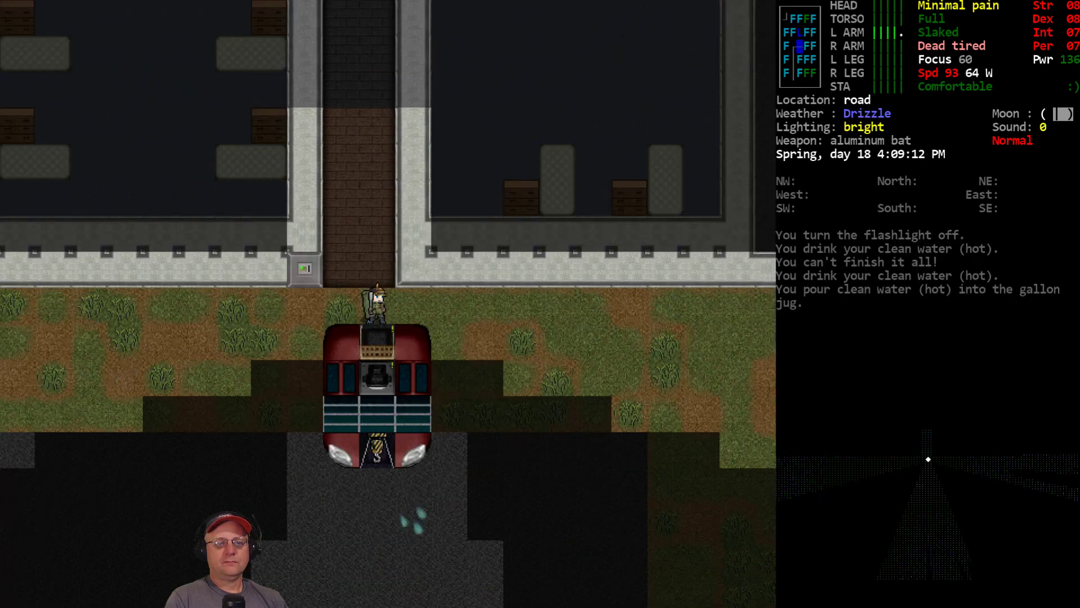
key(R)
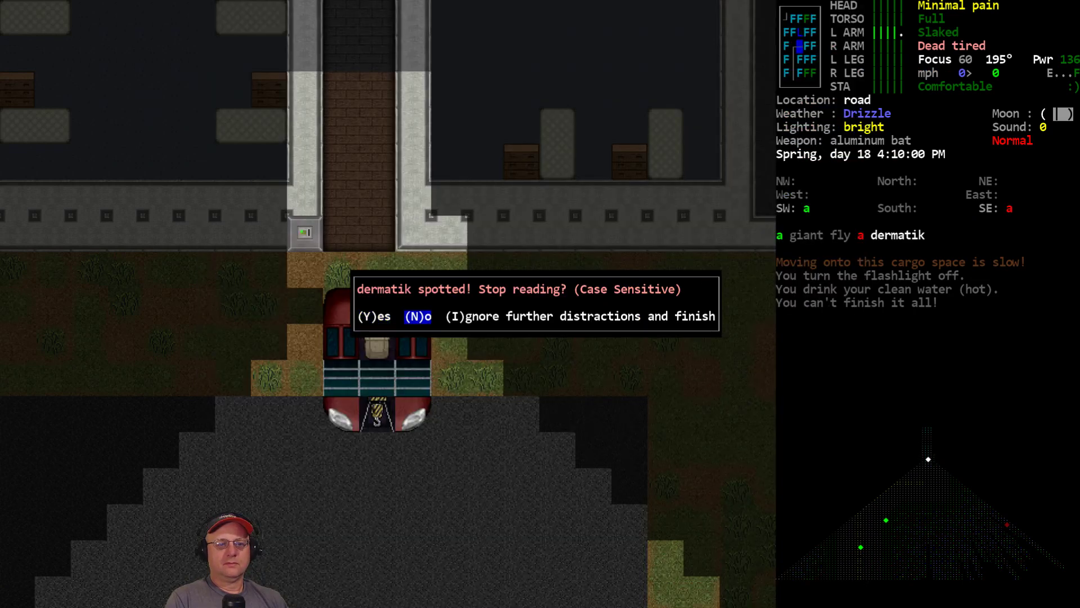
Step: Answer the Stop reading? prompt and browse the readable books' skills and chapter times
key(N)
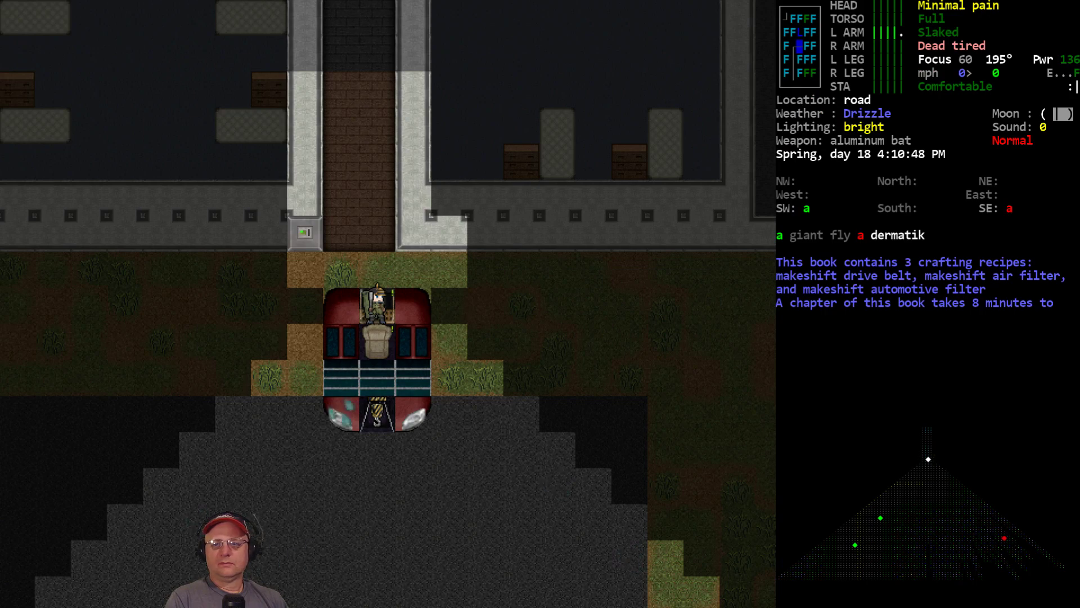
key(r)
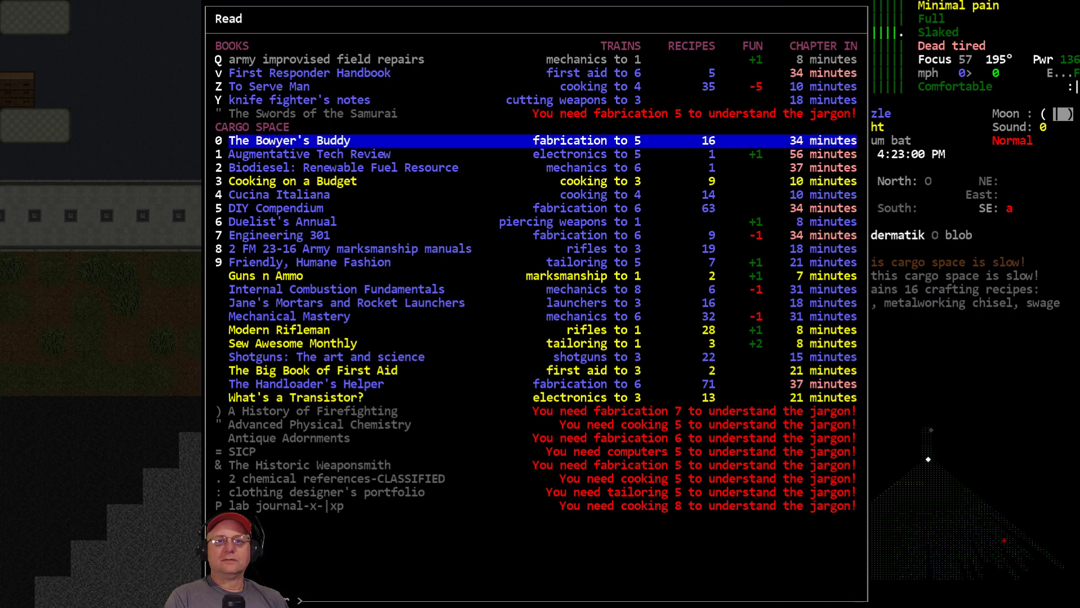
mouse_move(563, 61)
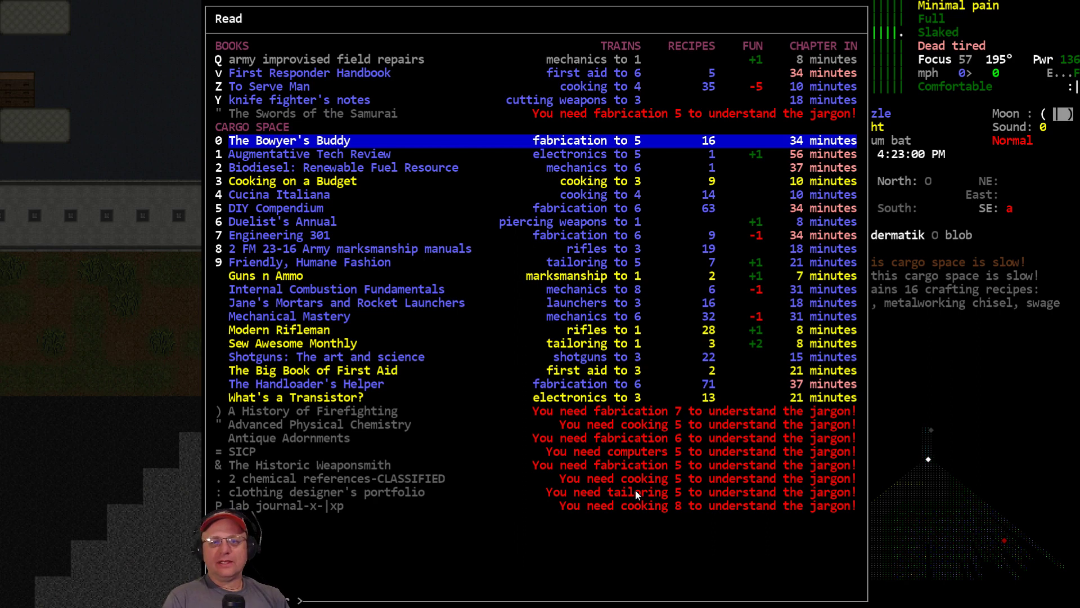
mouse_move(606, 382)
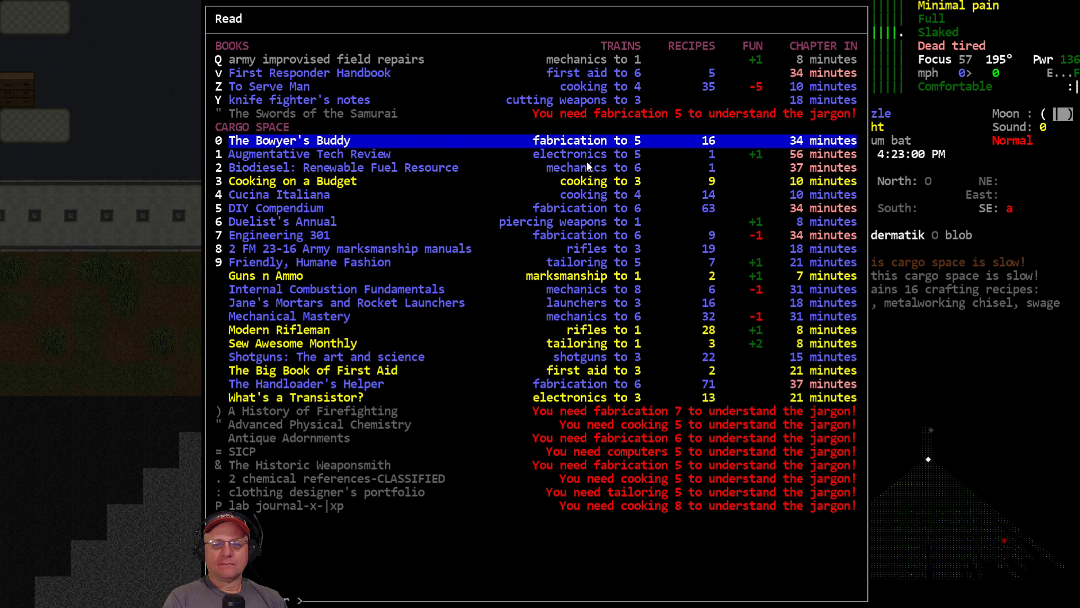
mouse_move(731, 188)
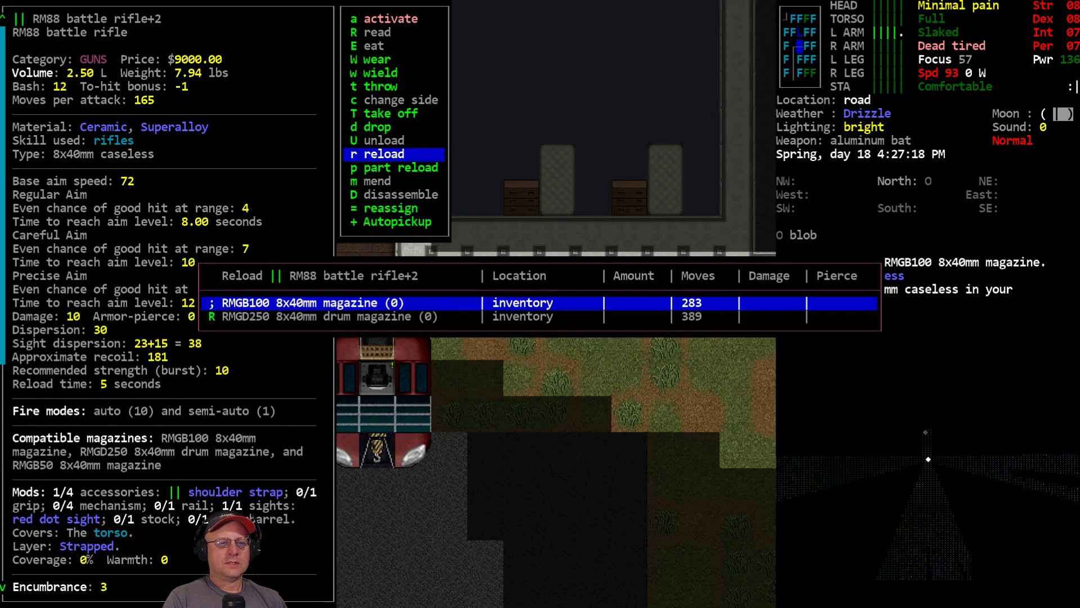
Step: Load the RMGD250 drum magazine into the RM88 battle rifle+2
key(down)
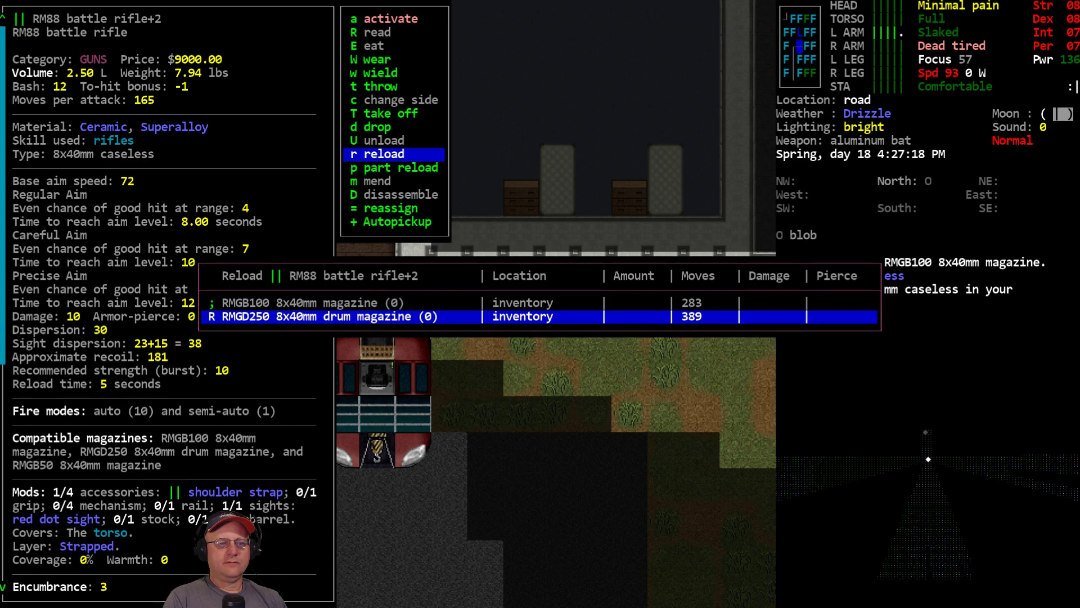
click(331, 316)
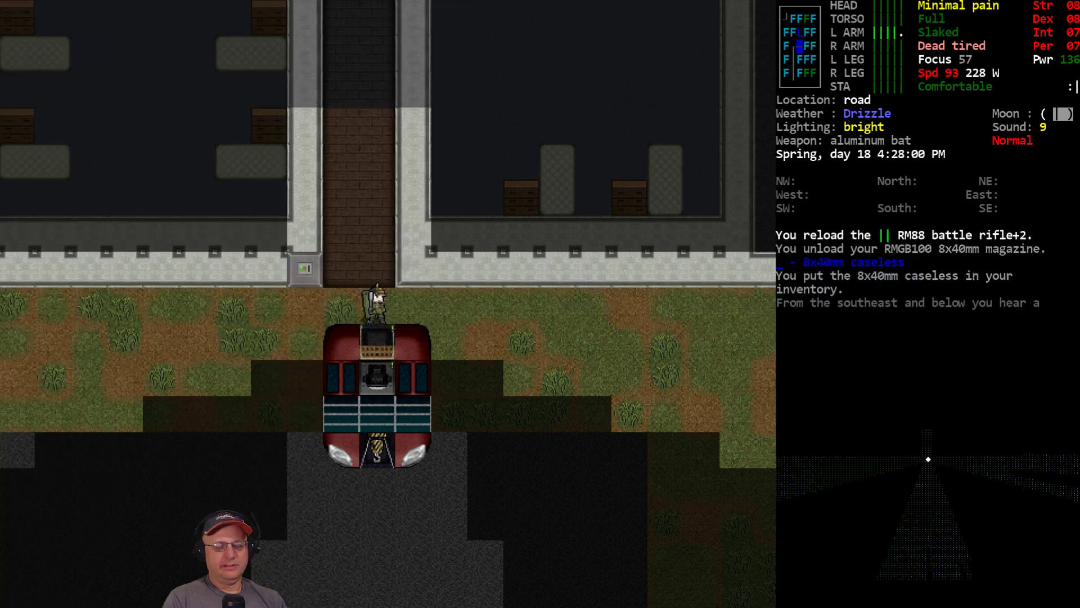
key(i)
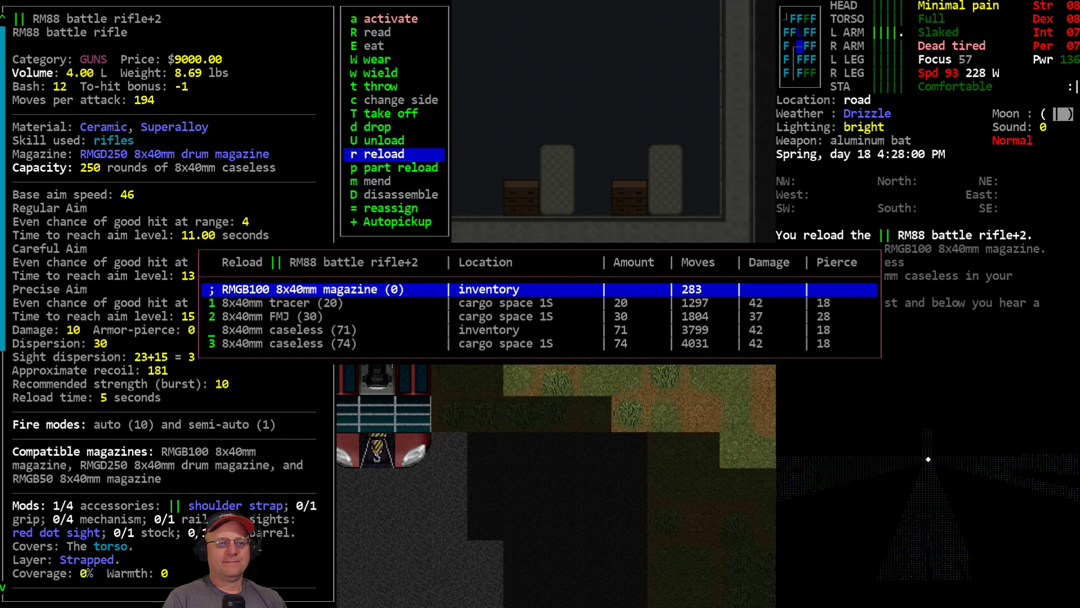
Step: Fill the drum magazine with 8x40mm caseless rounds from the cargo space, passing over FMJ
key(down)
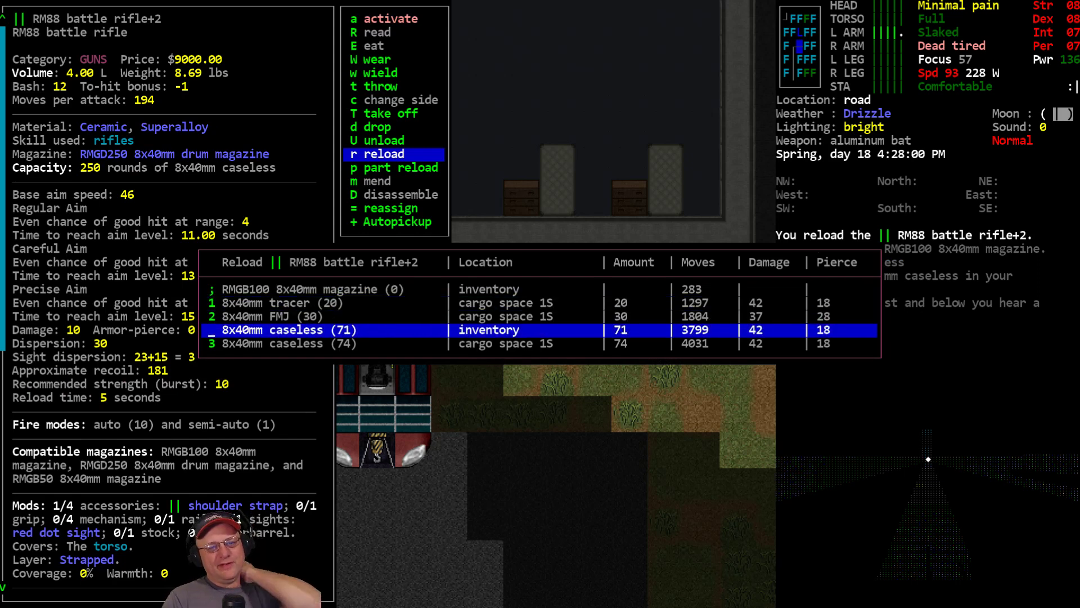
key(down)
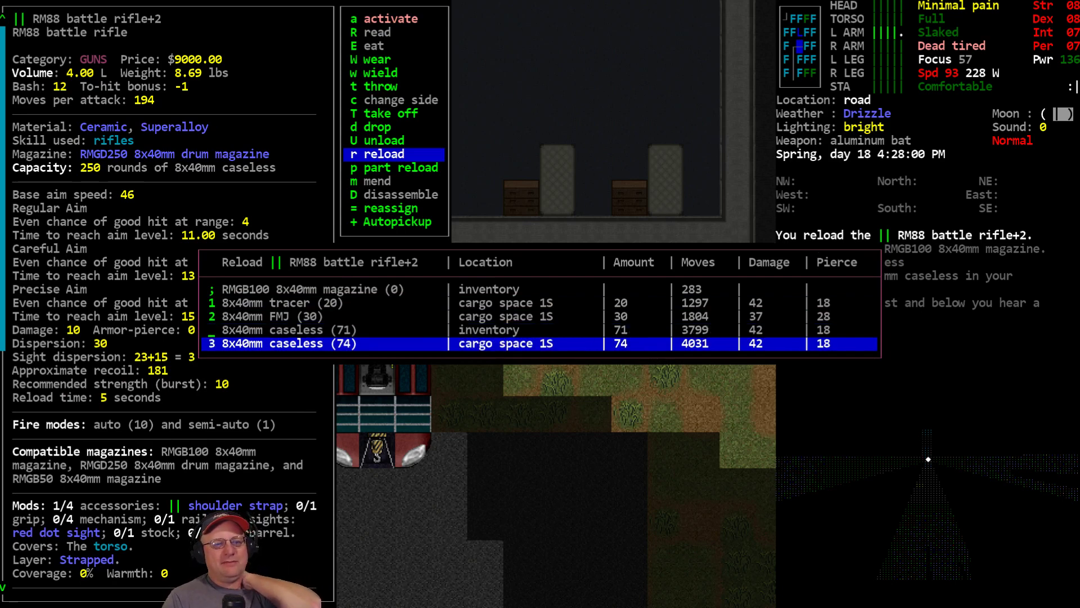
key(up)
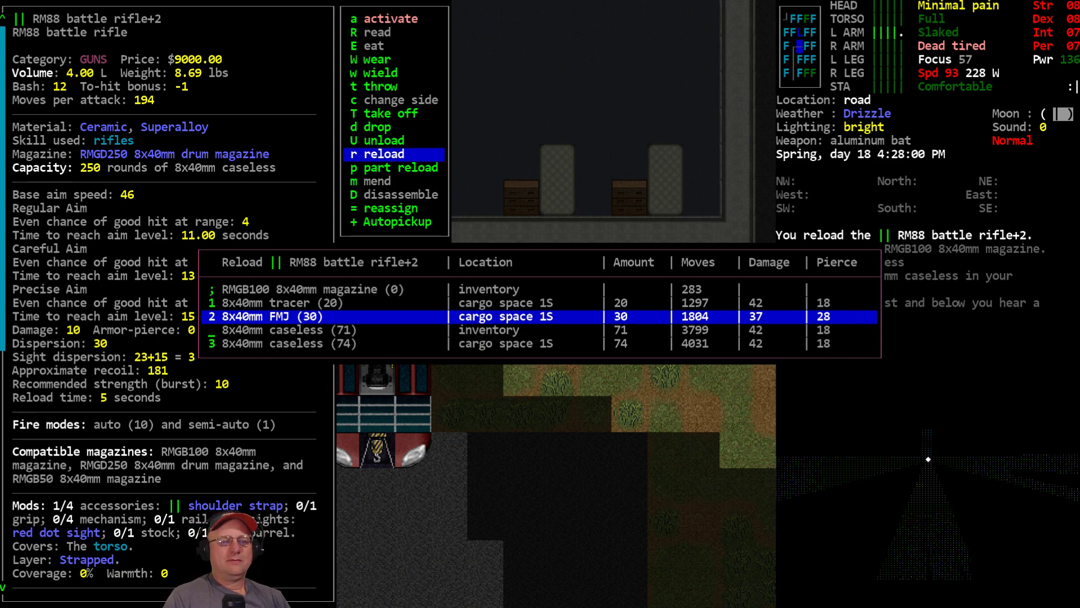
key(down)
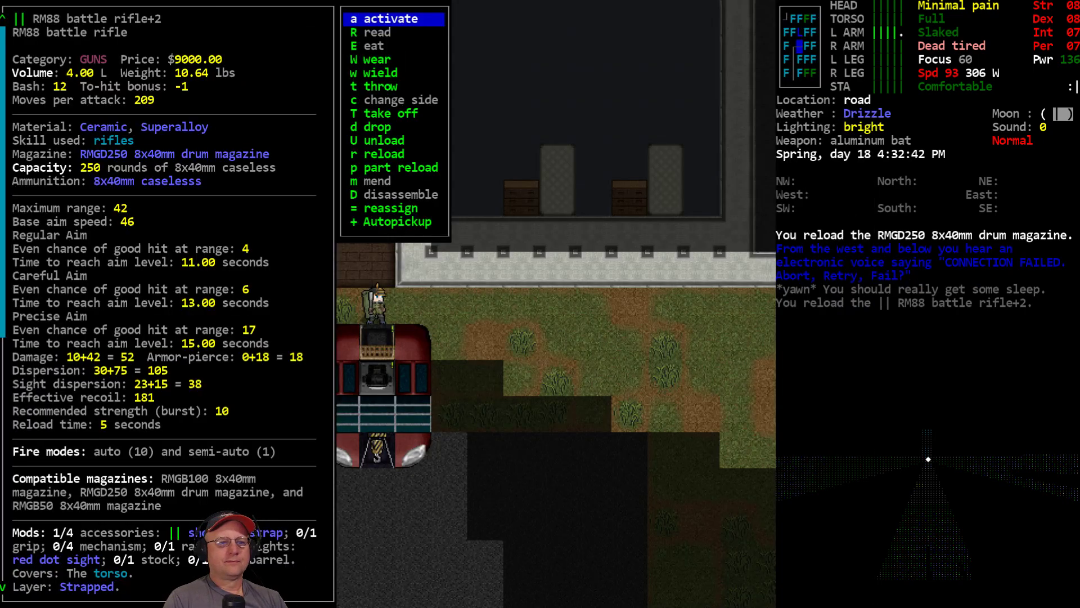
click(378, 154)
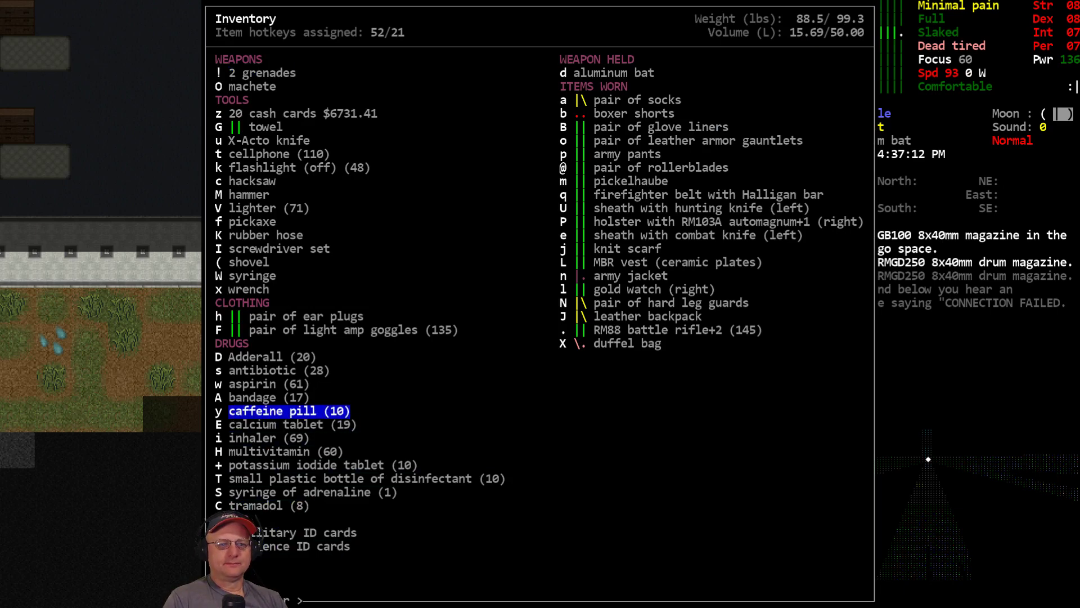
Step: Leave the inventory view after storing the RMGB100 magazine in the Excavator's cargo
key(Escape)
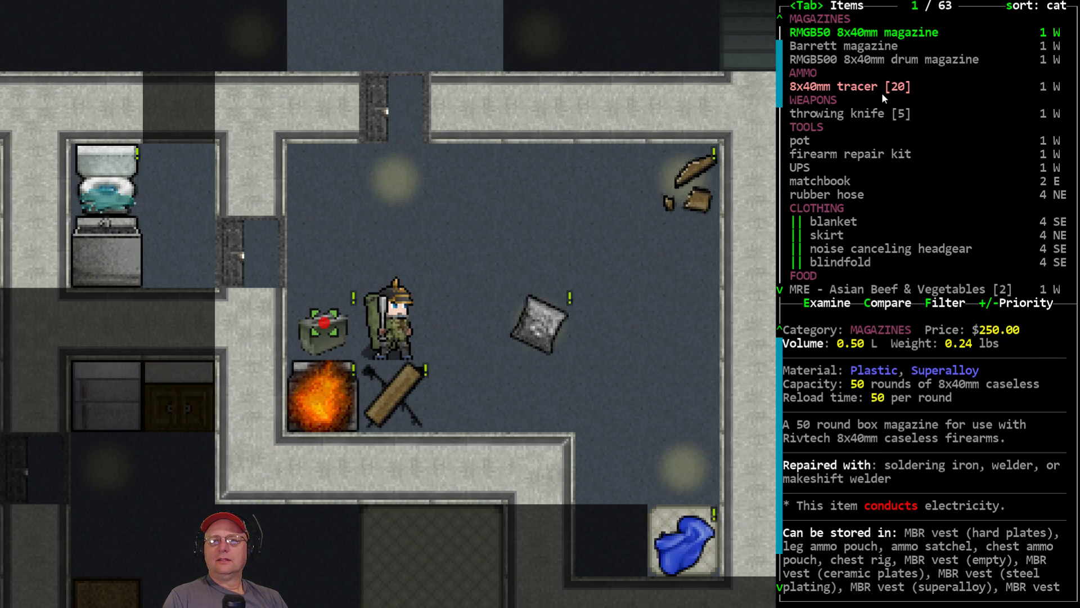
mouse_move(1008, 100)
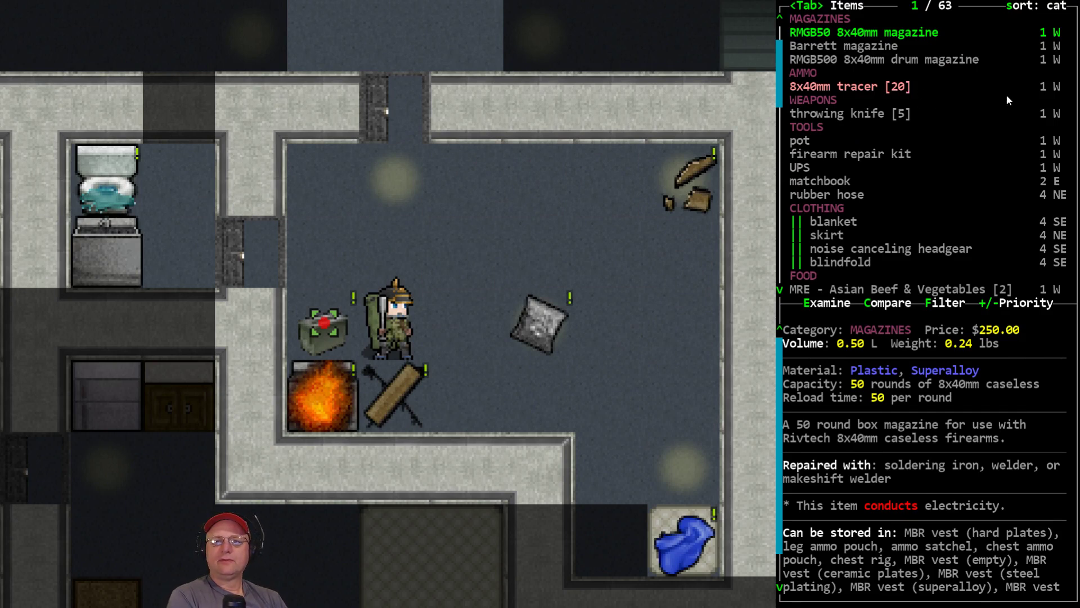
Step: Filter the nearby-items list in the lab for items matching '40'
click(944, 303)
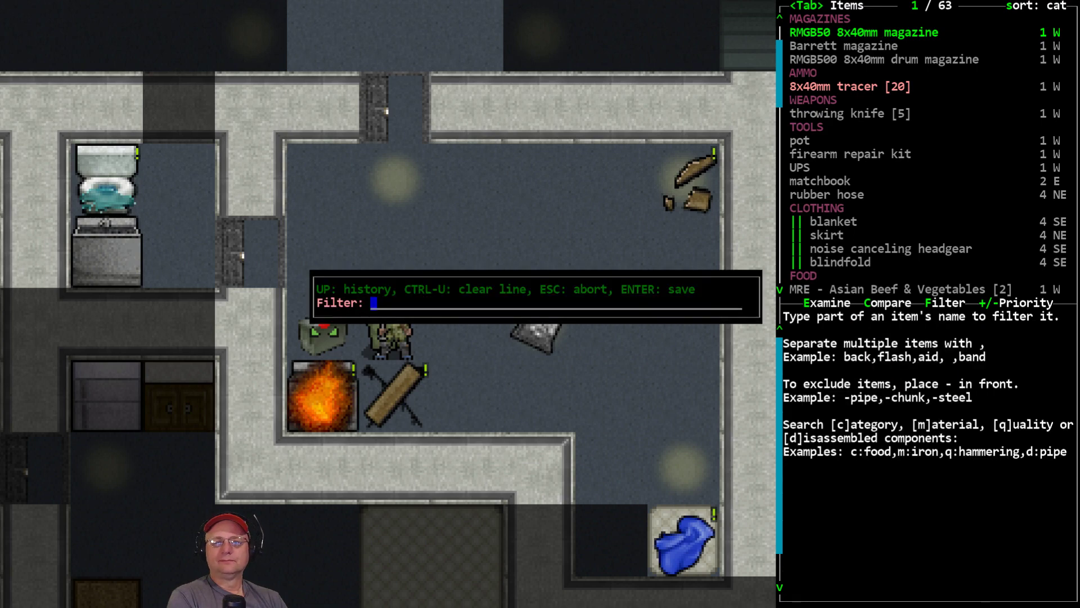
text(40)
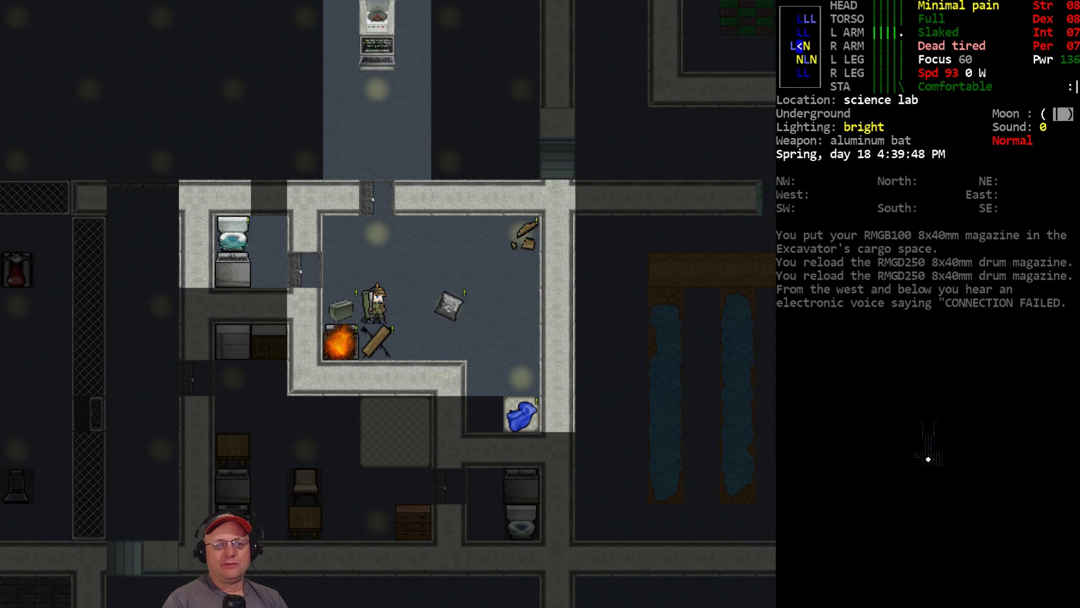
Step: Review the carried gear briefly before sleeping on the lab bed
key(i)
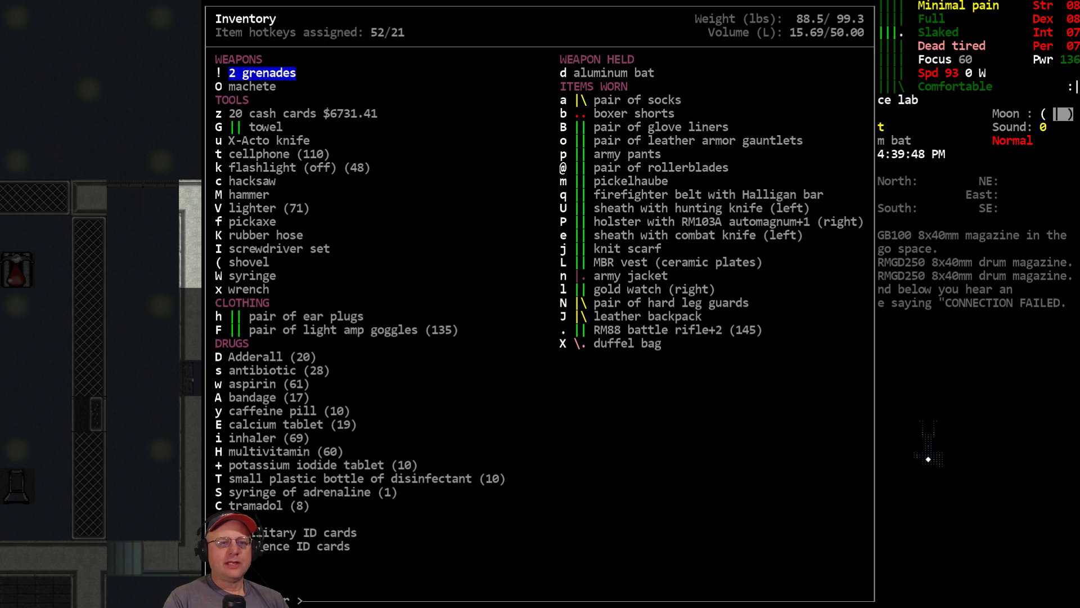
key(escape)
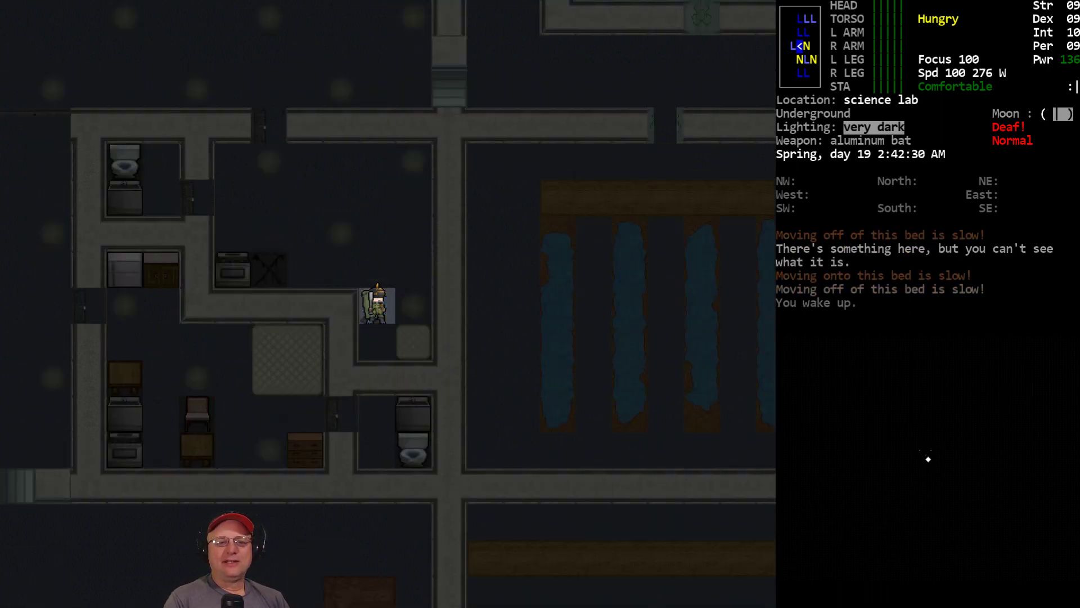
Step: Check the character's stats and traits sheet after waking
key(@)
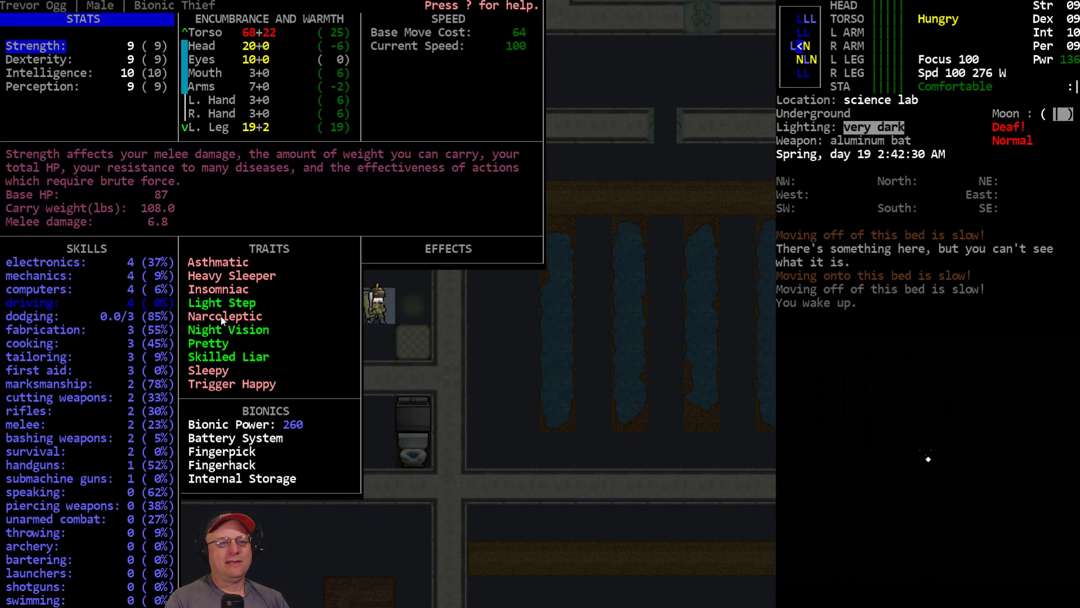
mouse_move(234, 288)
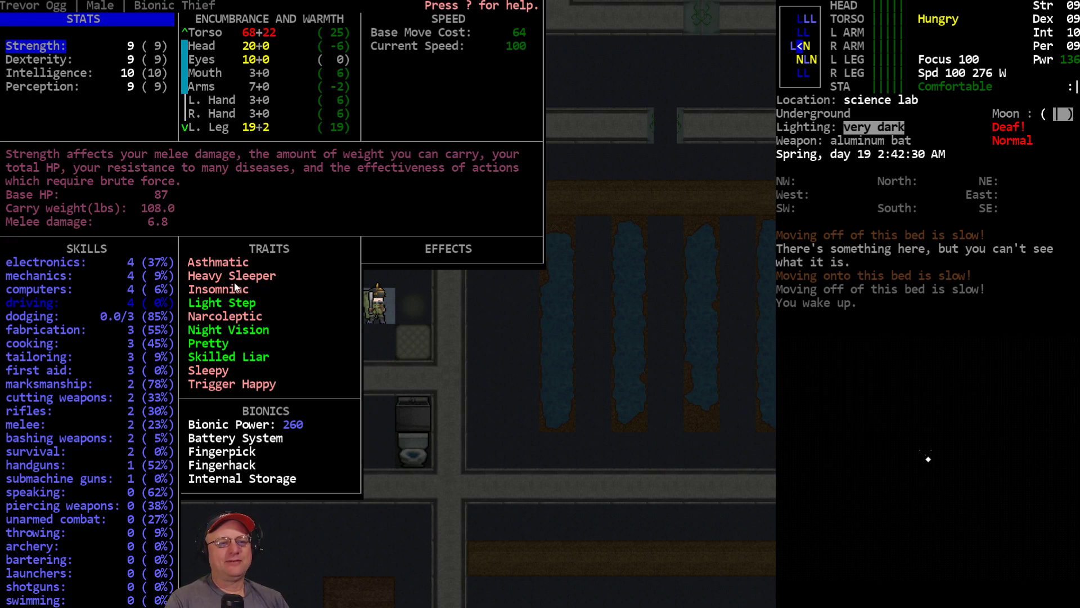
mouse_move(225, 324)
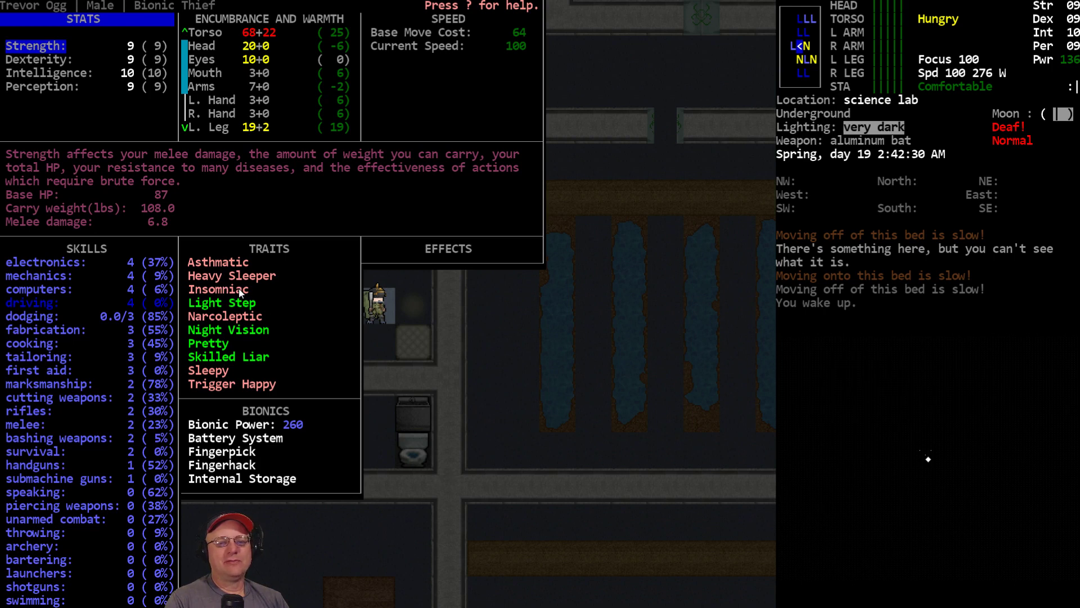
mouse_move(950, 54)
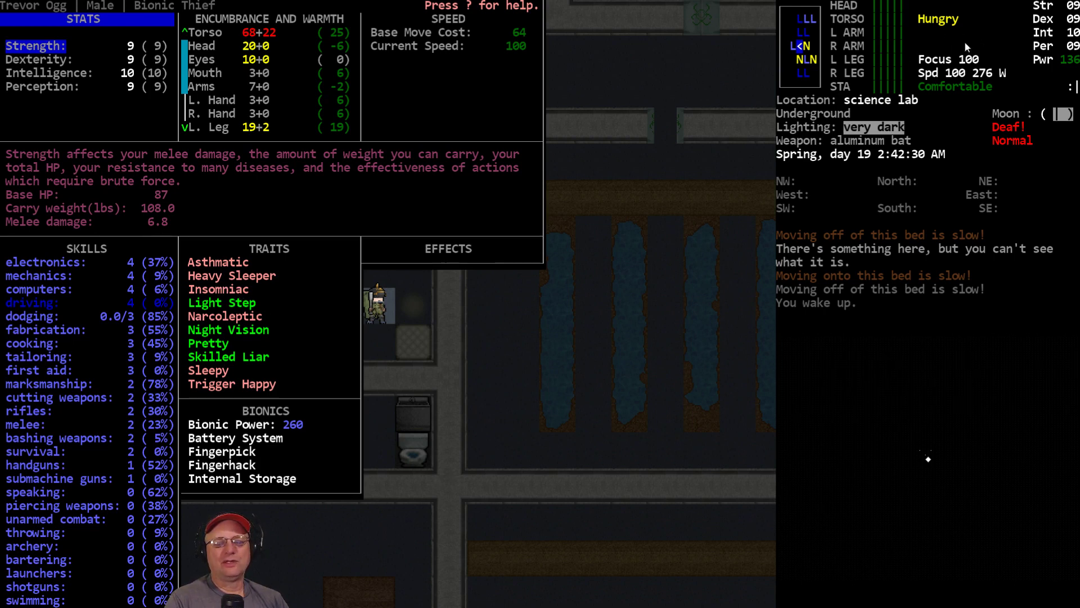
mouse_move(733, 349)
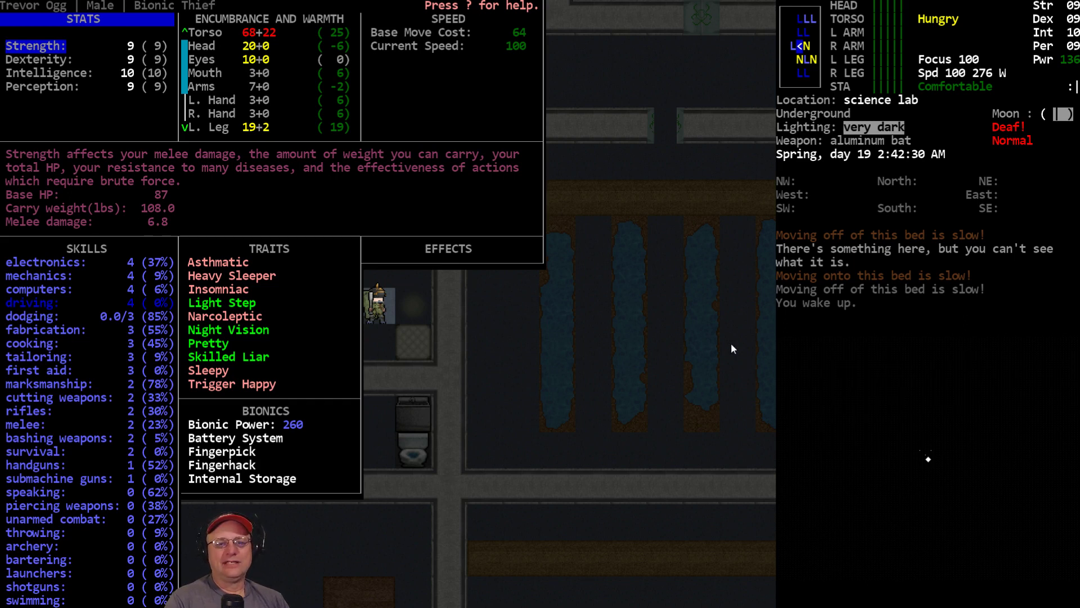
key(escape)
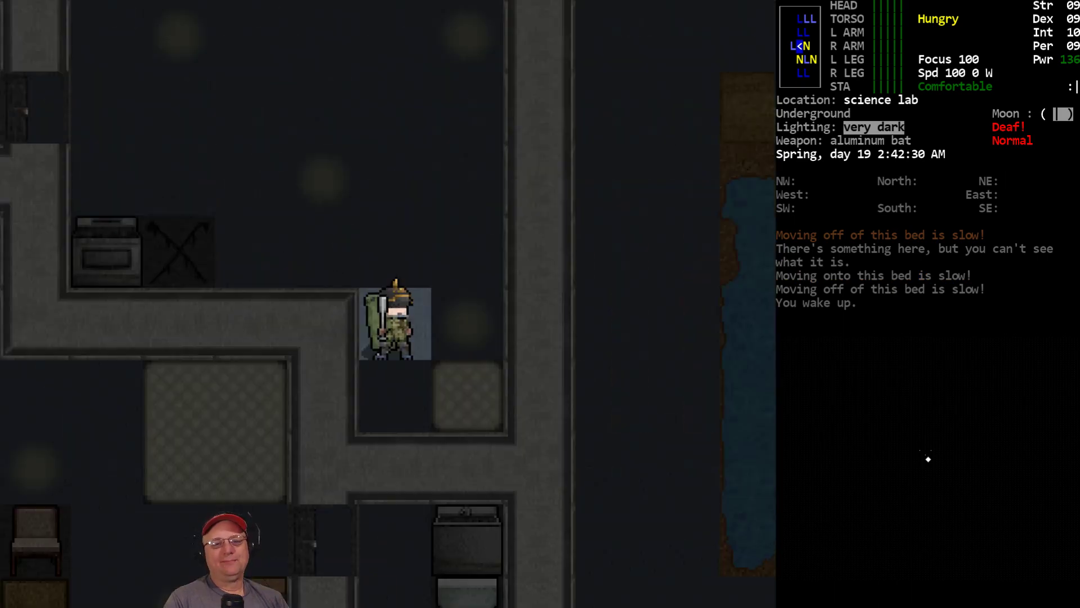
Step: Drop the blindfold on the bed via multidrop, then turn to eating
key(d)
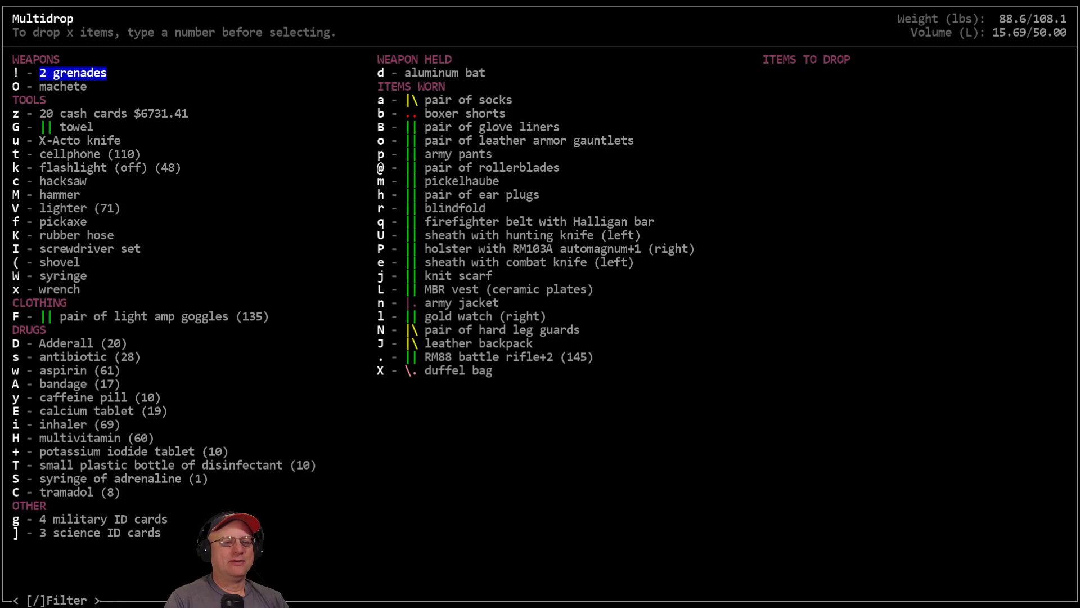
click(103, 519)
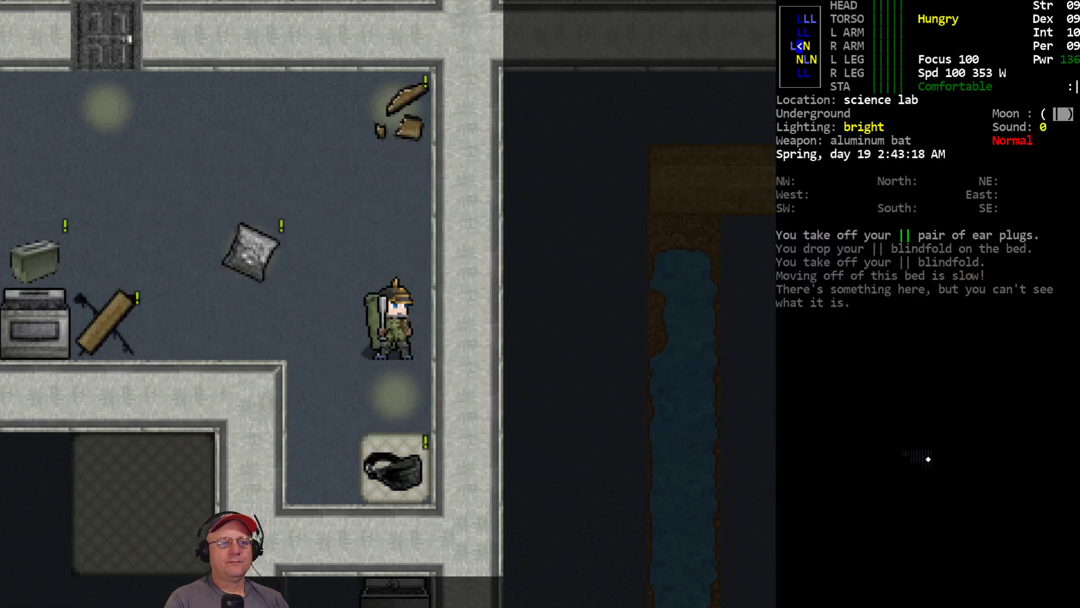
key(E)
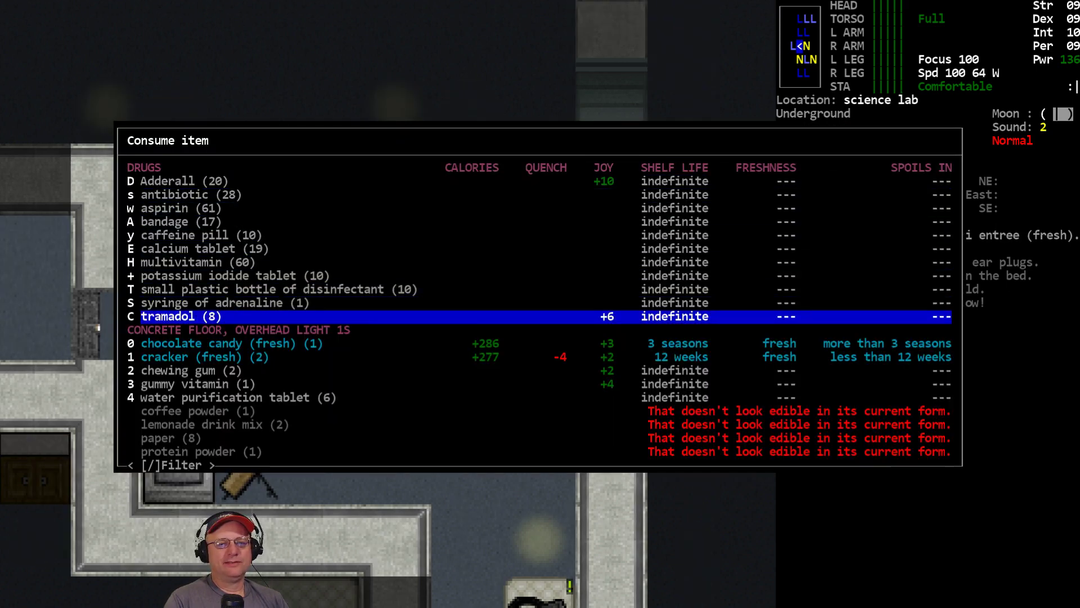
Step: Move past the chocolate candy in the consume menu without eating it
key(down)
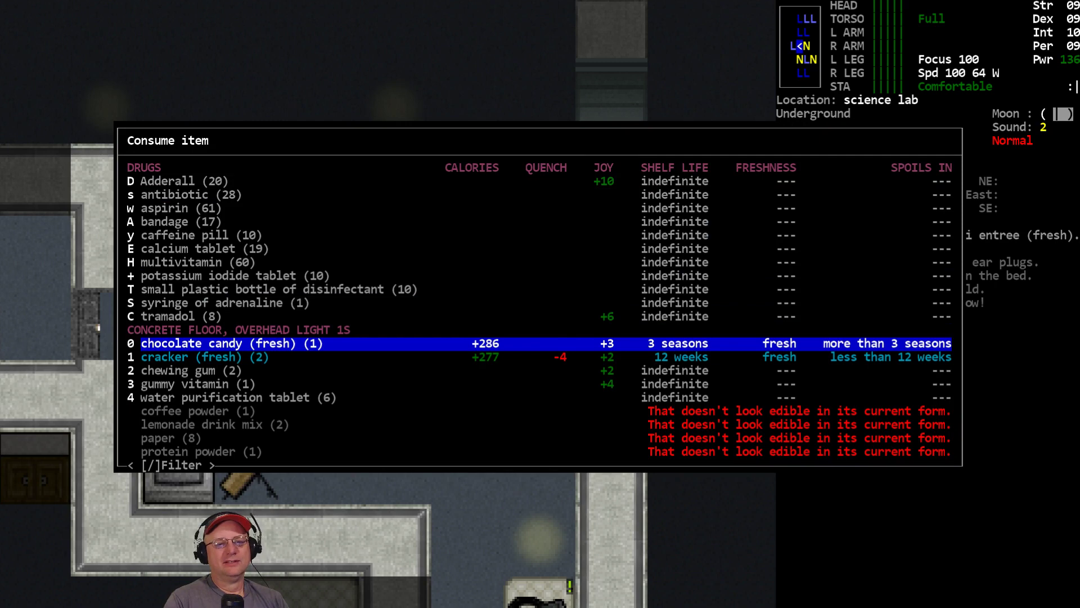
key(down)
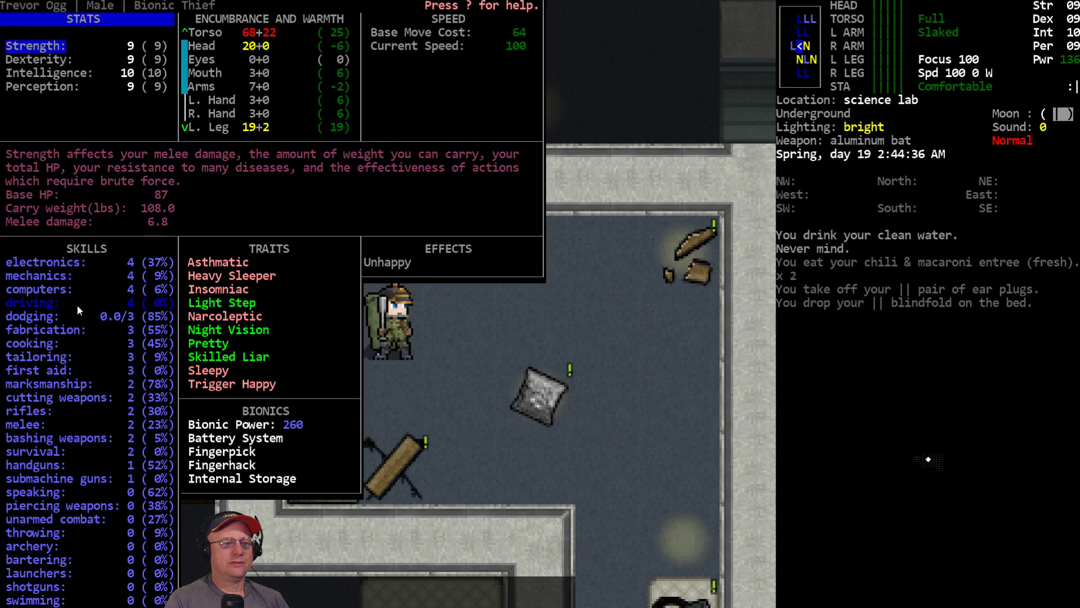
mouse_move(782, 352)
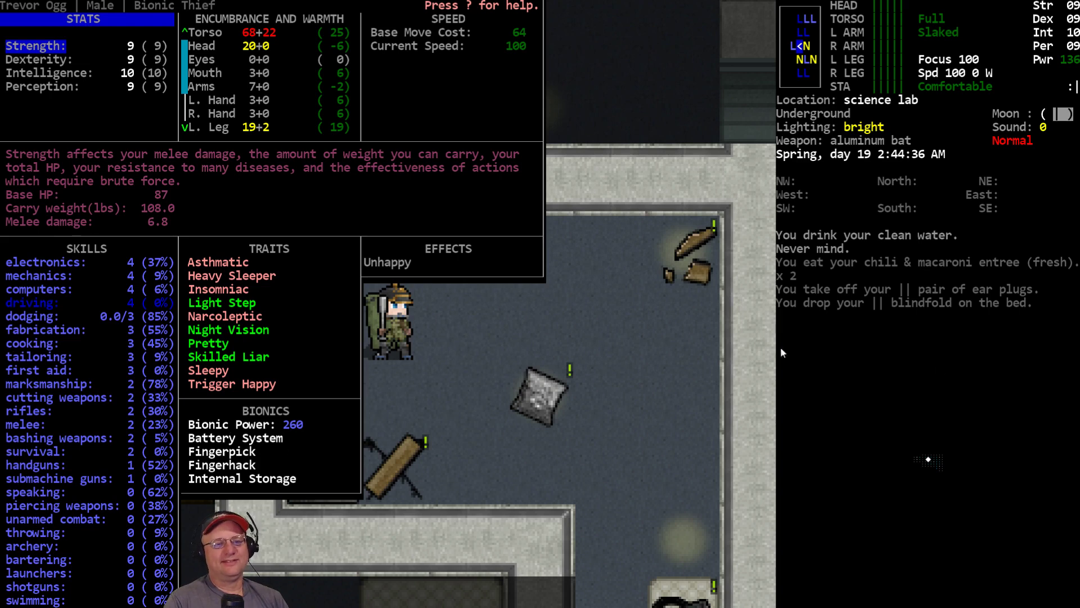
mouse_move(603, 393)
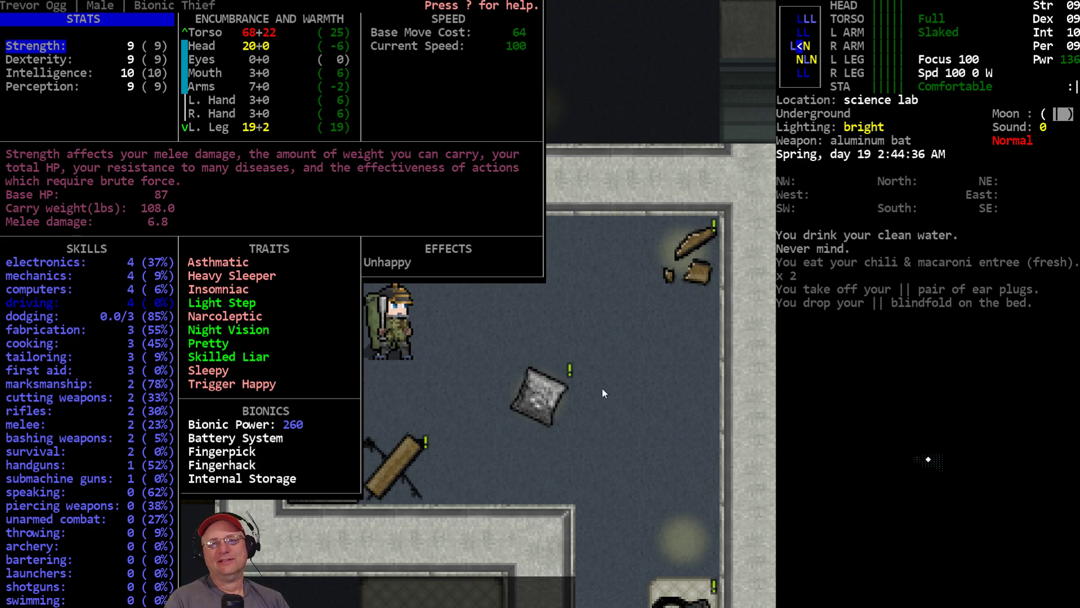
key(Escape)
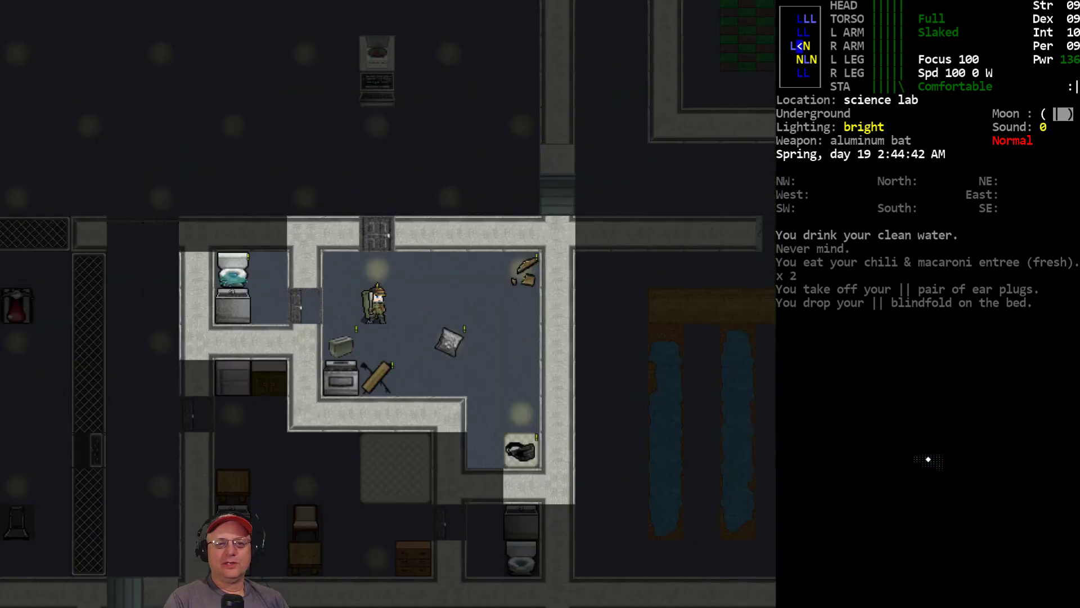
Step: Browse the carried items down to the lighter, then leave the inventory
key(i)
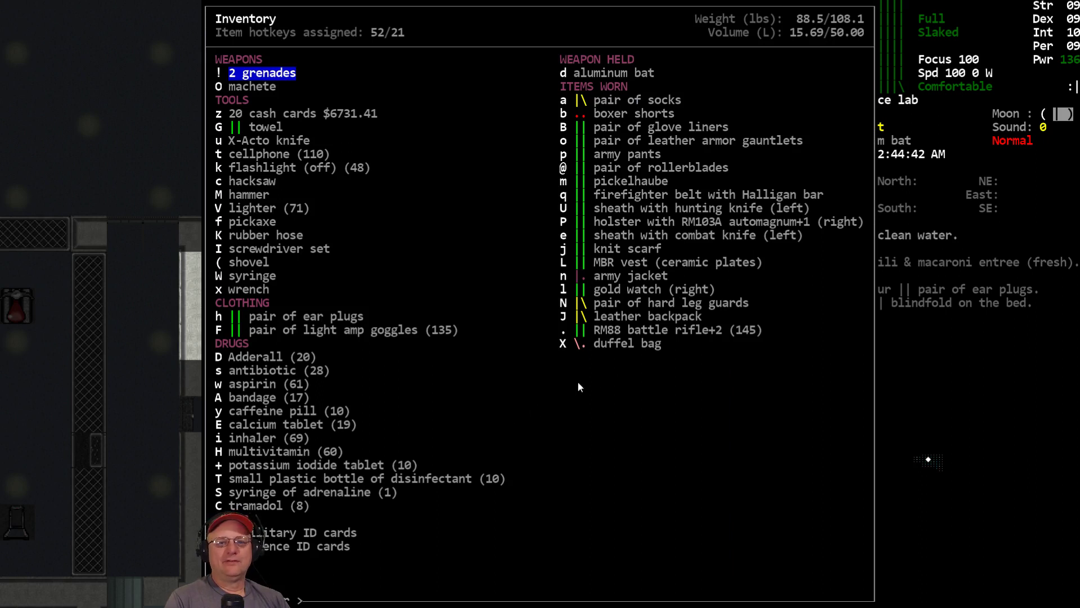
mouse_move(620, 189)
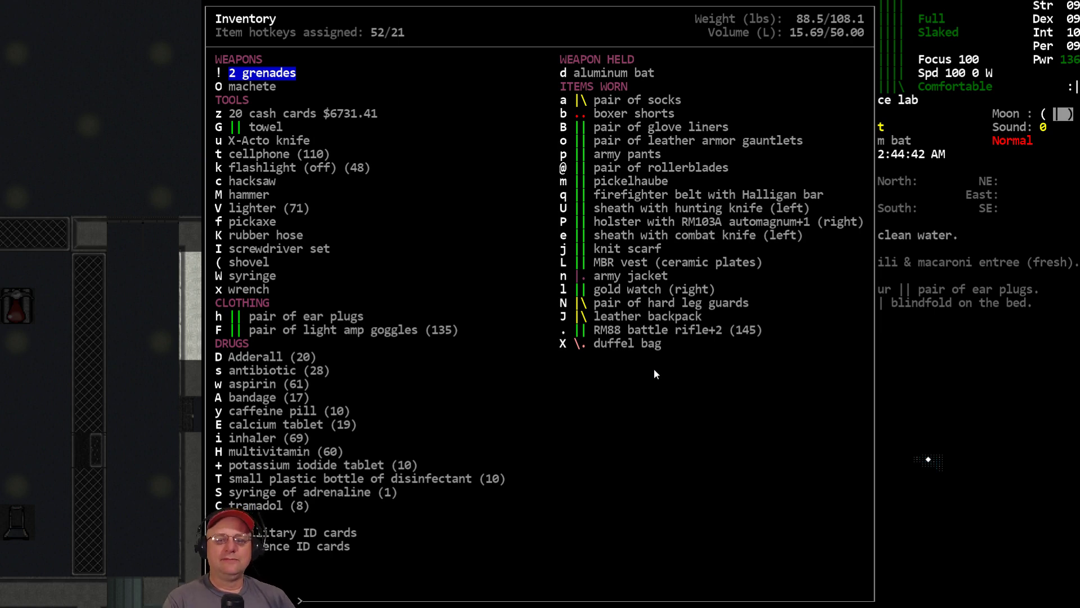
mouse_move(481, 334)
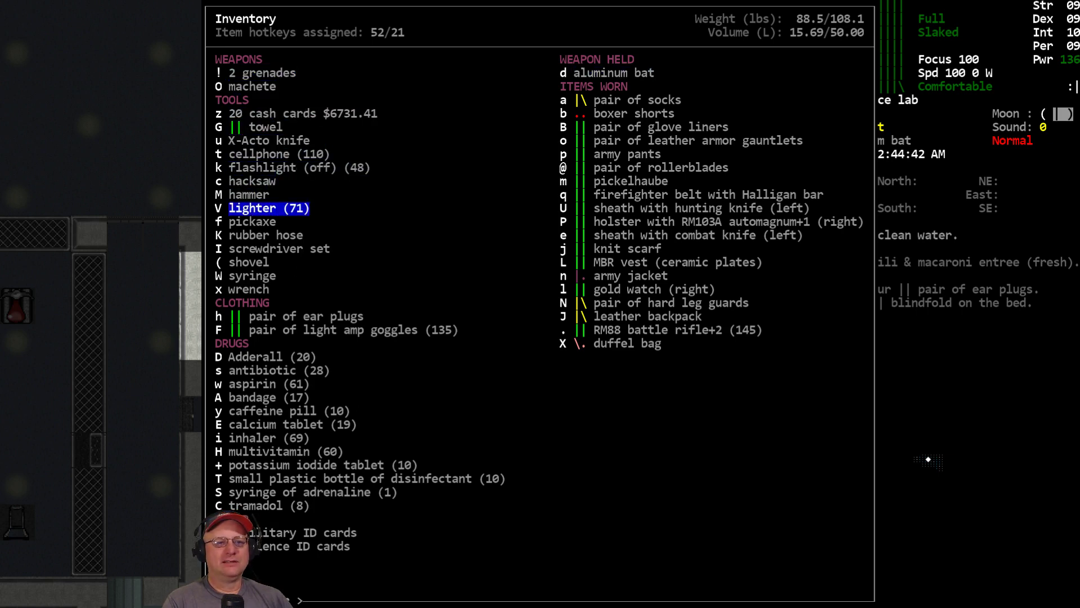
key(Escape)
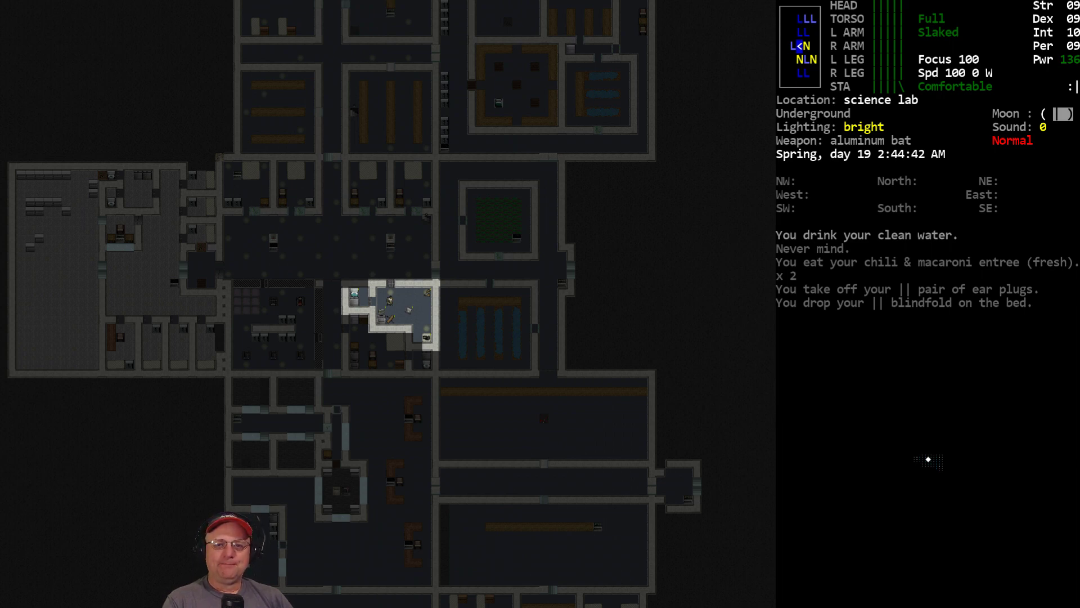
key(m)
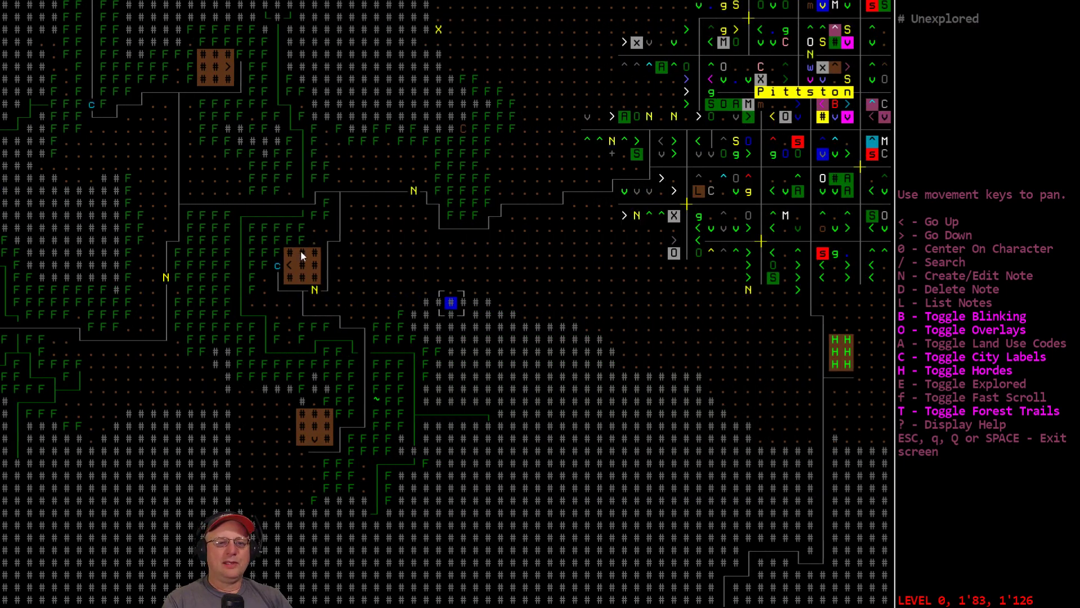
mouse_move(318, 308)
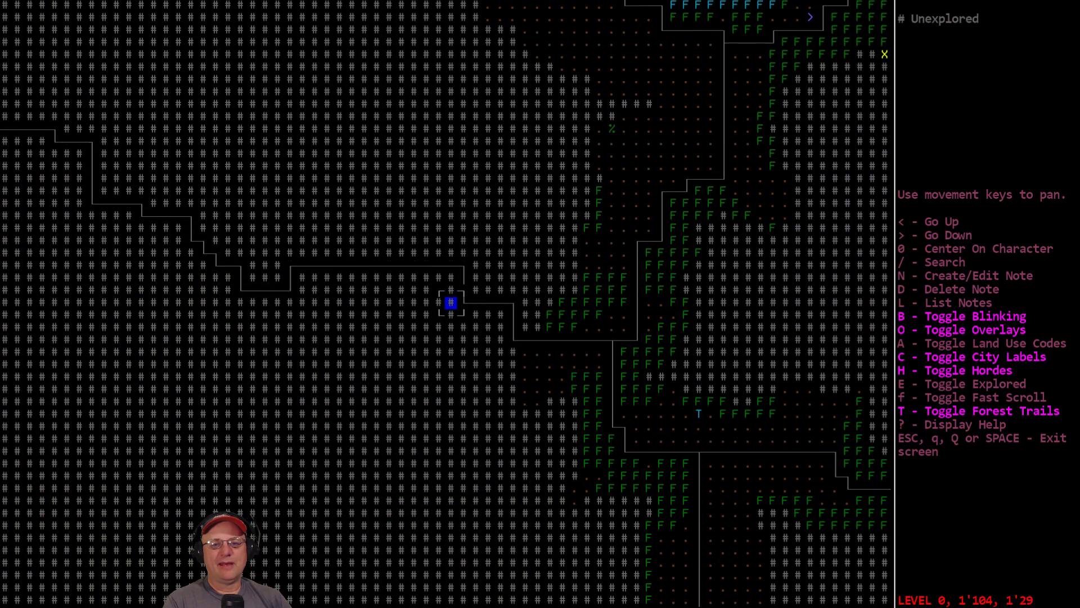
Step: Center the overmap on the survivor underground, then return to the lab room
key(down)
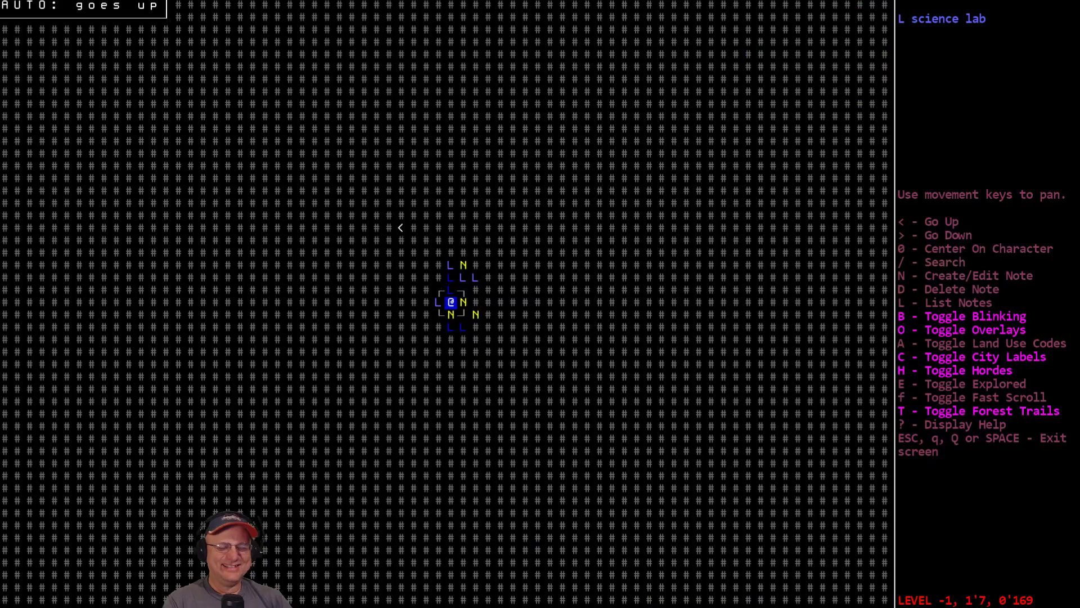
key(Escape)
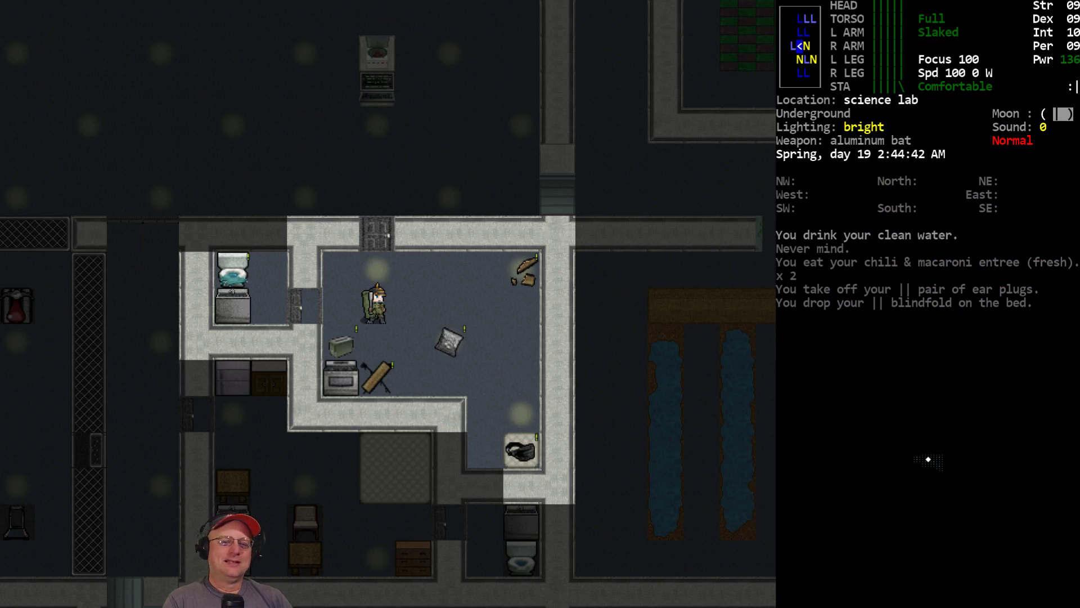
key(i)
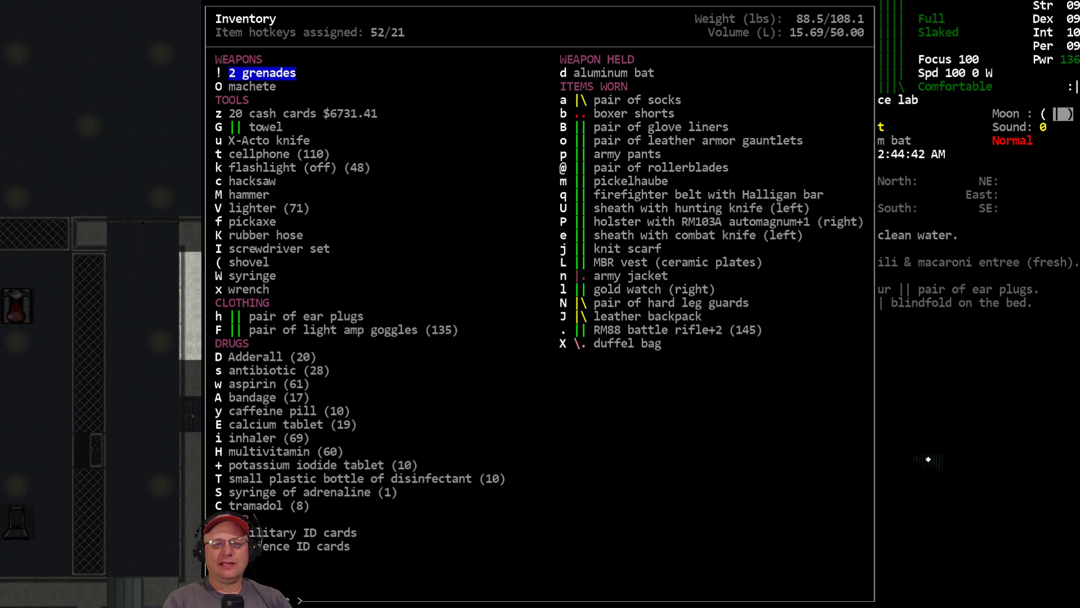
key(Escape)
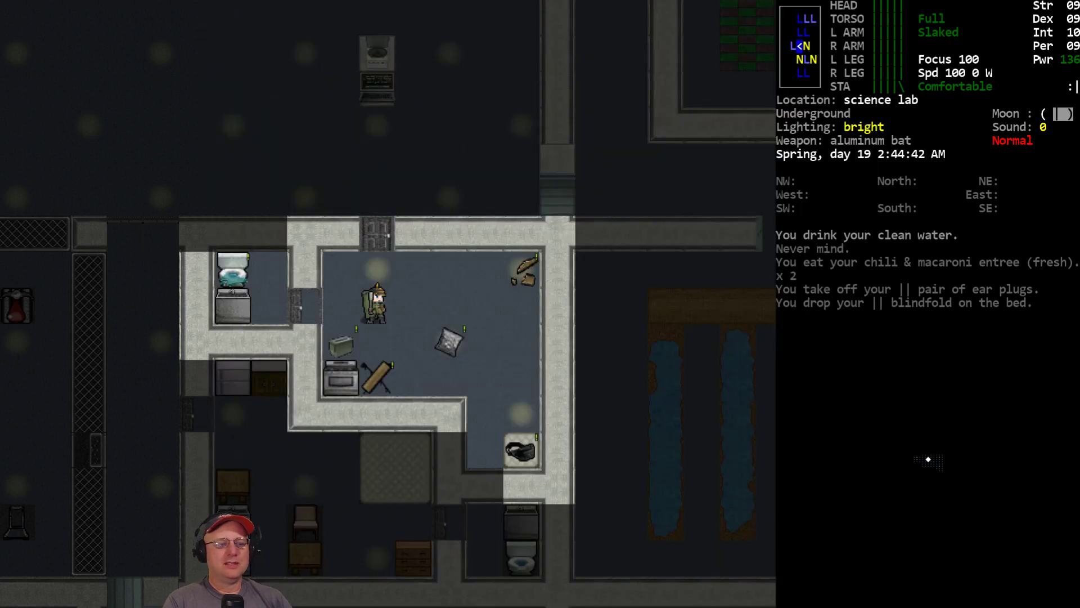
key(@)
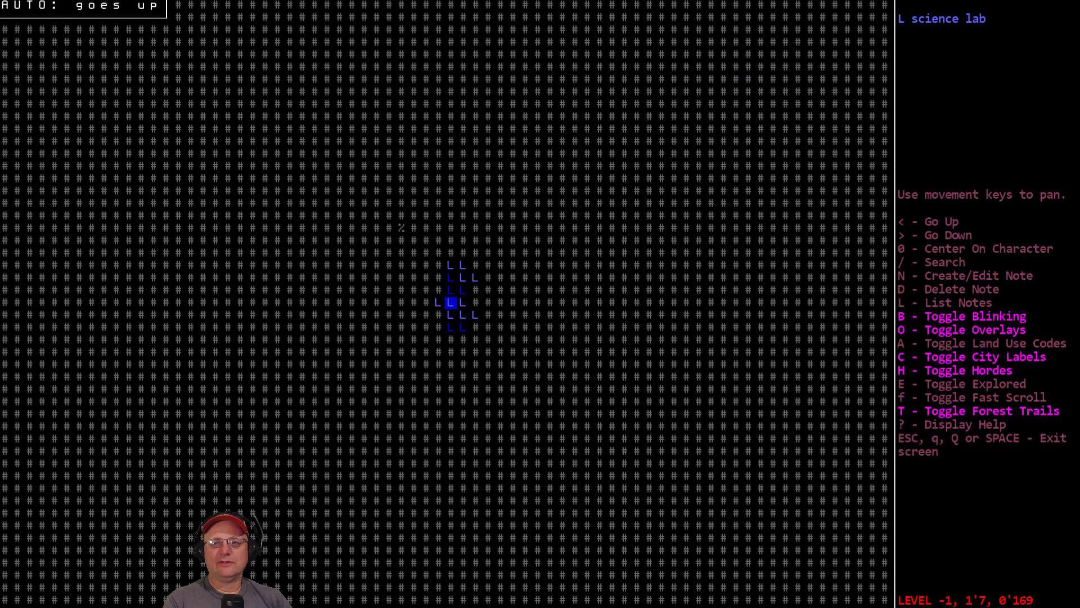
key(Escape)
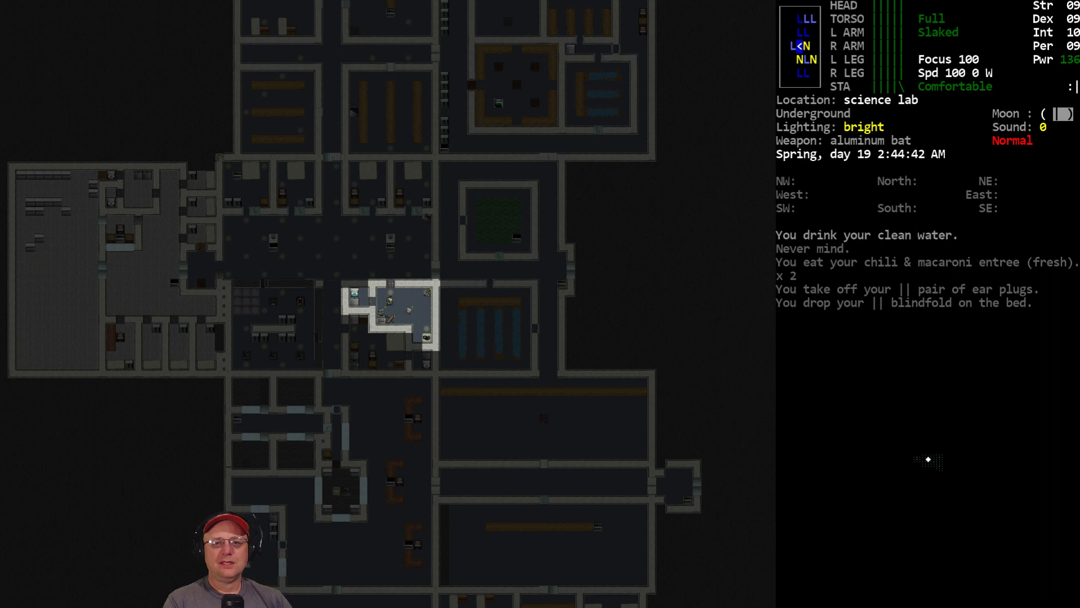